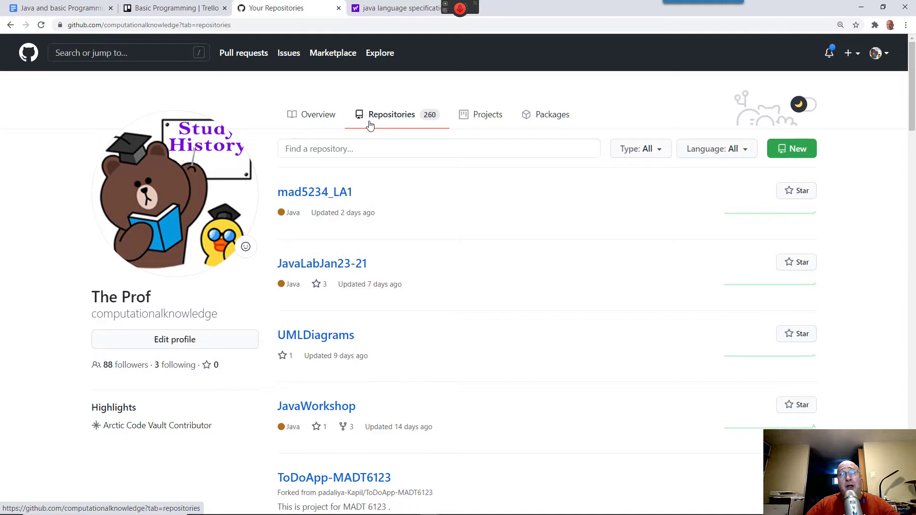
mouse_move(116, 368)
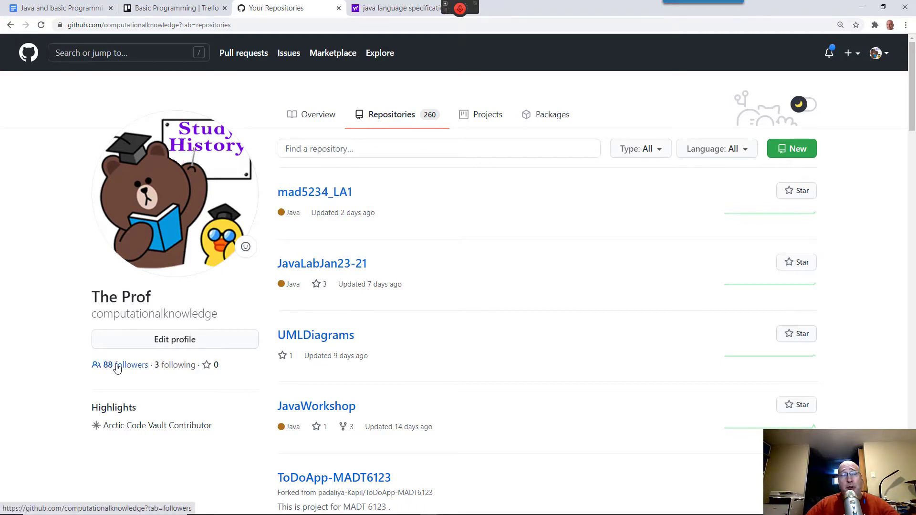
mouse_move(110, 433)
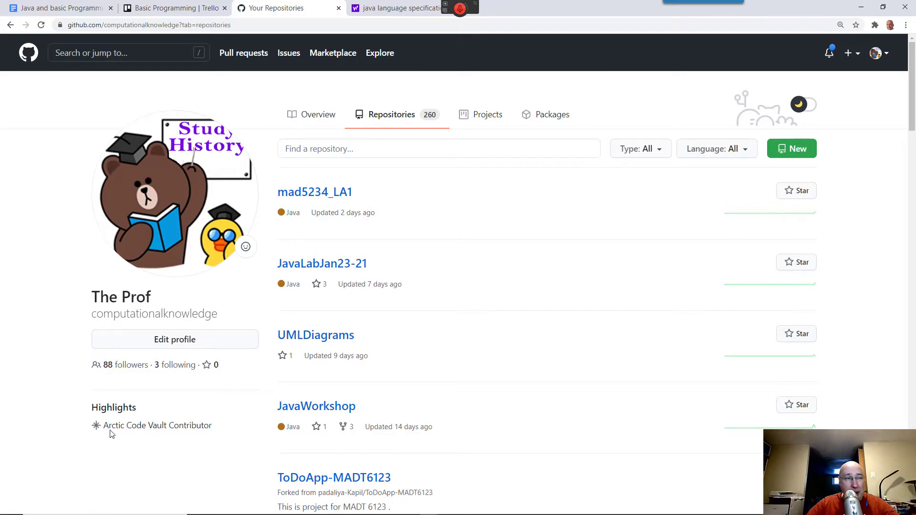
mouse_move(155, 425)
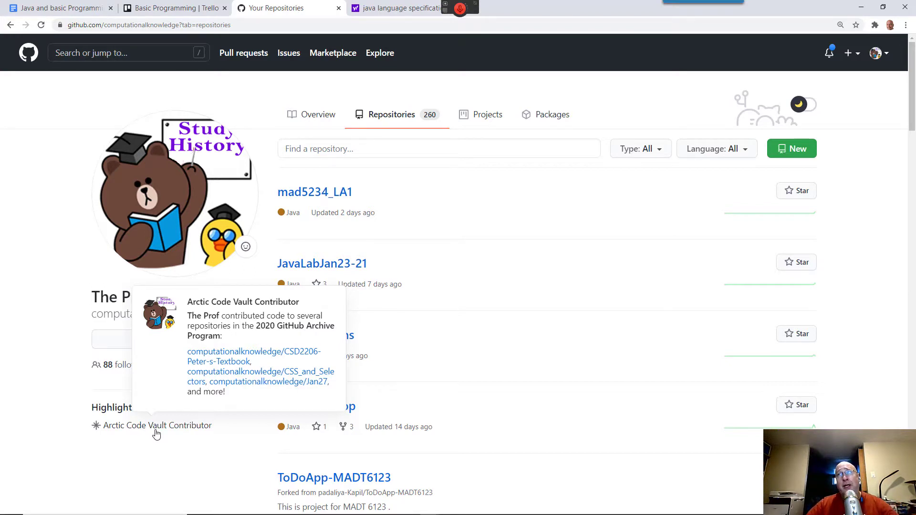
mouse_move(543, 334)
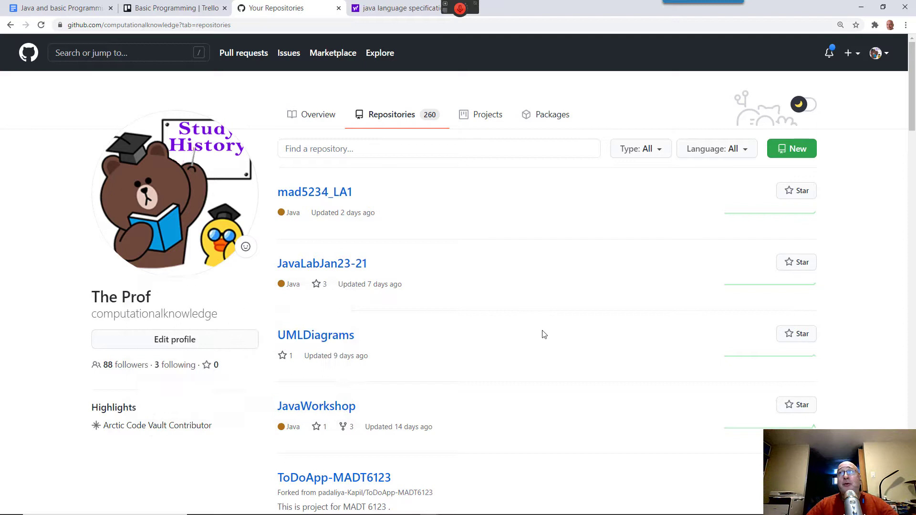
mouse_move(792, 149)
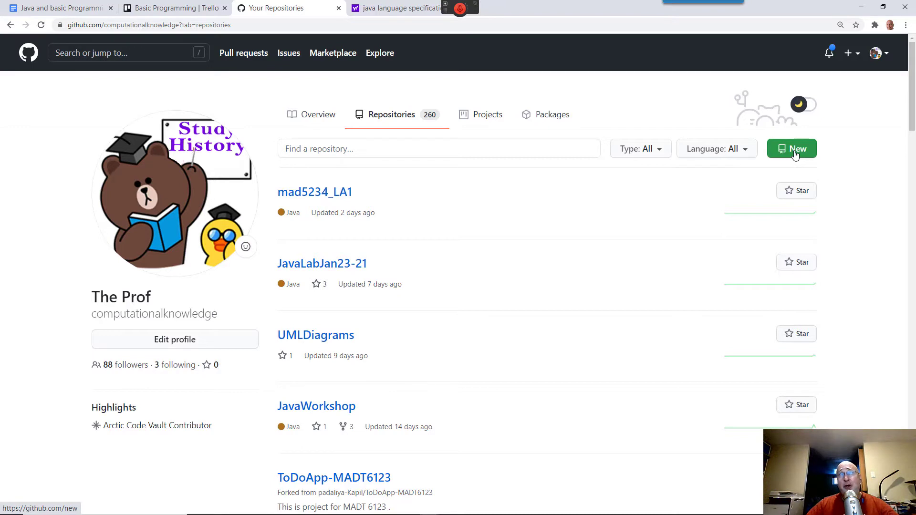
Start a new repository and keep its visibility set to Public
left_click(793, 149)
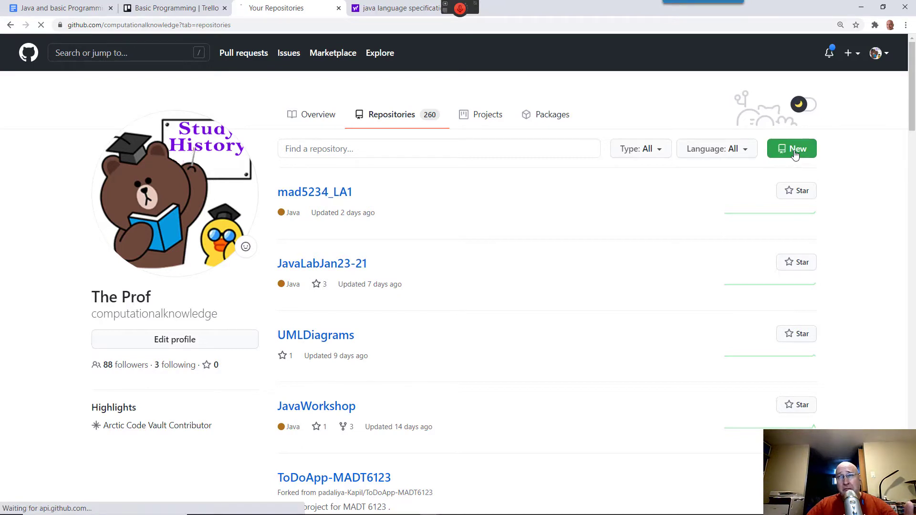
left_click(792, 149)
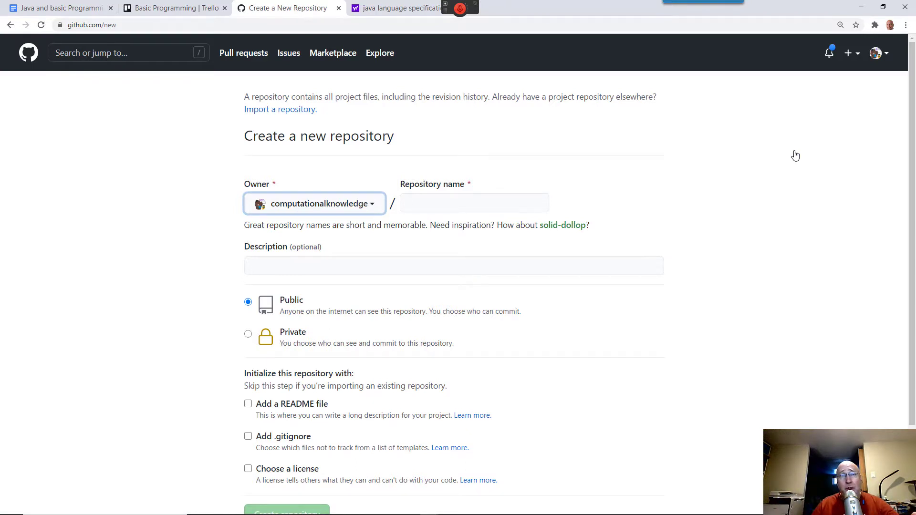
mouse_move(341, 356)
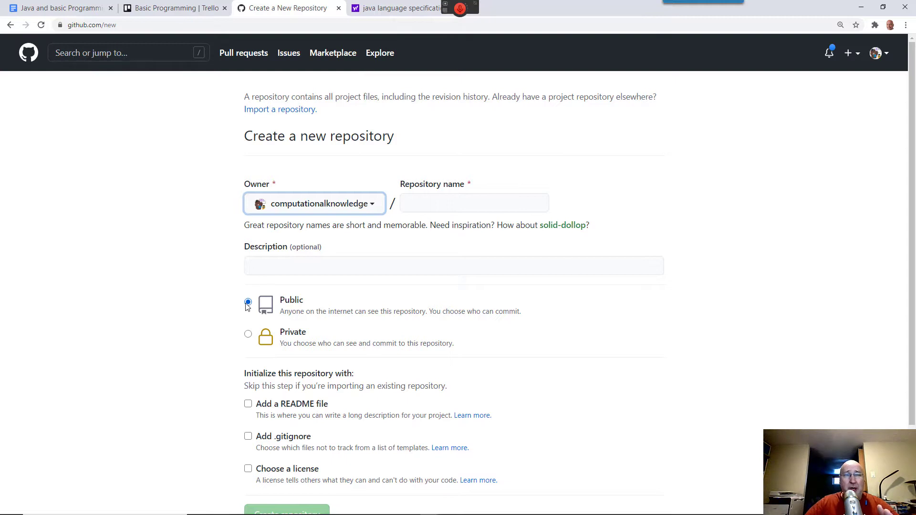
left_click(474, 203)
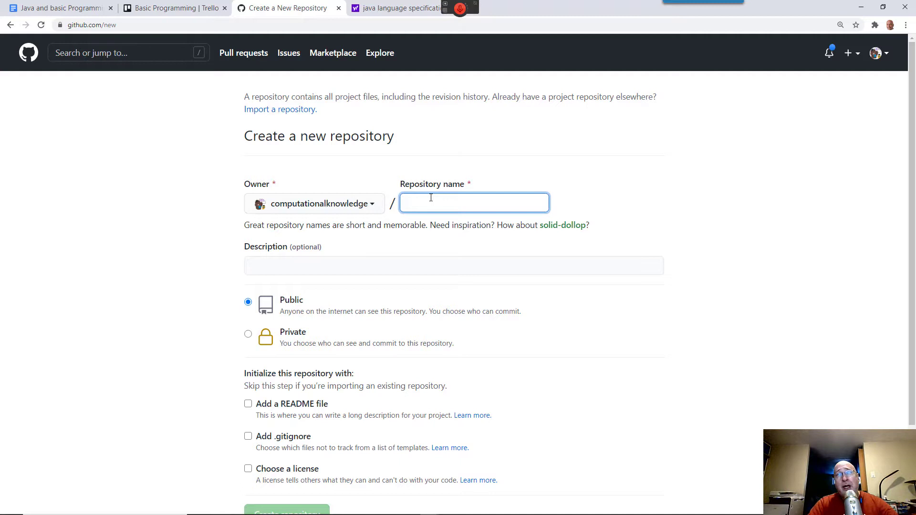
Name the repository IntroToJAVAPROGRAMMING and create it
type("Int")
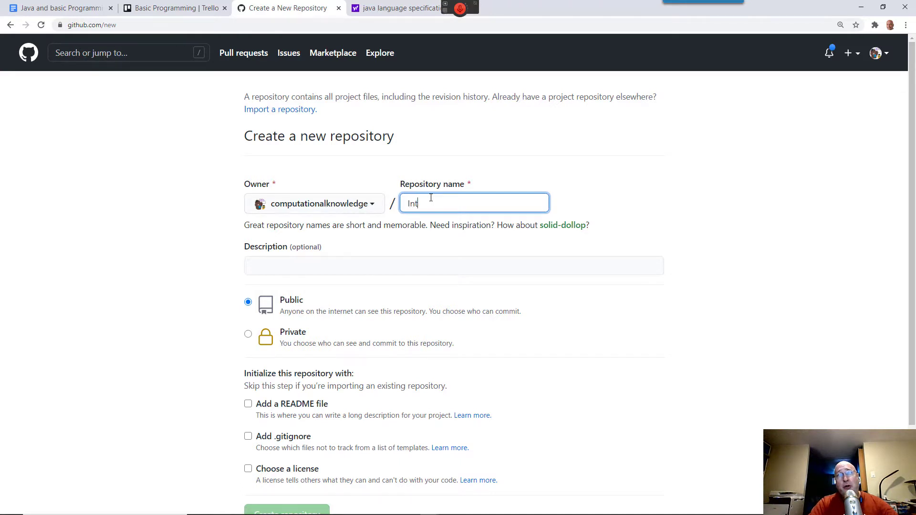
type("roTo")
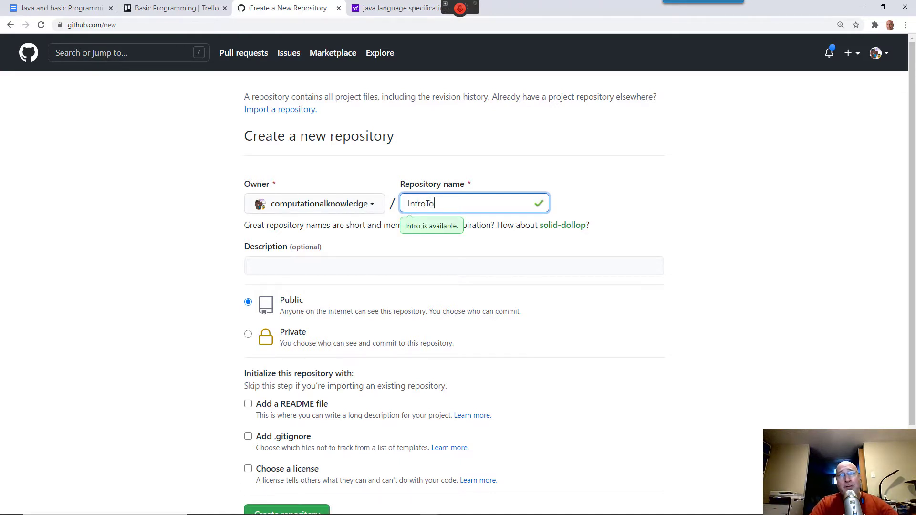
type("J")
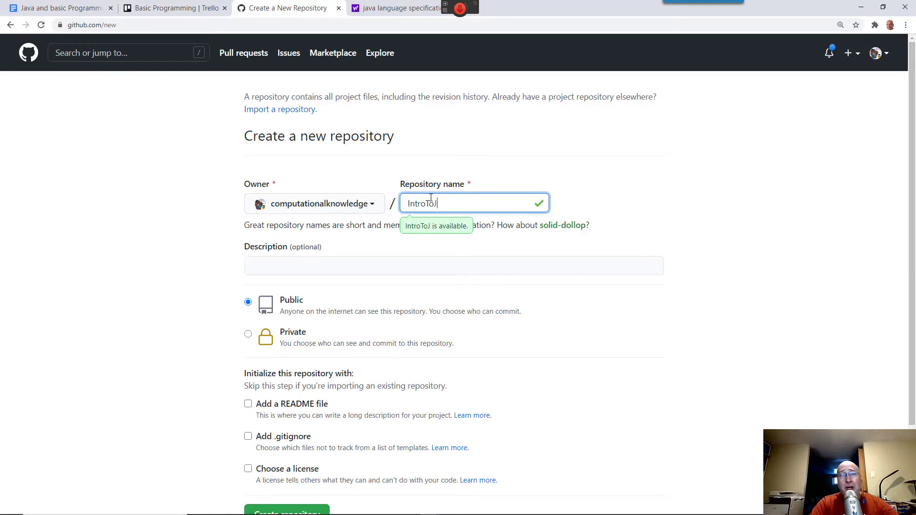
type("AV")
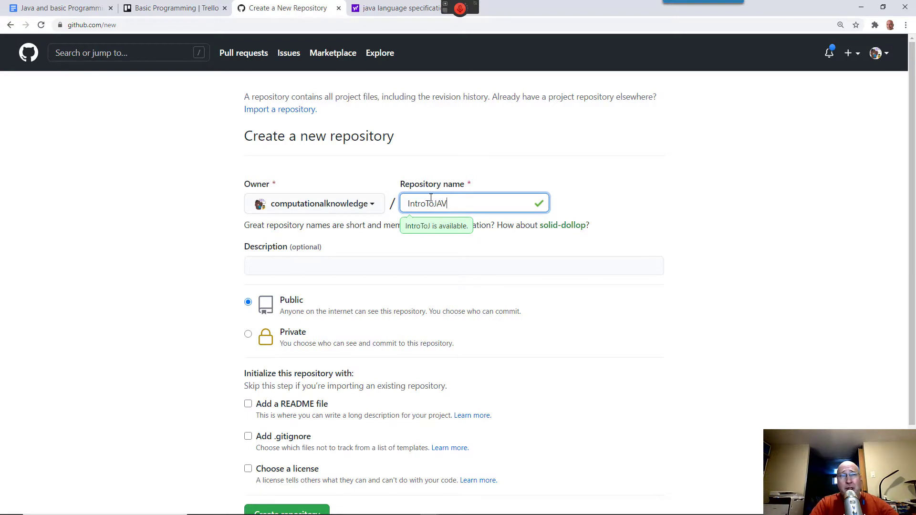
type("APROGRAMM")
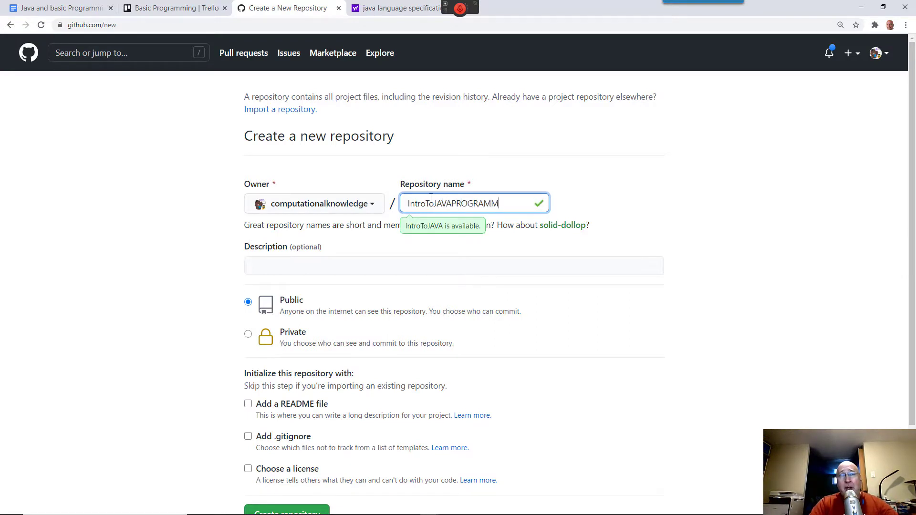
type("ING")
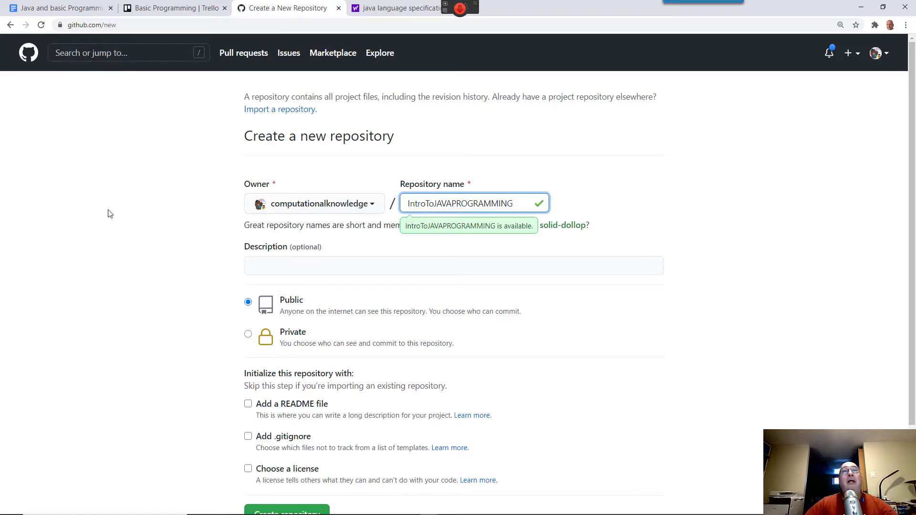
scroll("down", 3)
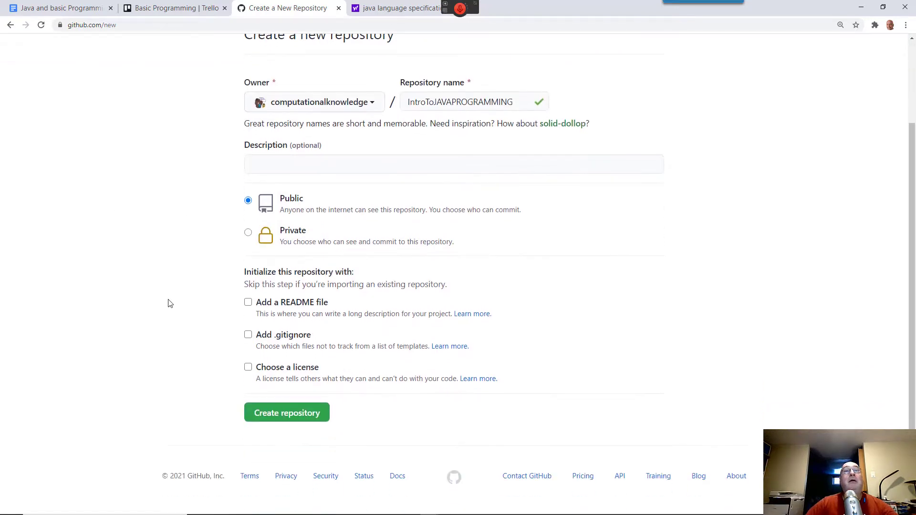
left_click(286, 413)
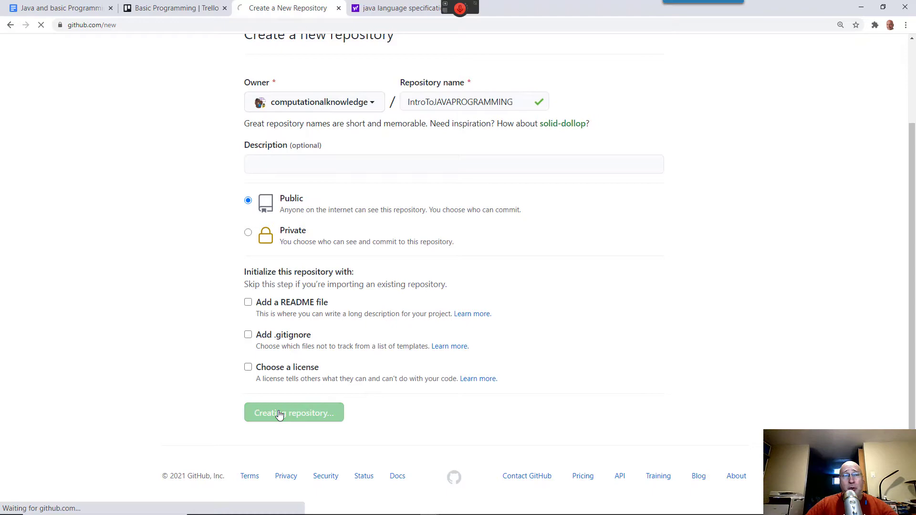
left_click(293, 412)
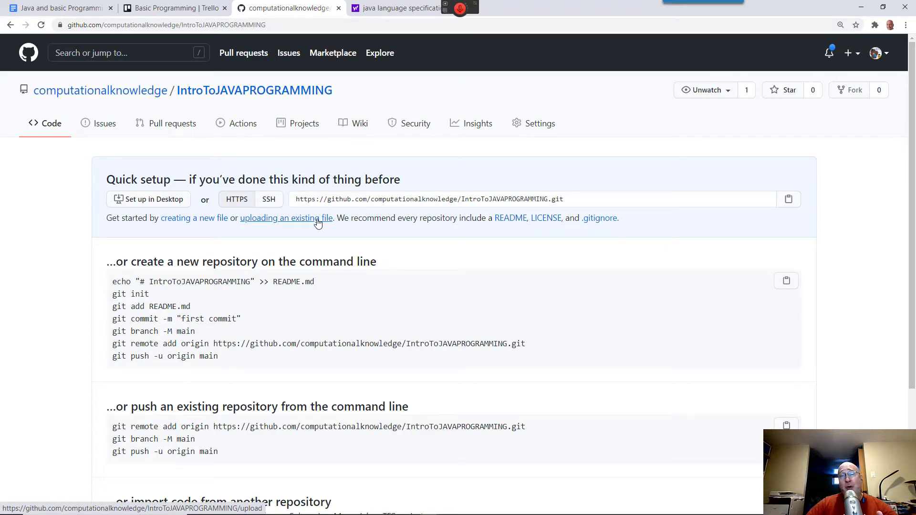
Go to the 'uploading an existing file' page for the new repository
left_click(286, 217)
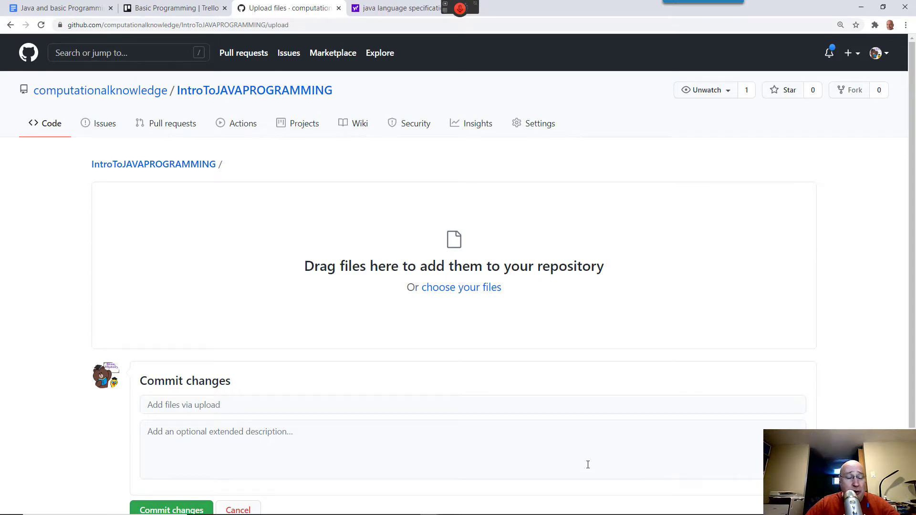
left_click(9, 504)
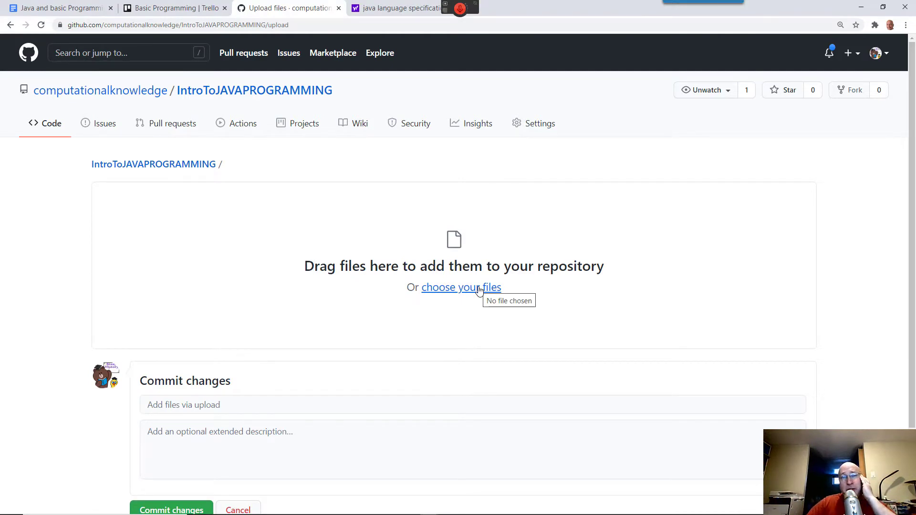
mouse_move(447, 245)
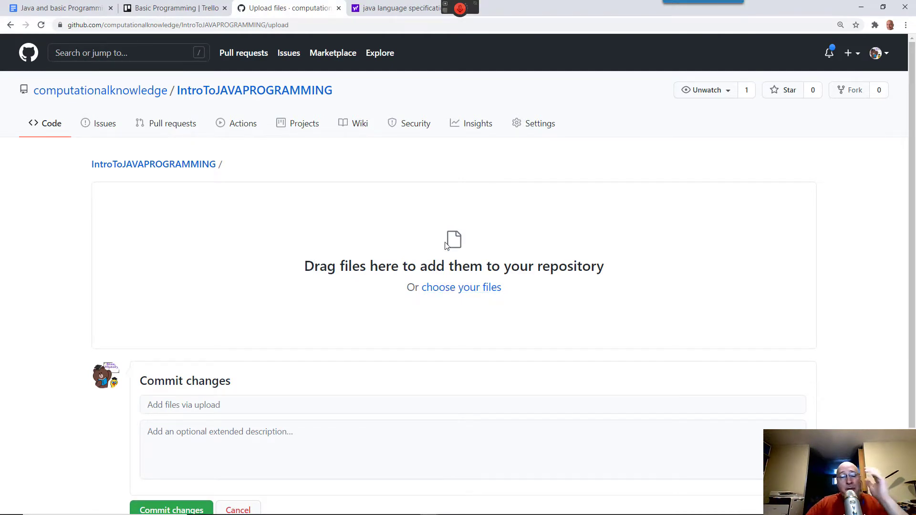
Select the Java learning documents in File Explorer and drop them onto GitHub's upload area
key("alt+tab")
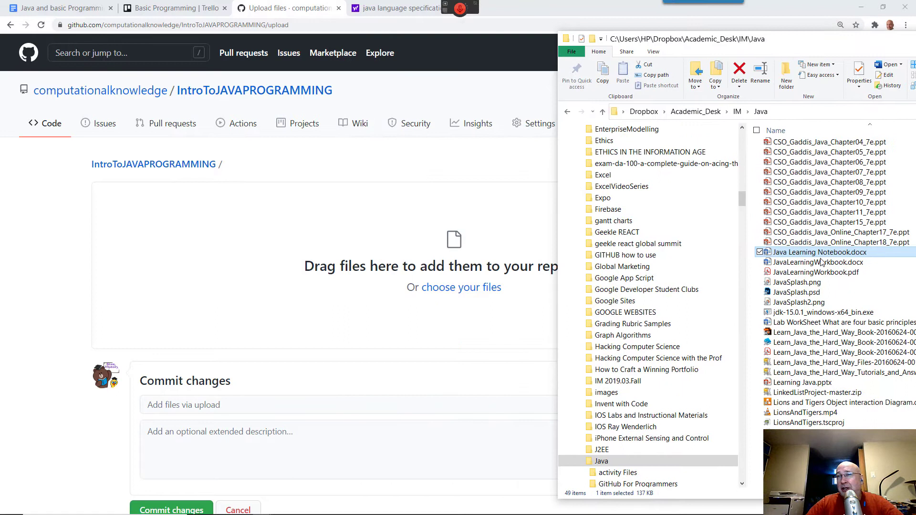
mouse_move(817, 262)
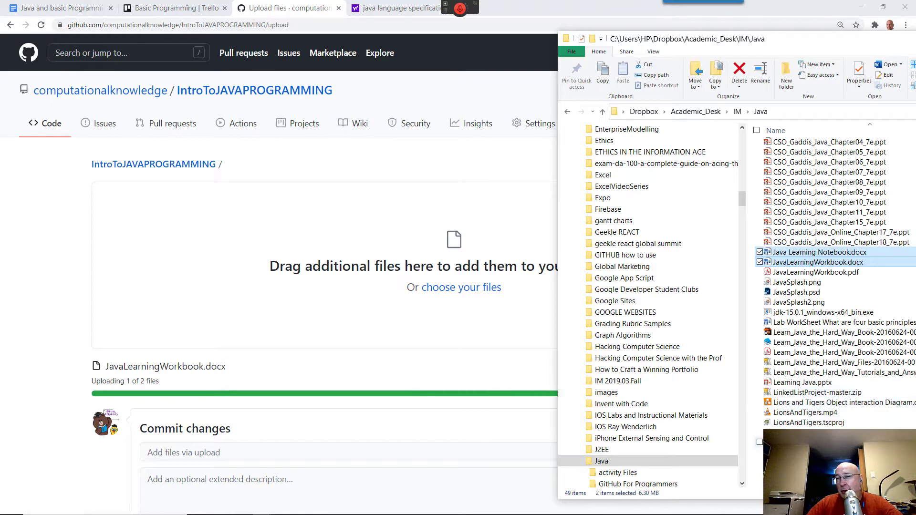
scroll("down", 3)
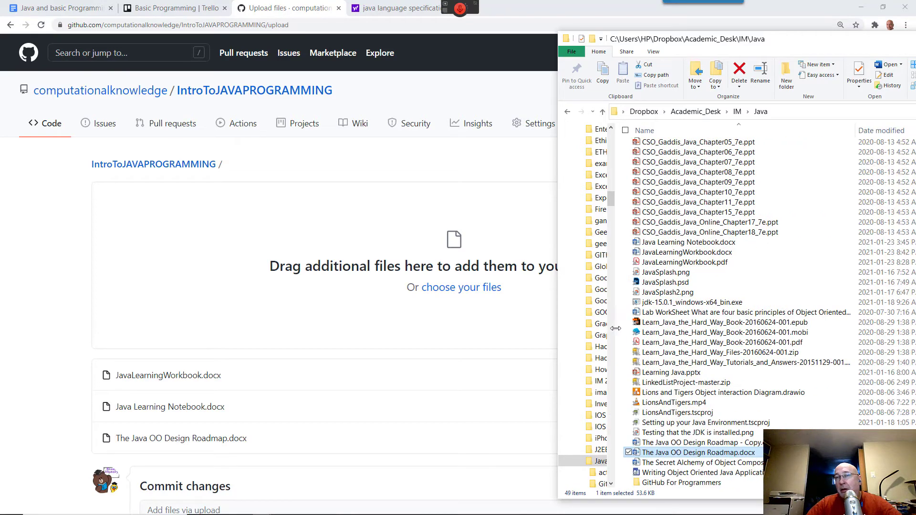
mouse_move(696, 352)
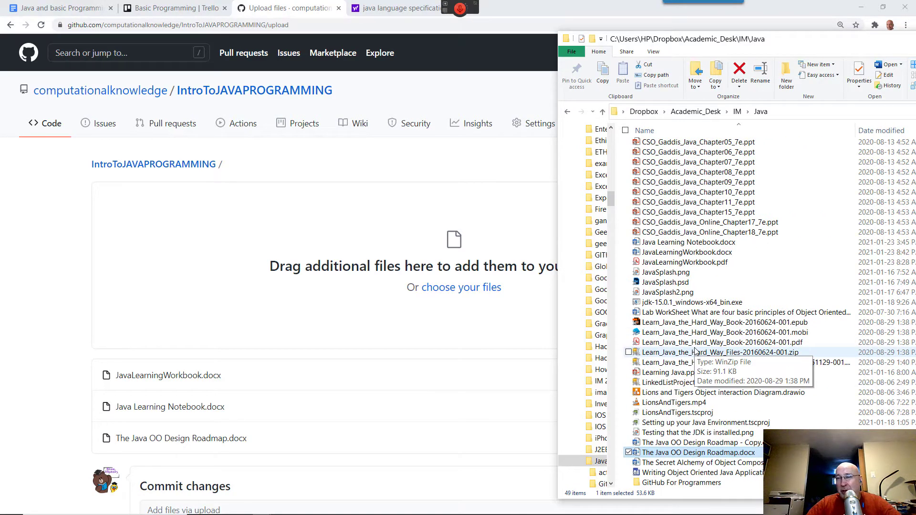
mouse_move(761, 434)
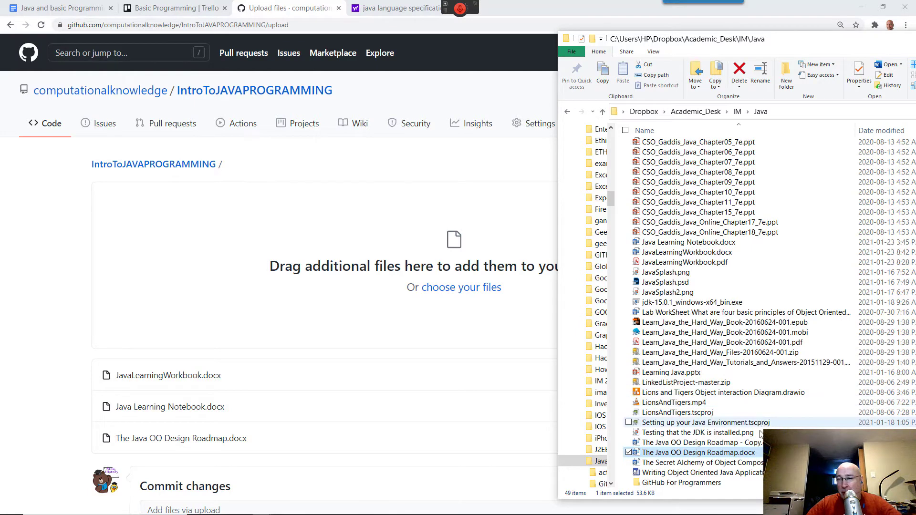
mouse_move(740, 465)
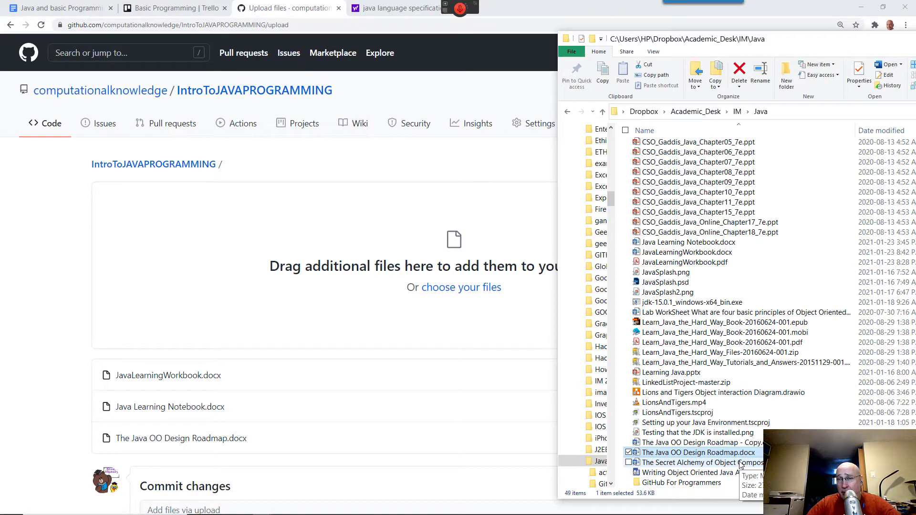
left_click(695, 473)
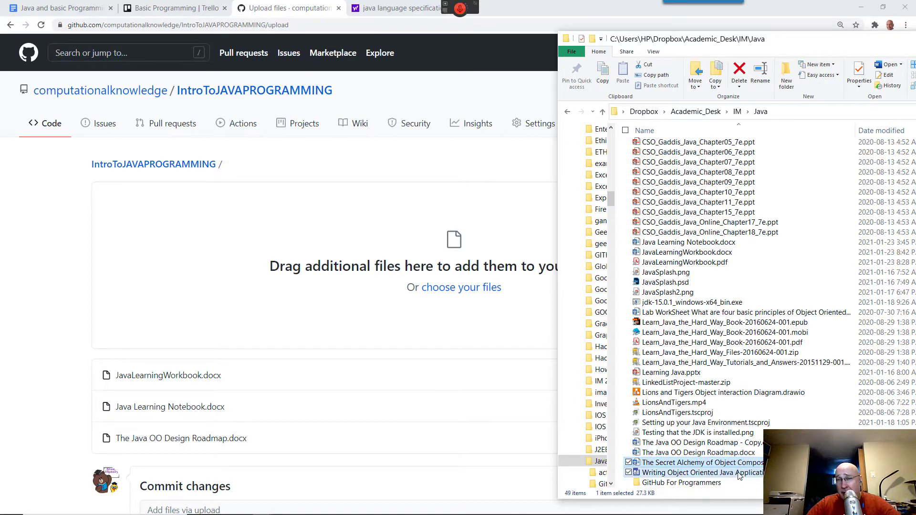
left_click(698, 453)
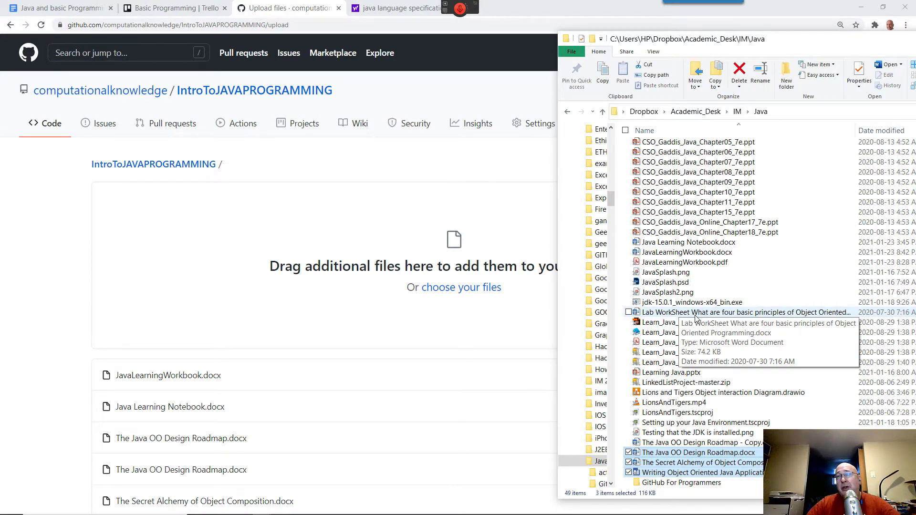
scroll("up", 3)
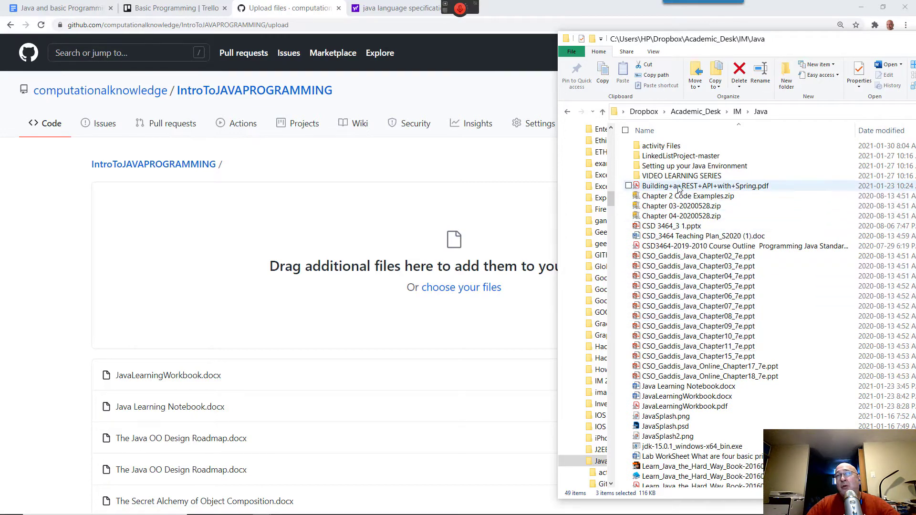
double_click(661, 145)
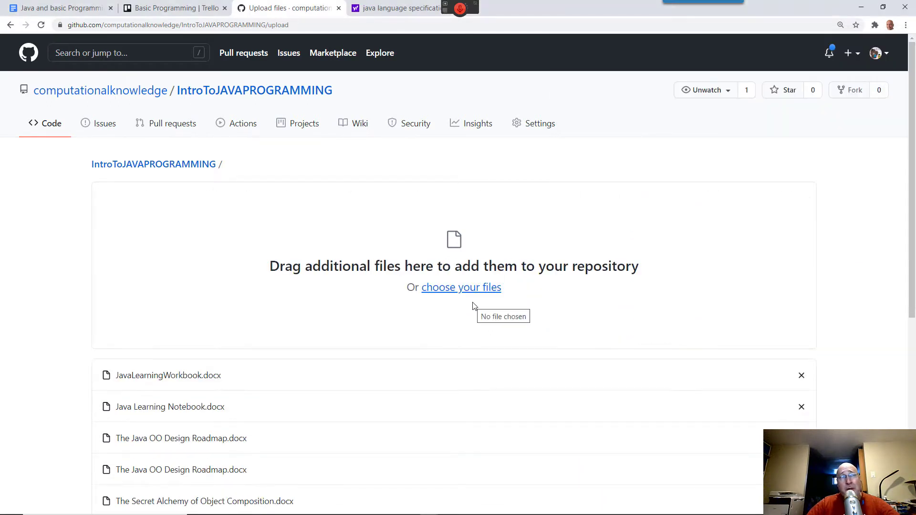
mouse_move(473, 308)
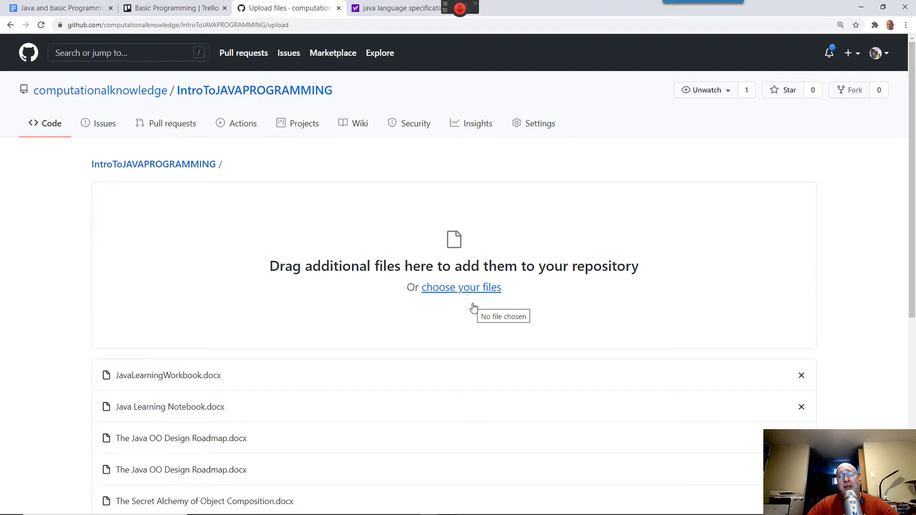
Commit the seven queued files to IntroToJAVAPROGRAMMING with the default message
scroll("down", 3)
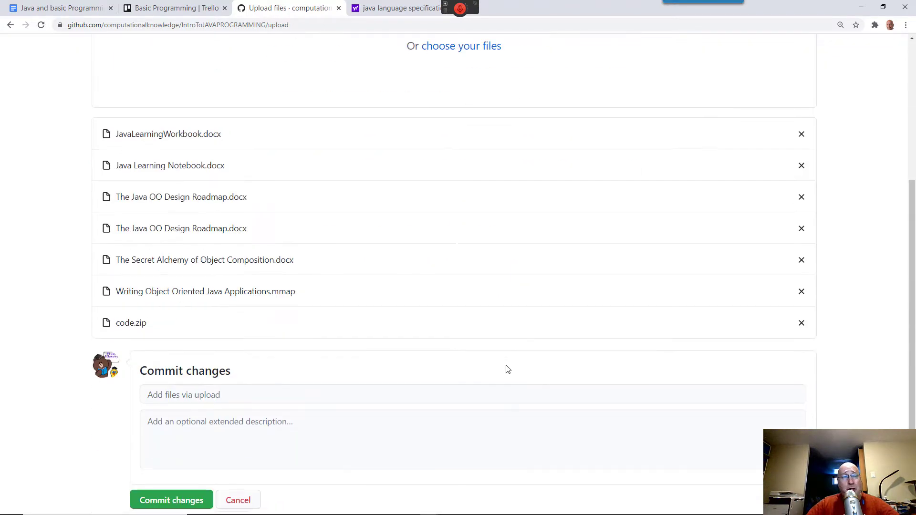
scroll("down", 3)
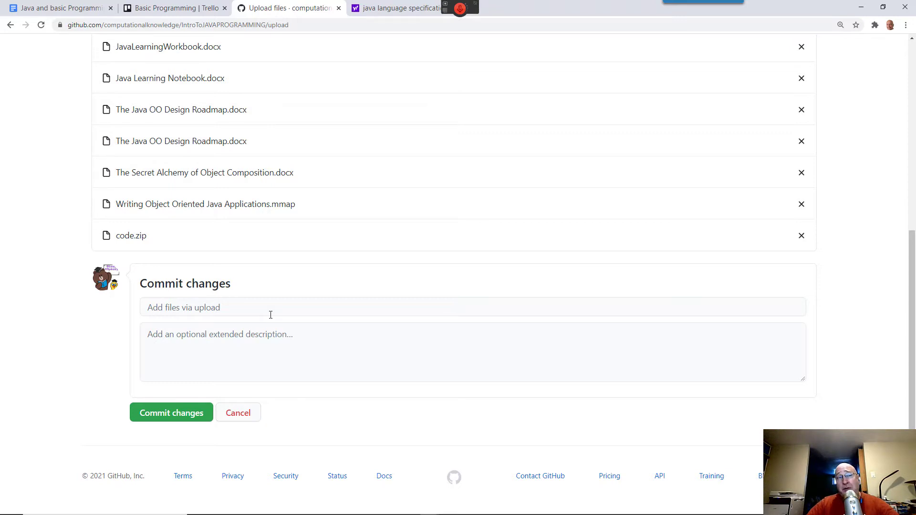
mouse_move(171, 413)
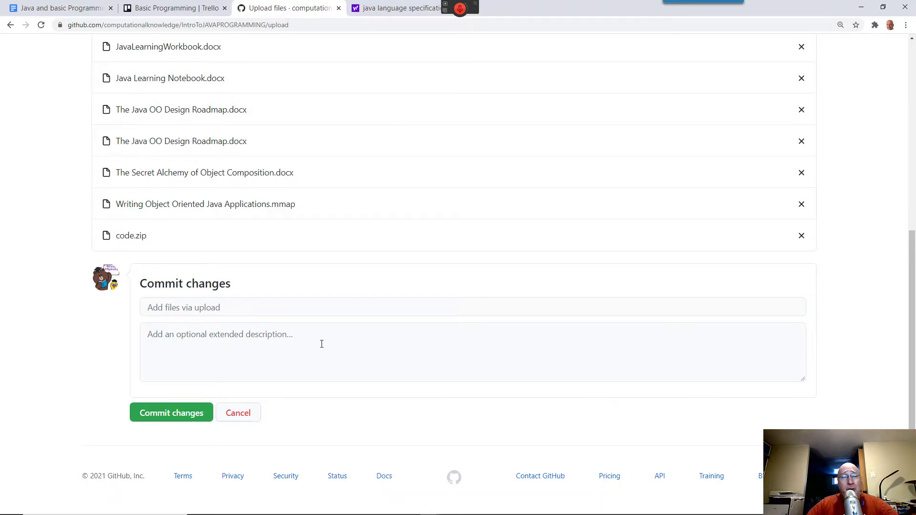
left_click(171, 413)
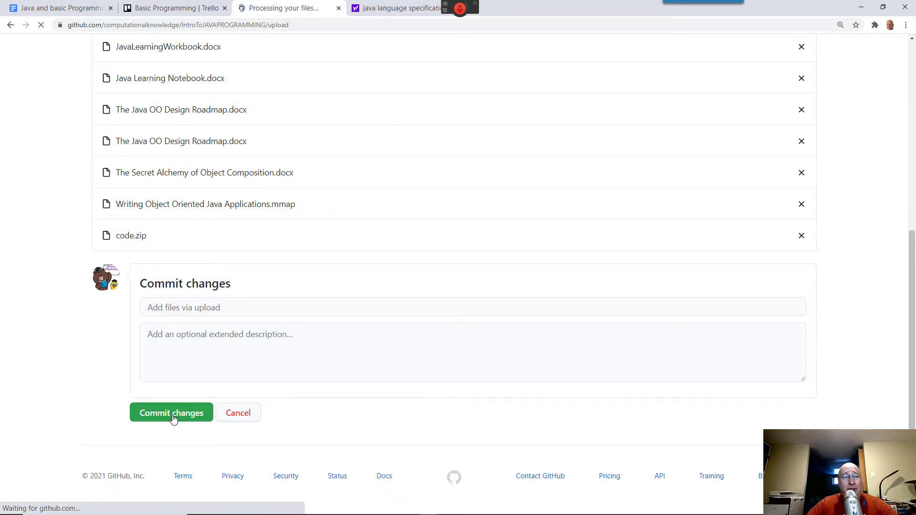
left_click(171, 412)
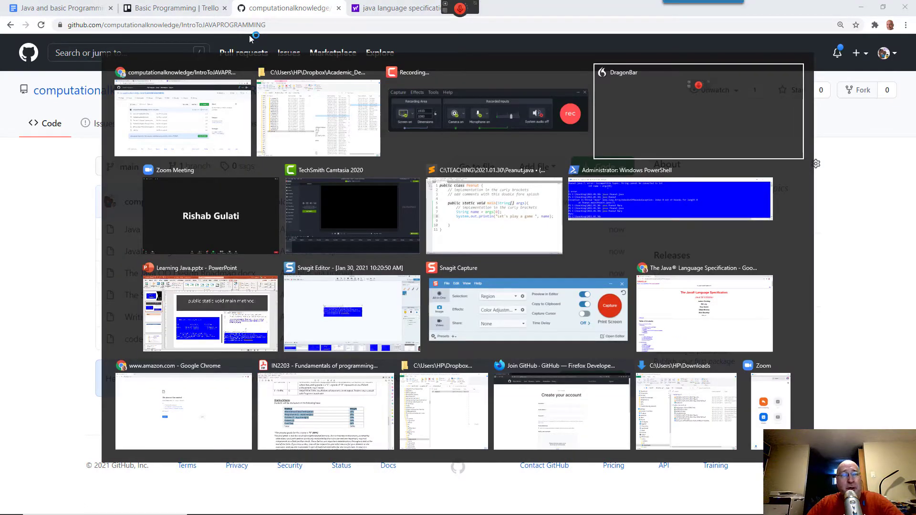
Switch to Chrome and search 'google classroom' in a new tab to reach Classroom
left_click(184, 117)
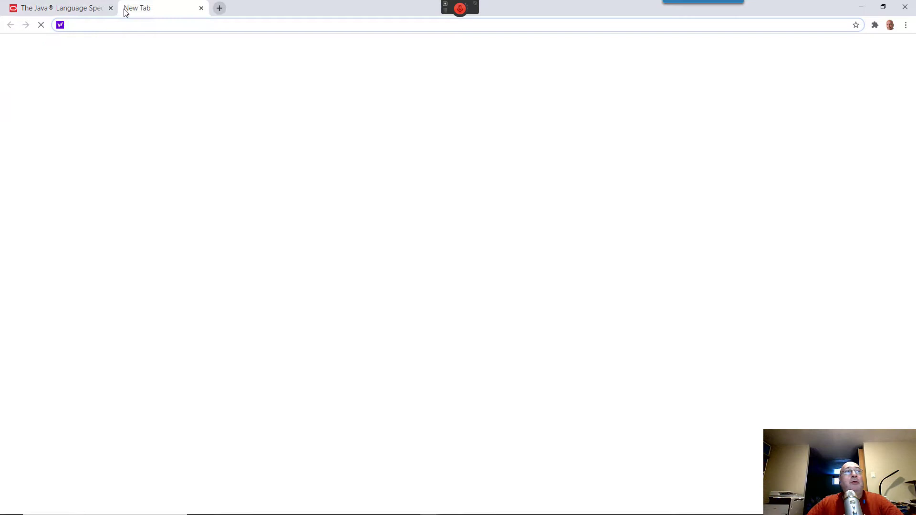
type("GOOG")
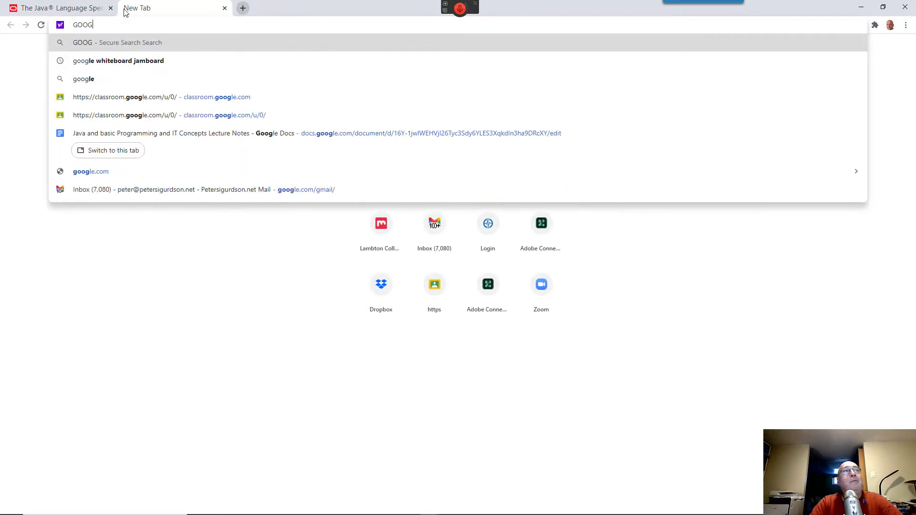
type("LE")
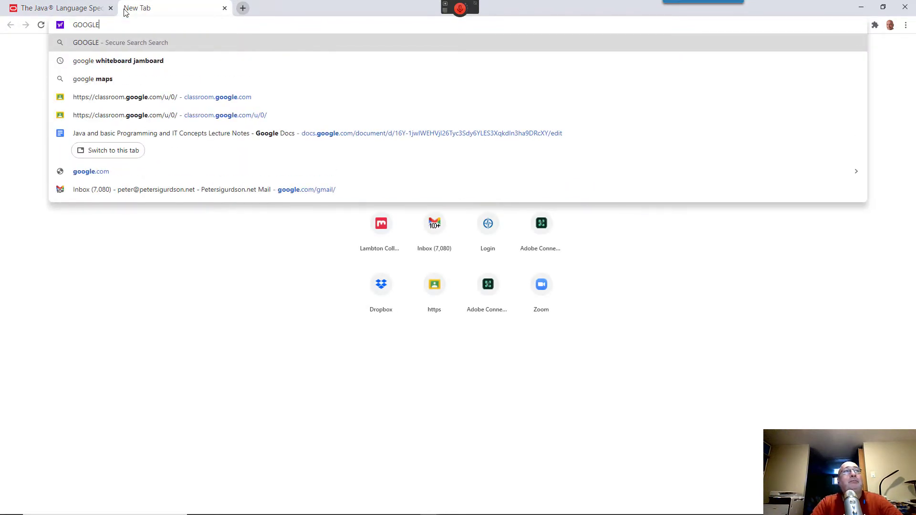
type("classroom.google.com/u/0/h")
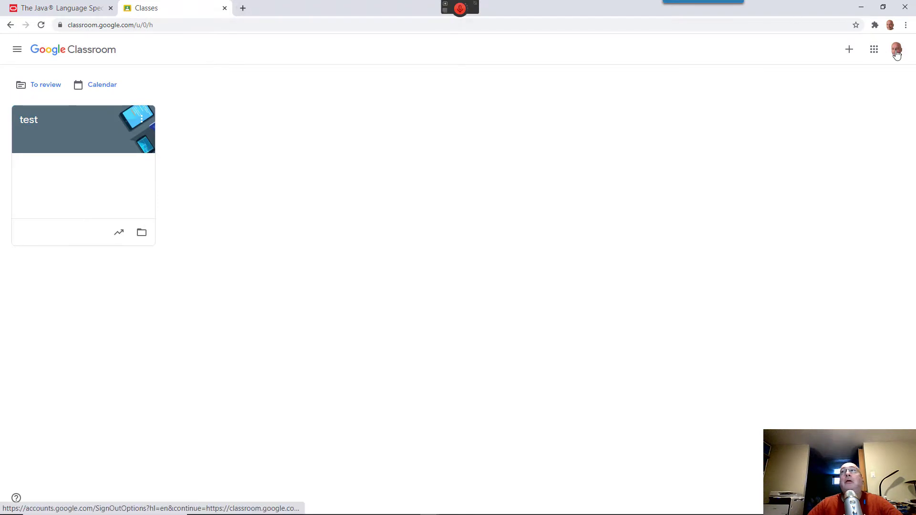
Switch accounts and start a new announcement in the SAT 8 am Java class
left_click(896, 49)
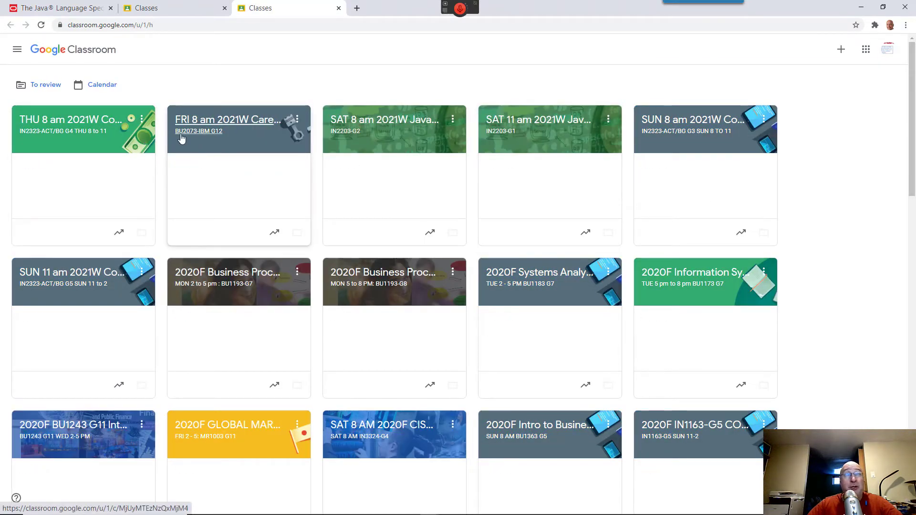
left_click(228, 120)
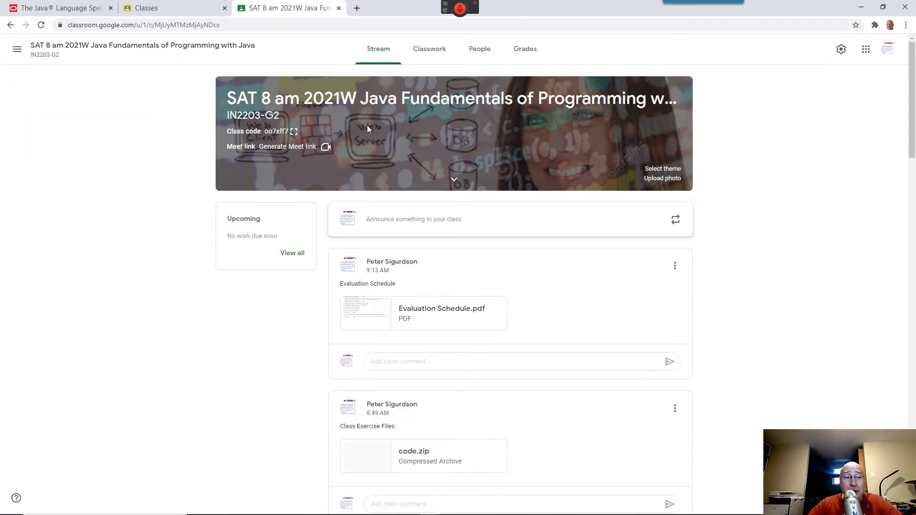
mouse_move(407, 231)
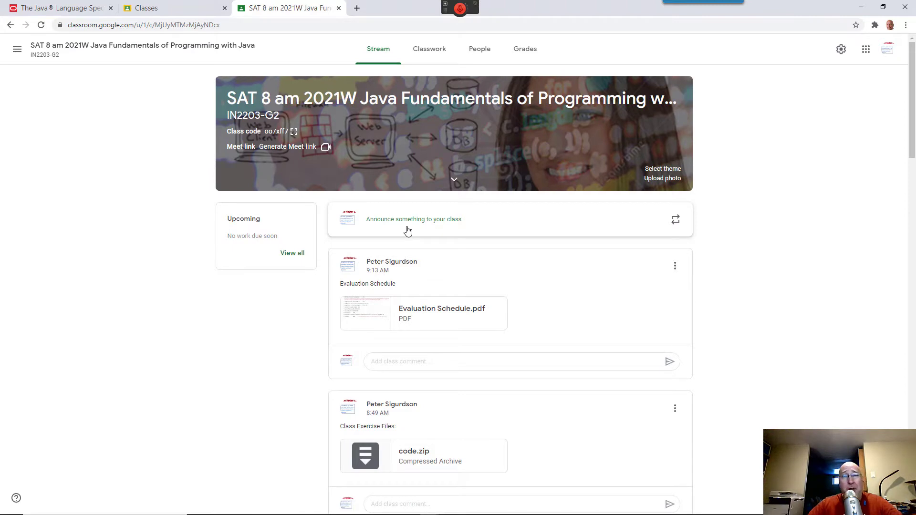
left_click(413, 220)
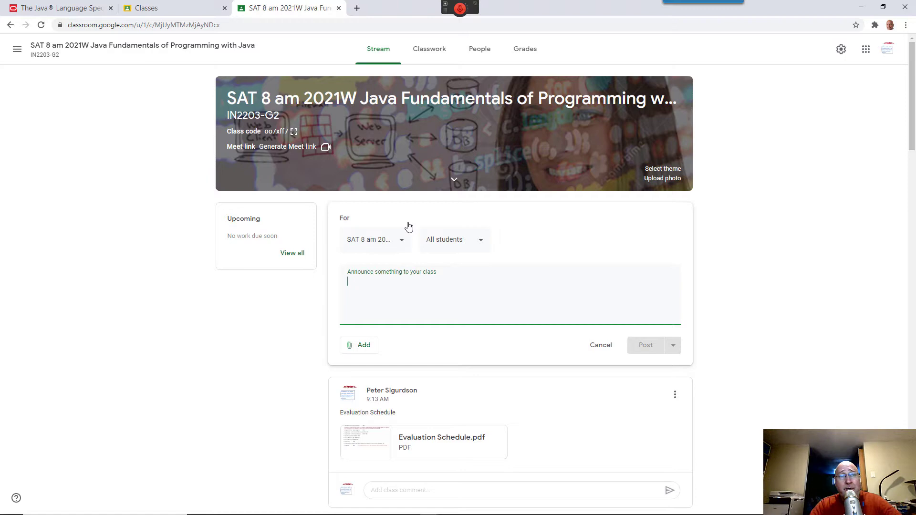
Title the announcement 'GIT HUB for Programmers'
type("GIT HU")
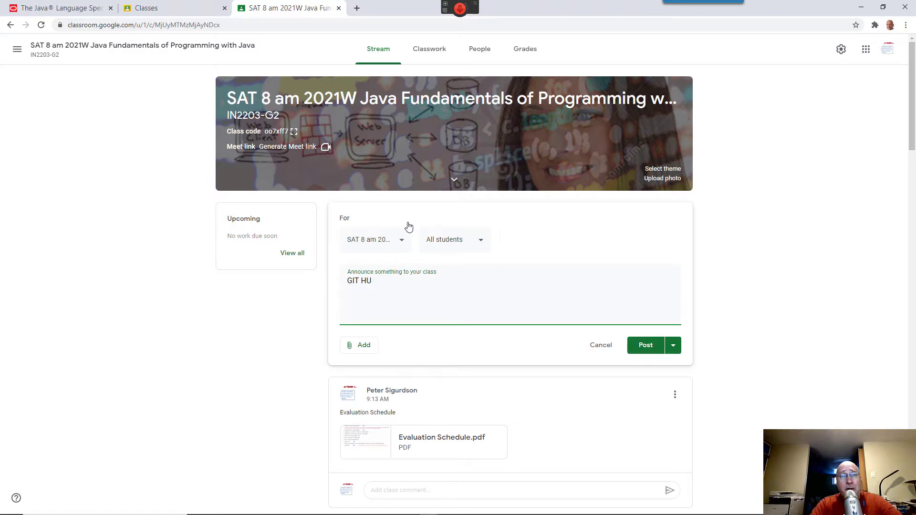
type("B")
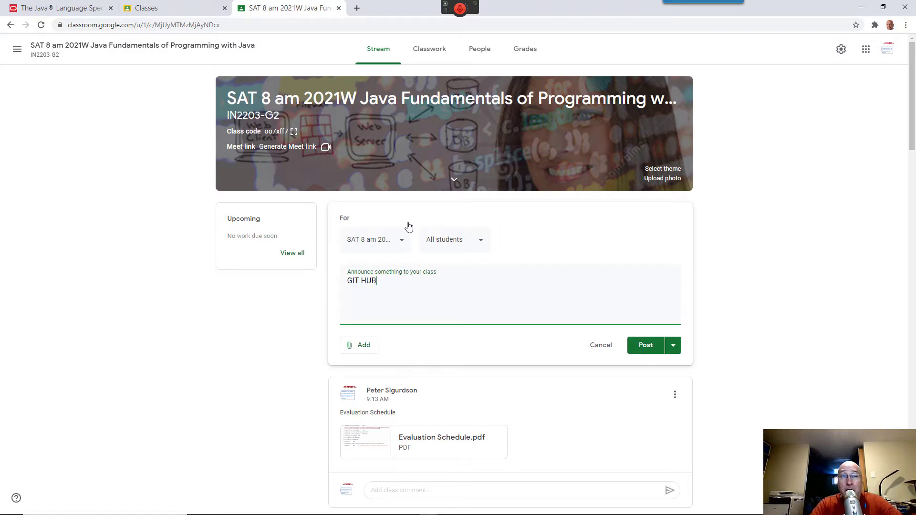
type("for Programmers")
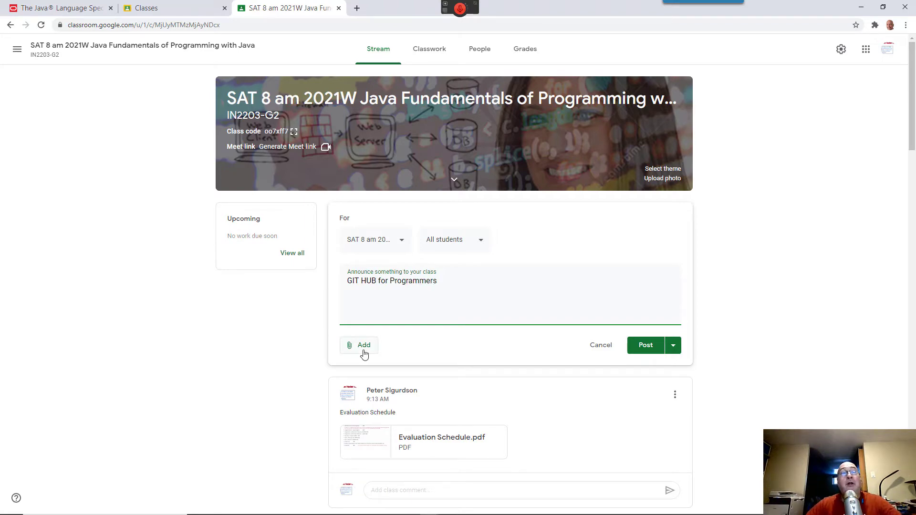
left_click(287, 8)
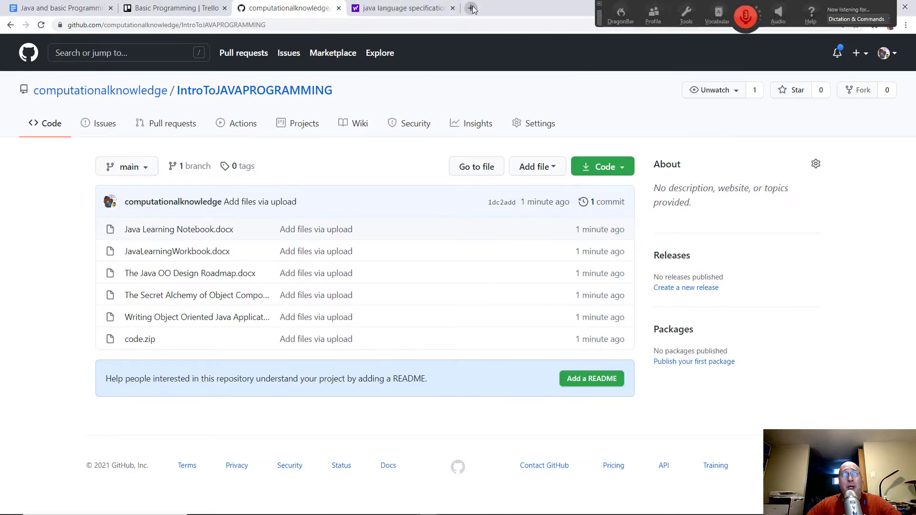
Search the YouTube Studio channel content for 'github' in a new tab
left_click(471, 7)
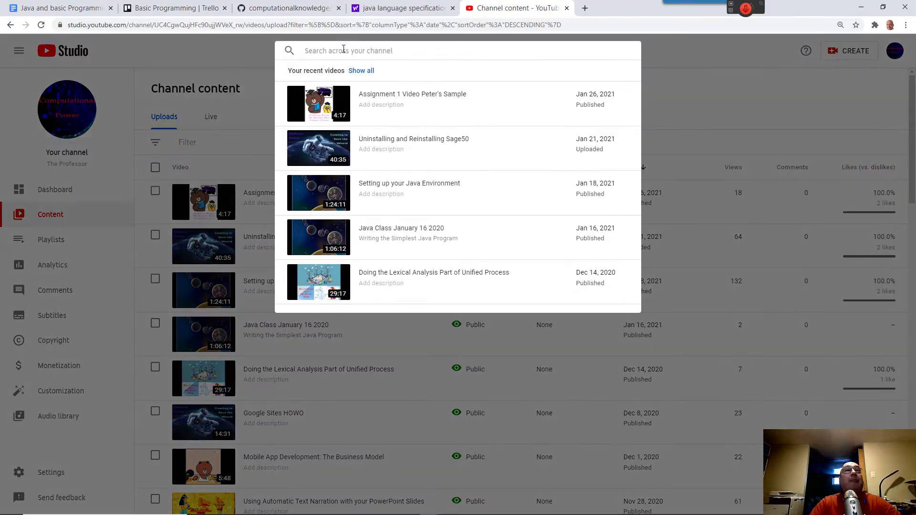
type("githg")
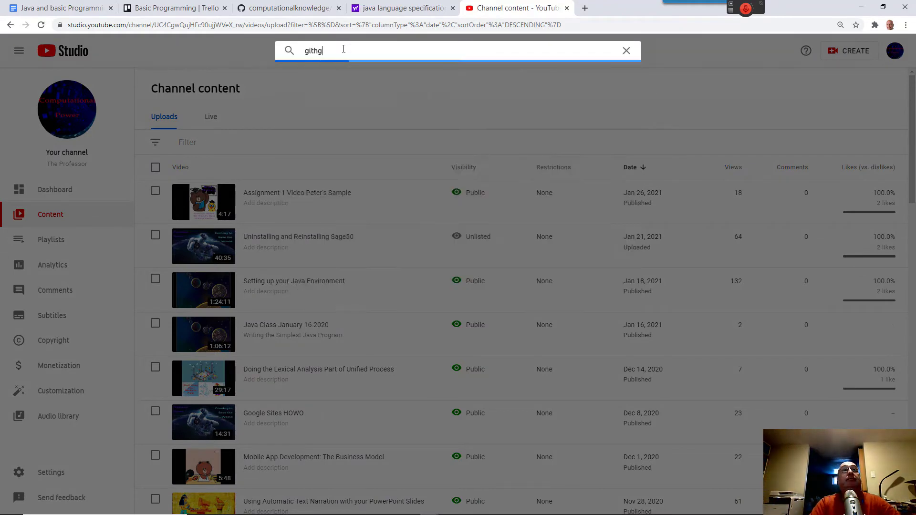
type("ub")
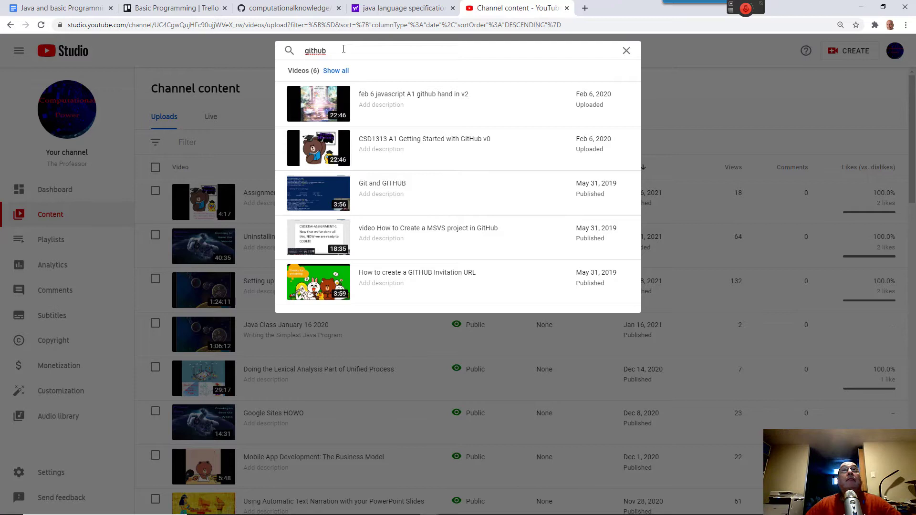
mouse_move(391, 205)
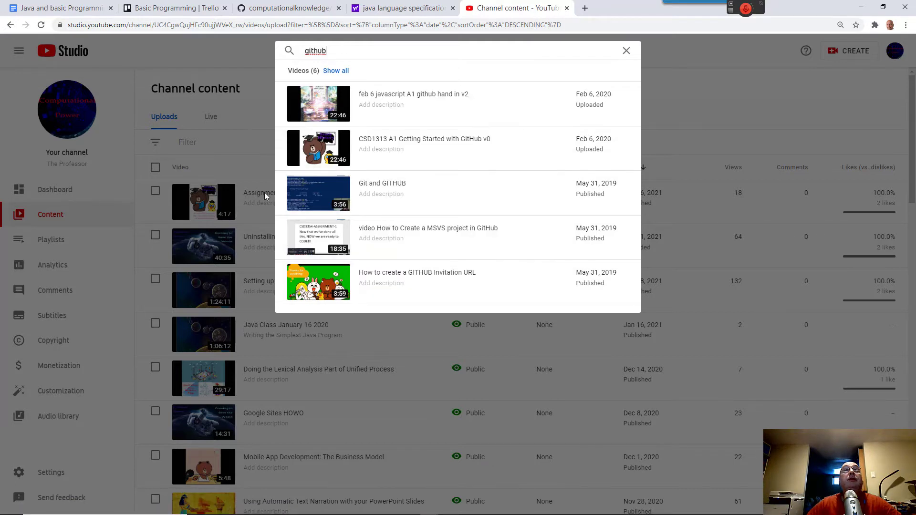
mouse_move(318, 147)
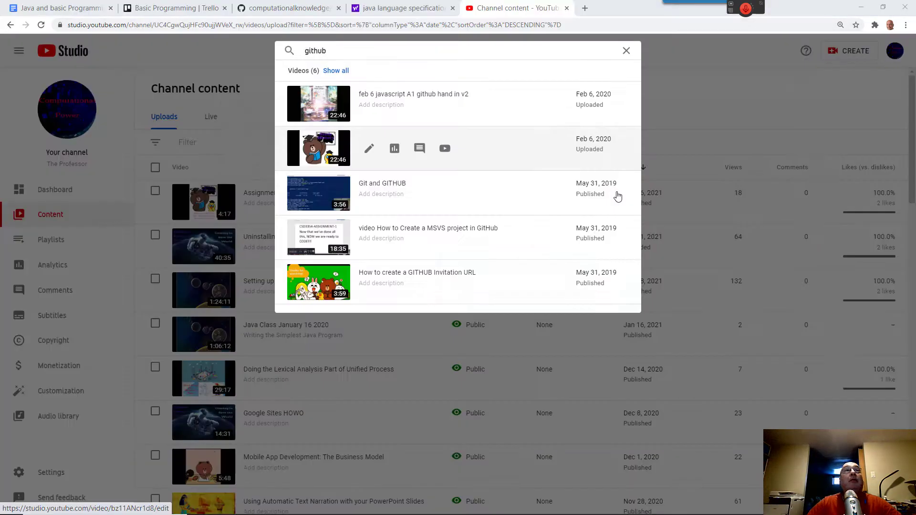
mouse_move(286, 8)
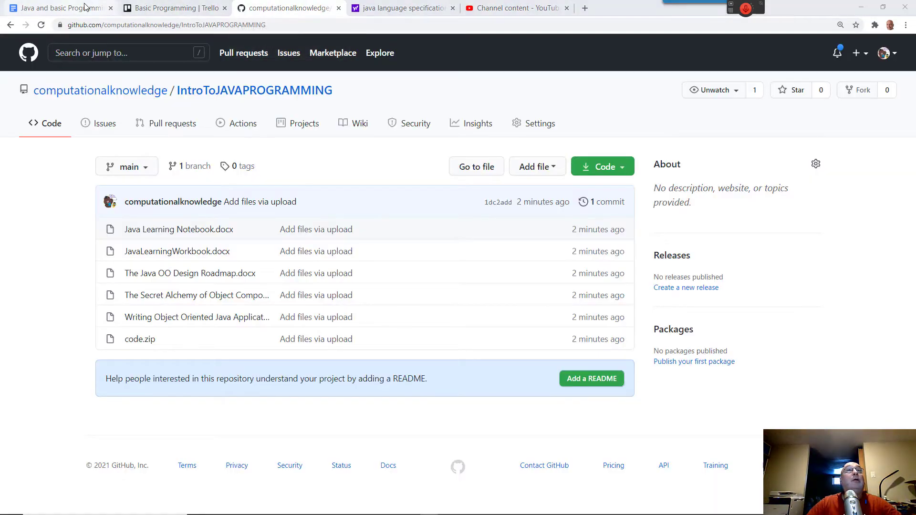
Return to the Chrome window and its YouTube Studio content tab
left_click(286, 7)
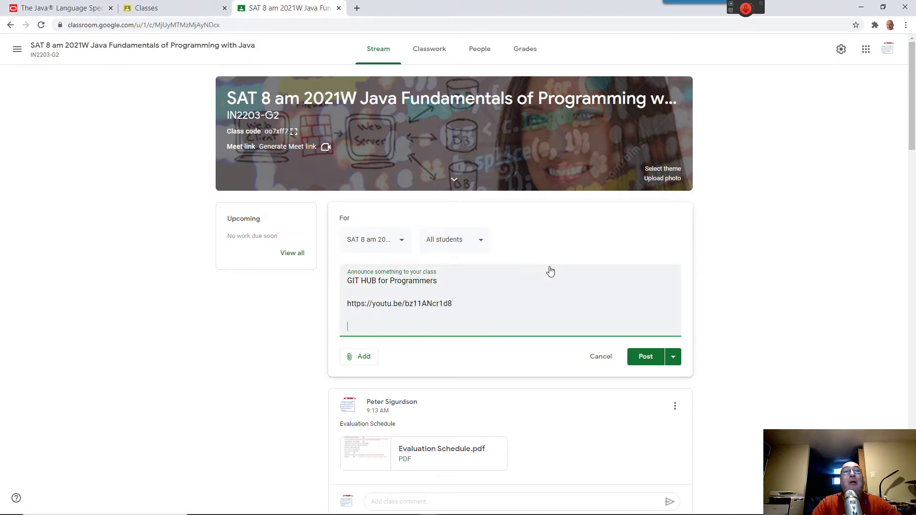
key("alt+tab")
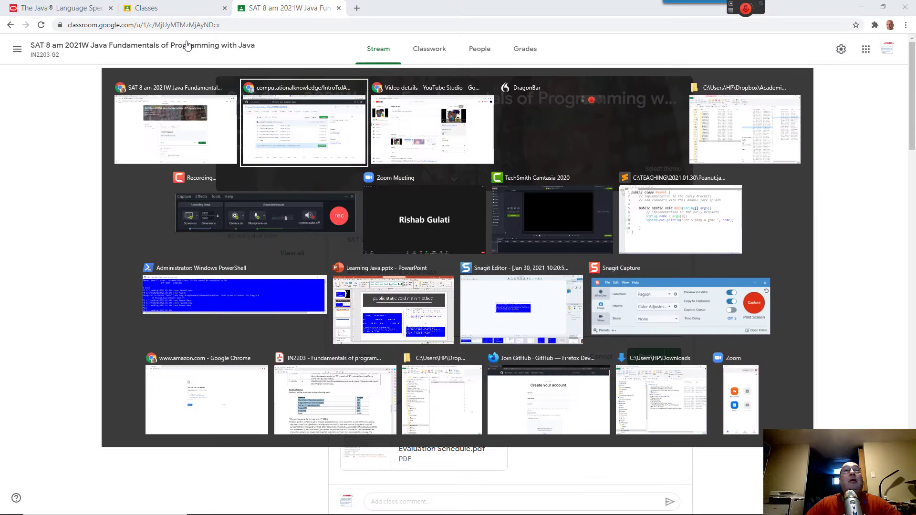
left_click(432, 126)
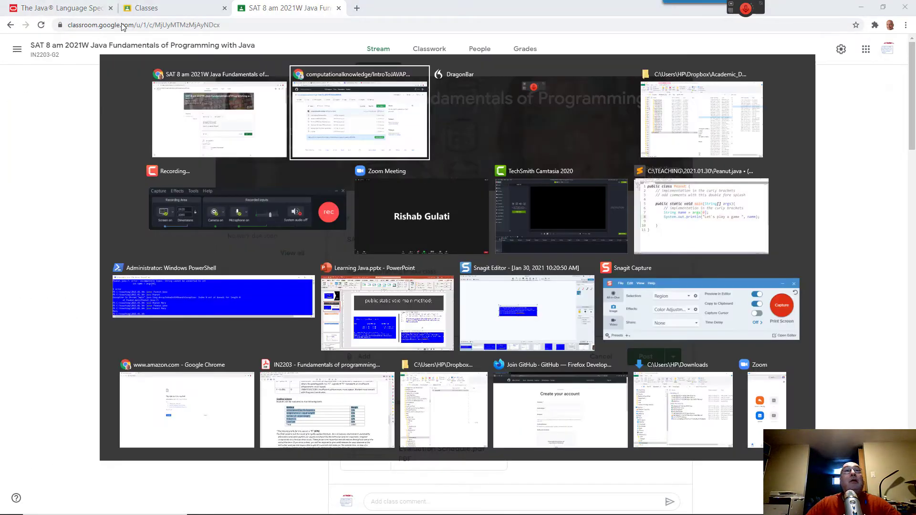
left_click(360, 114)
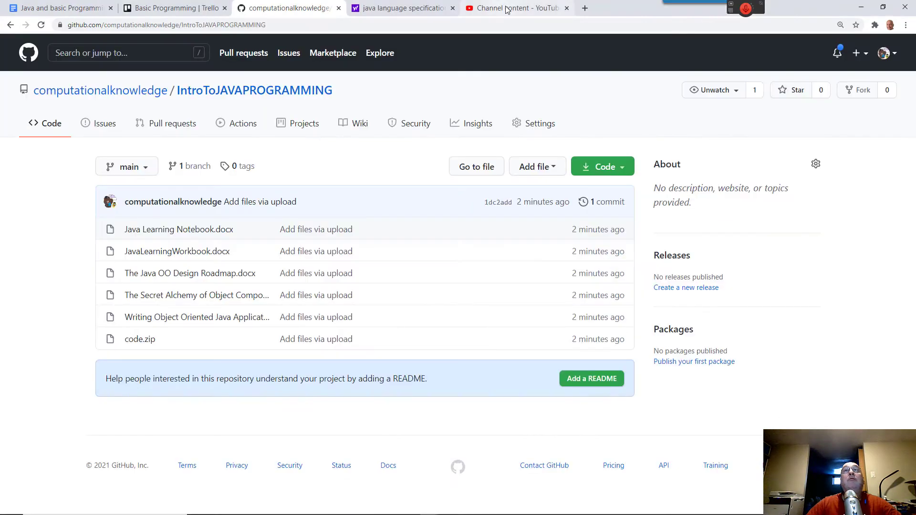
left_click(514, 8)
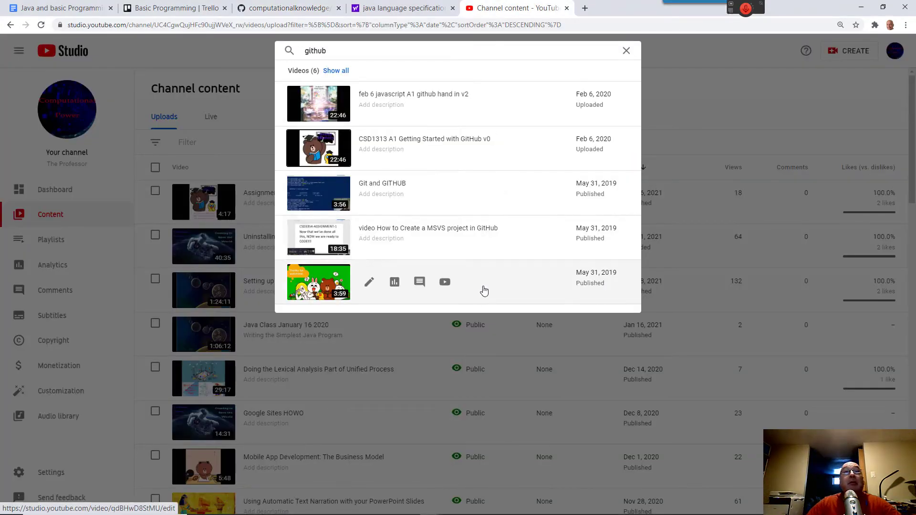
mouse_move(311, 290)
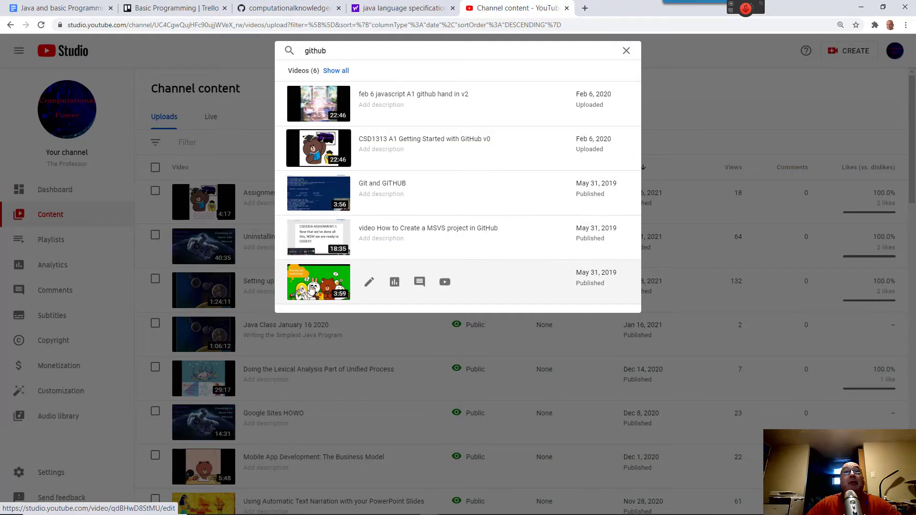
Copy the GITHUB Invitation URL video's link and return to the announcement draft
left_click(368, 282)
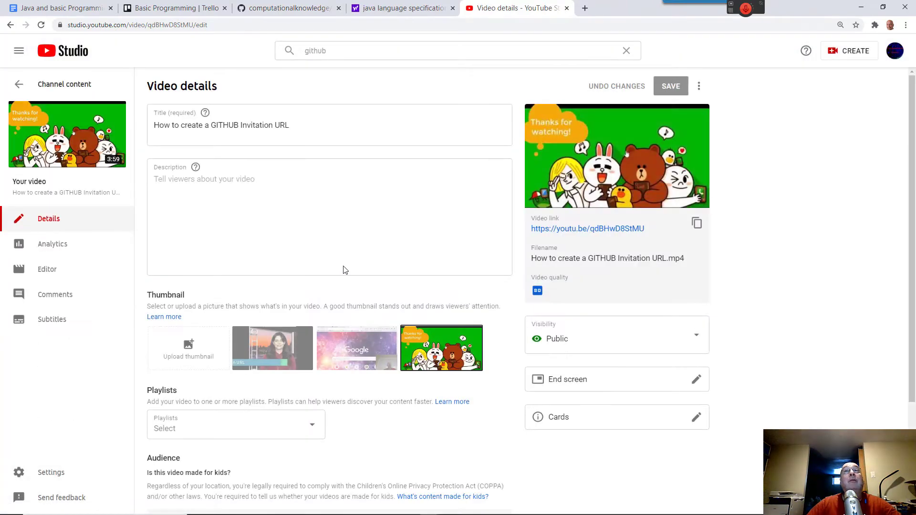
left_click(697, 223)
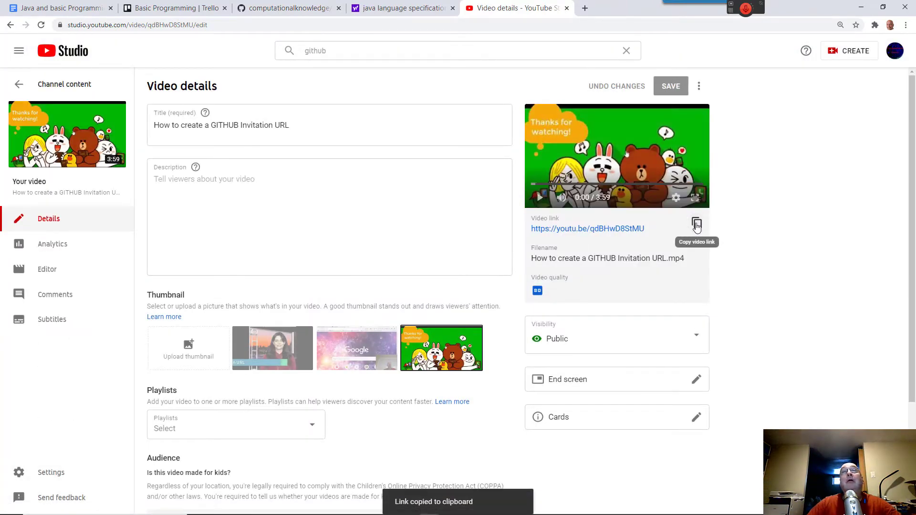
left_click(401, 7)
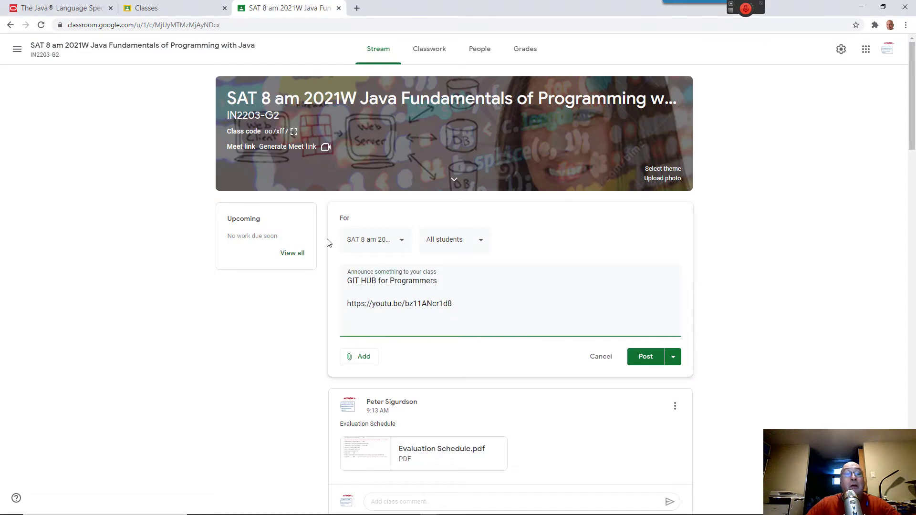
type("https://youtu.be/qdBHwD8StMU")
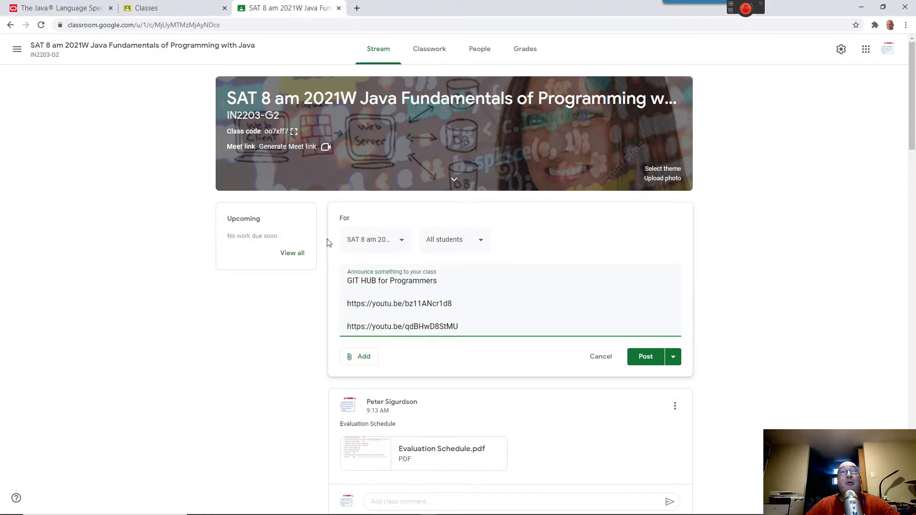
left_click(359, 356)
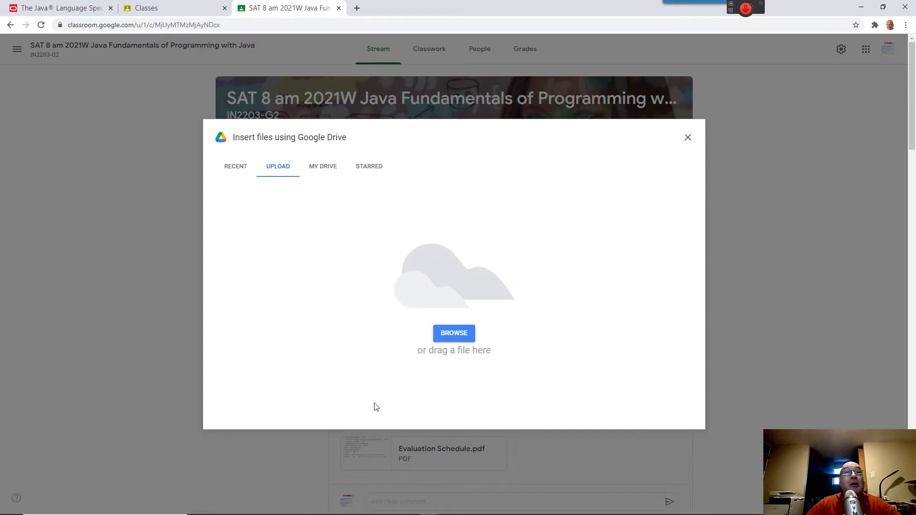
Navigate File Explorer from IM through GITHUB how to use into Using Github and pick Using Github.mp4
left_click(454, 333)
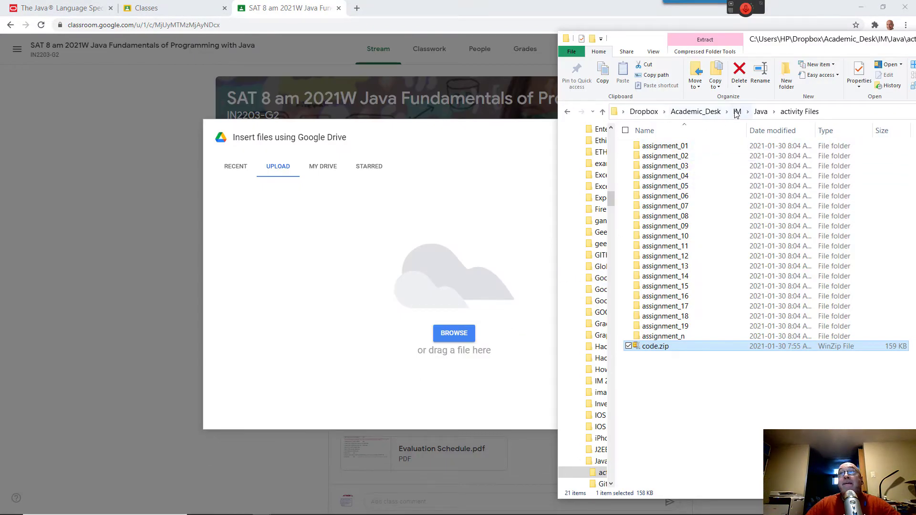
left_click(737, 112)
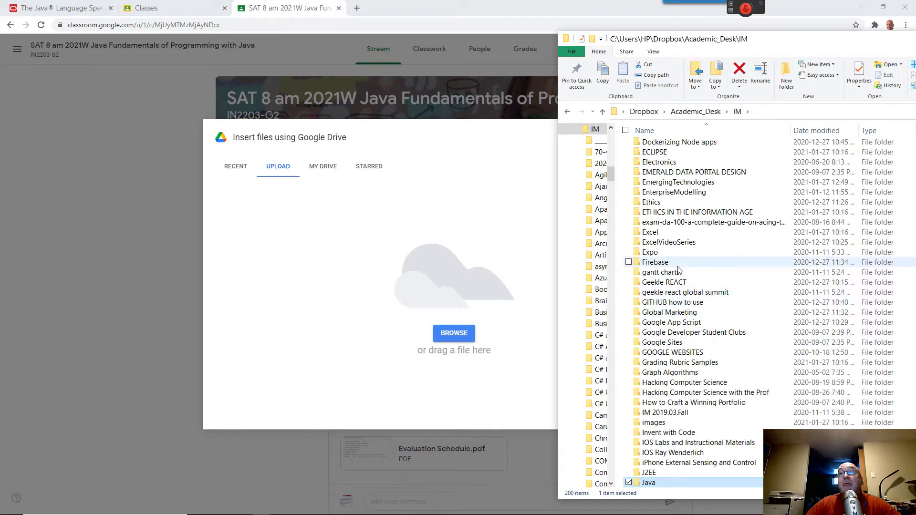
double_click(672, 303)
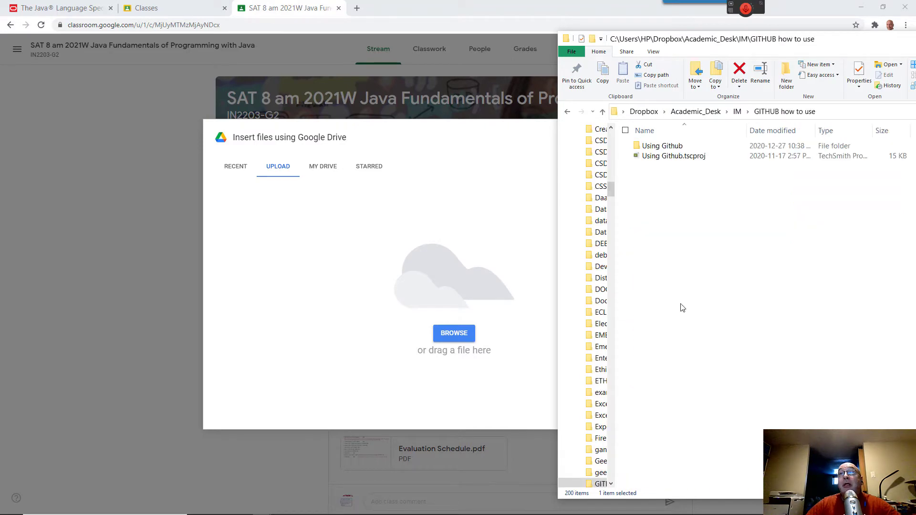
left_click(660, 146)
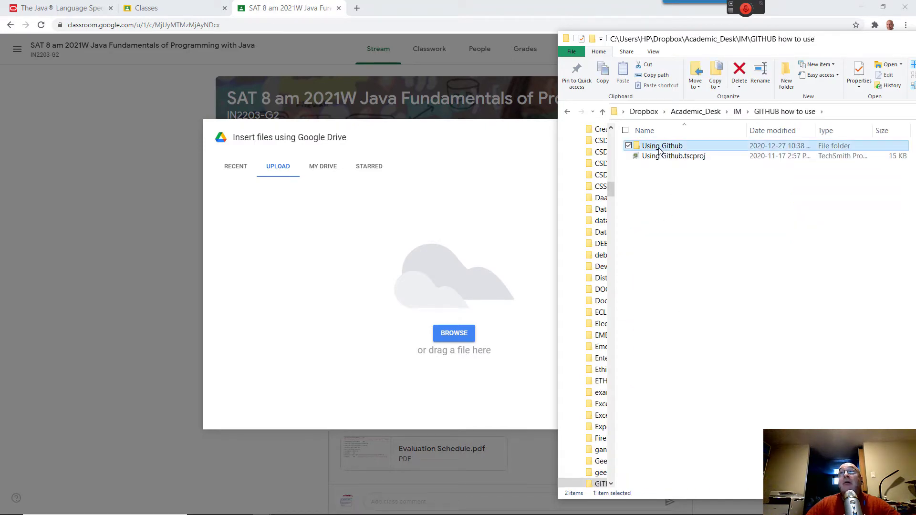
double_click(660, 146)
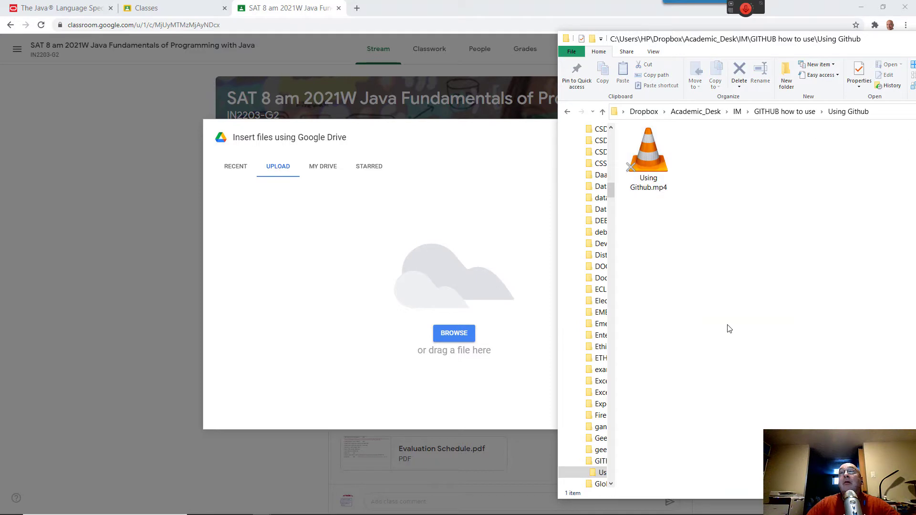
left_click(647, 158)
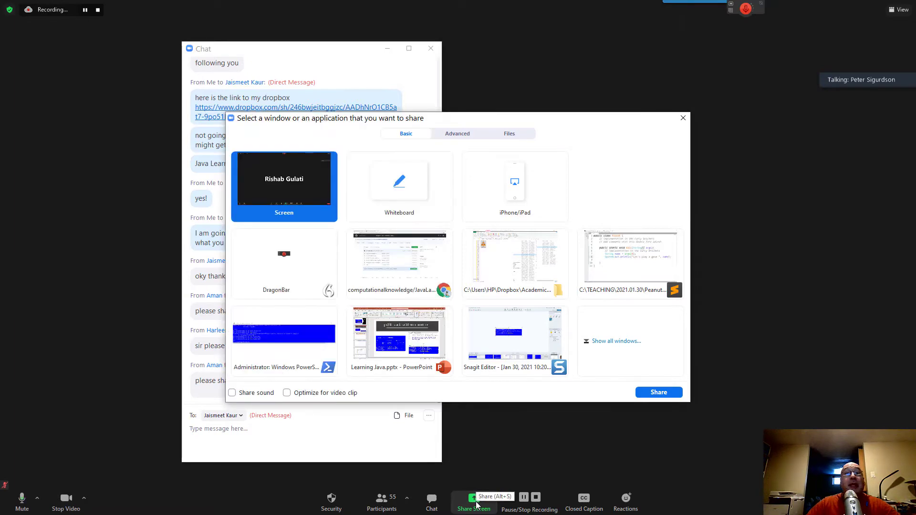
Share the whole screen with the Zoom meeting and start a fresh Chrome tab
left_click(659, 393)
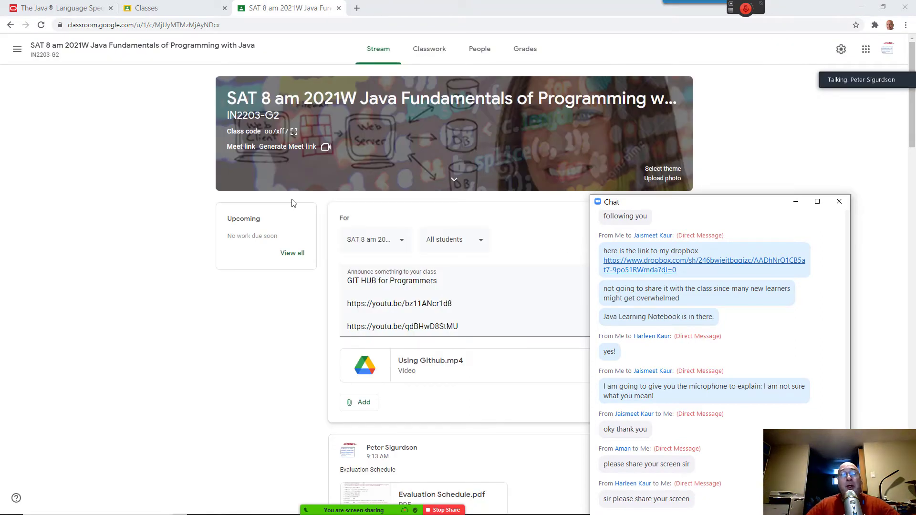
mouse_move(570, 156)
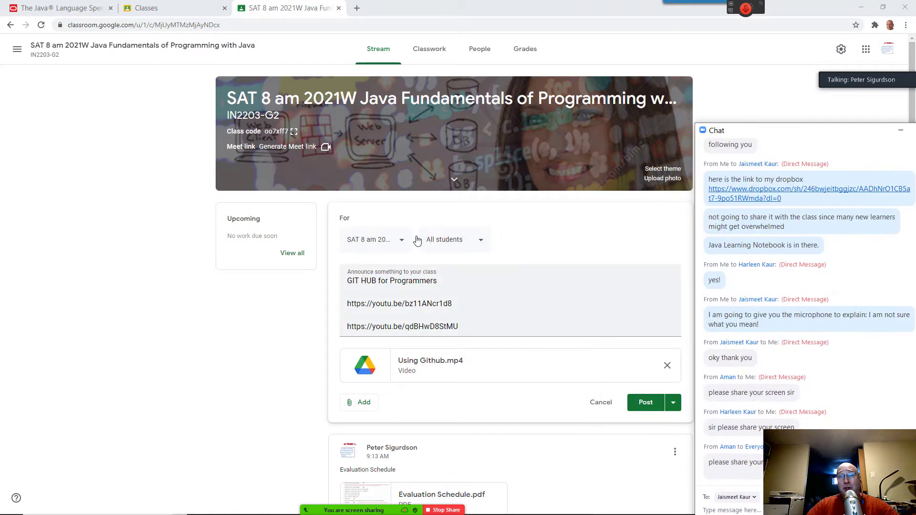
mouse_move(418, 389)
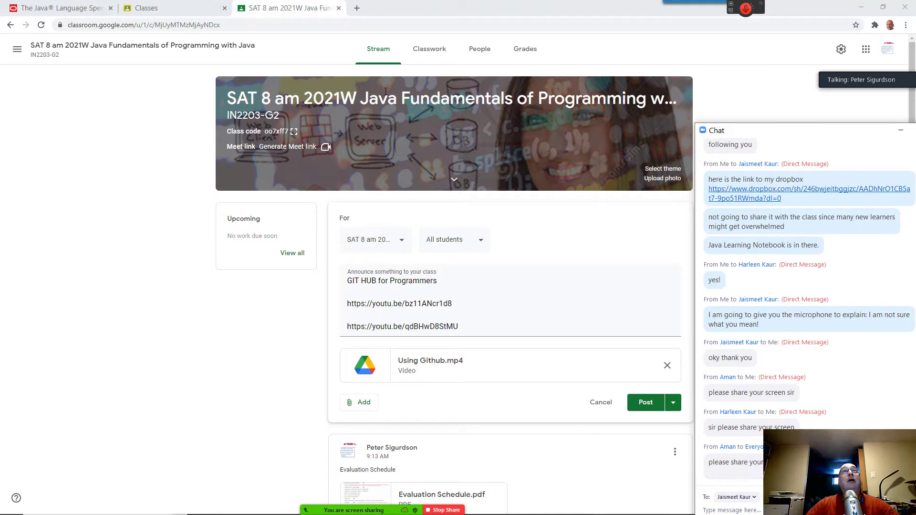
left_click(470, 8)
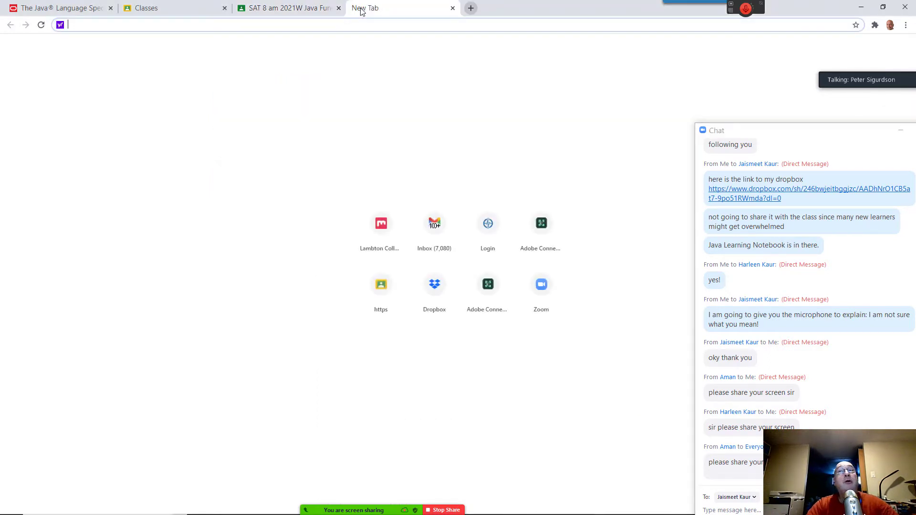
Go to dropbox.com and search the files for 'github pptx'
type("dropbox.com")
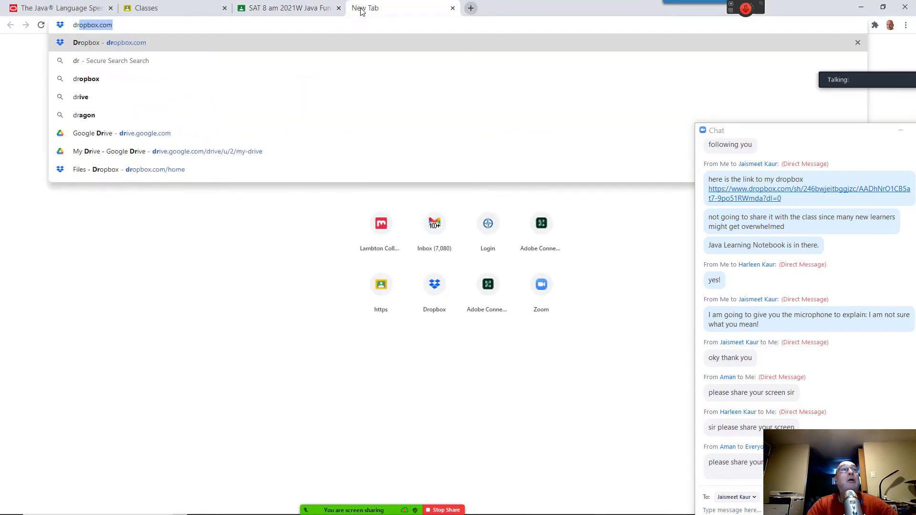
key("Return")
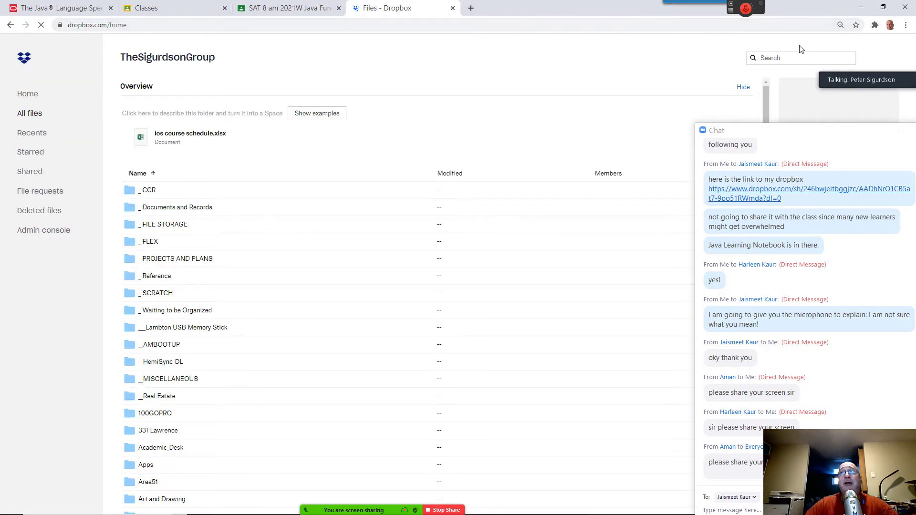
left_click(801, 58)
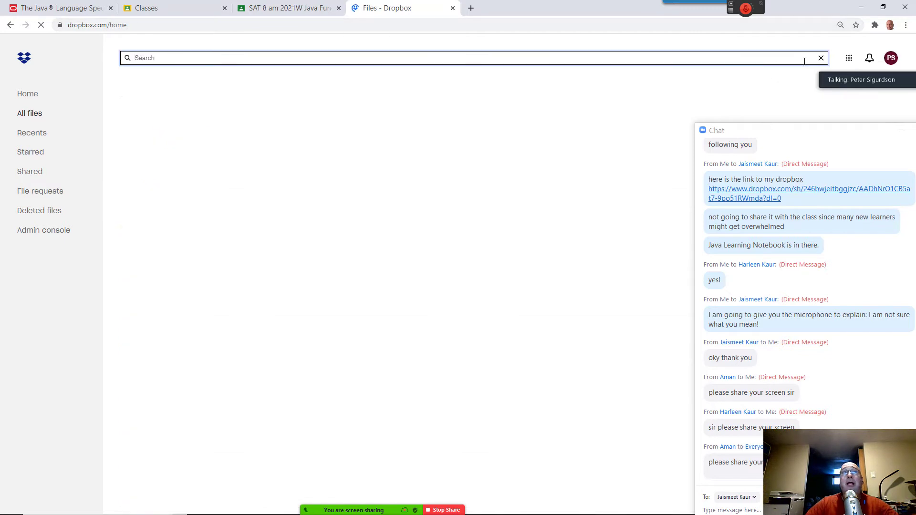
type("g")
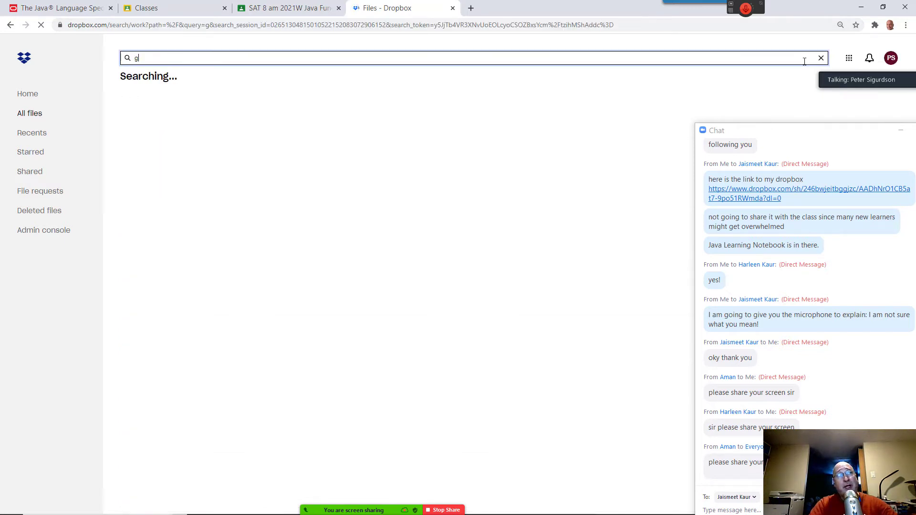
left_click(821, 58)
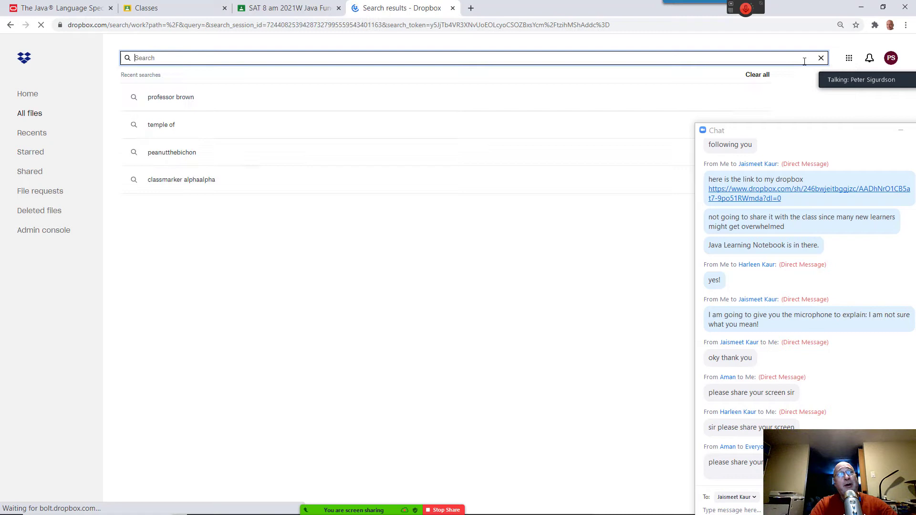
type("p")
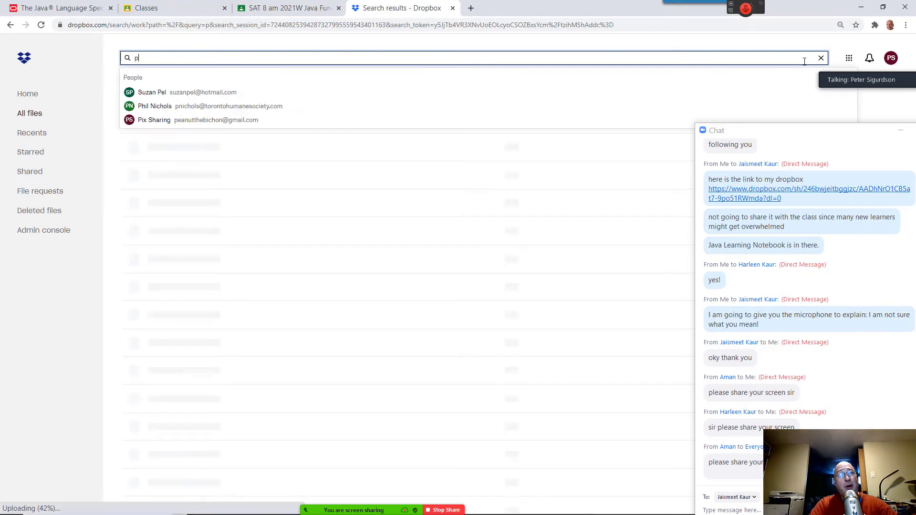
type("g")
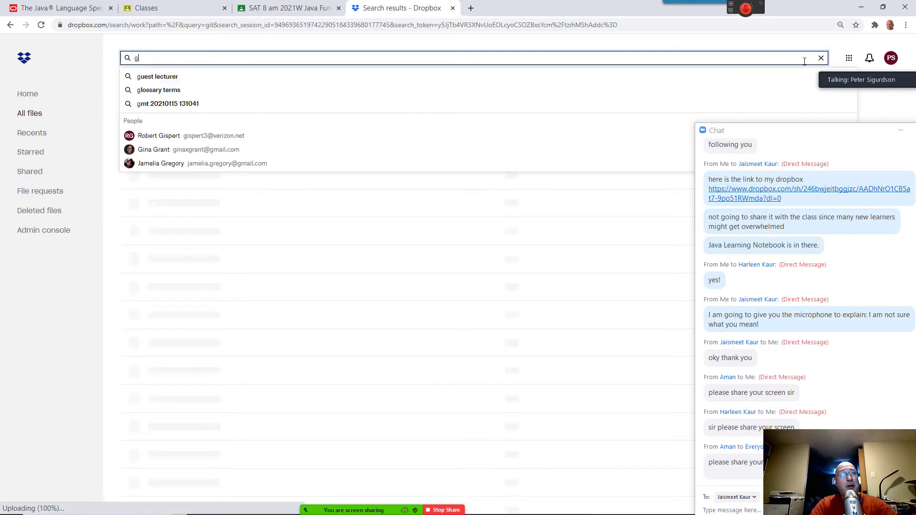
type("ithub pptx")
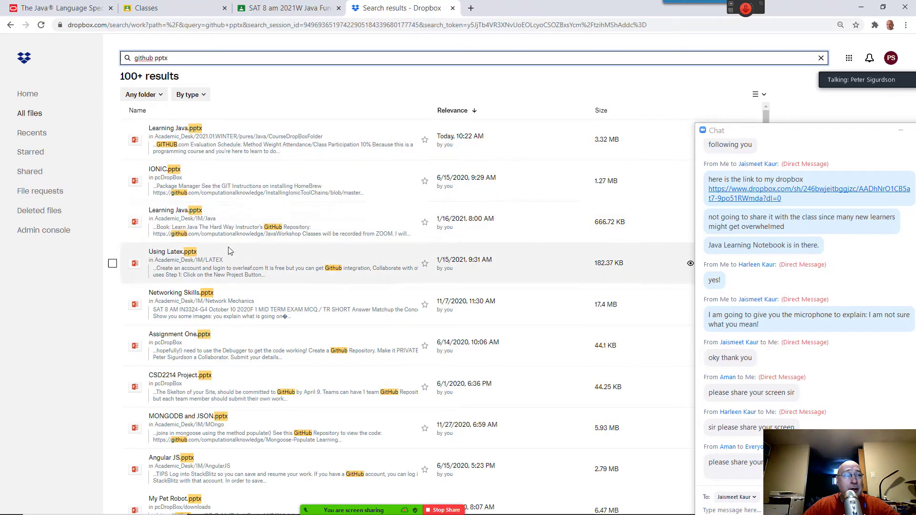
mouse_move(250, 391)
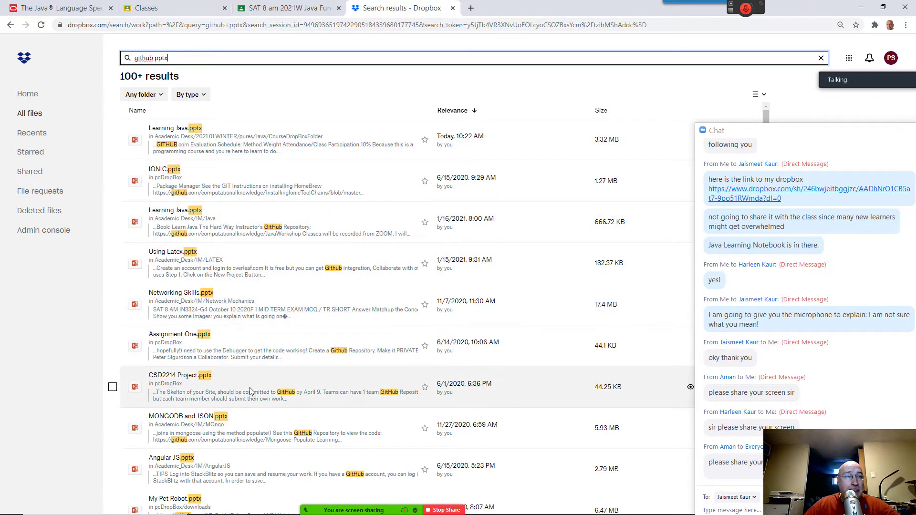
Look through the results, then change the query to 'using git' to list the Using GITHUB folders and video
scroll("down", 3)
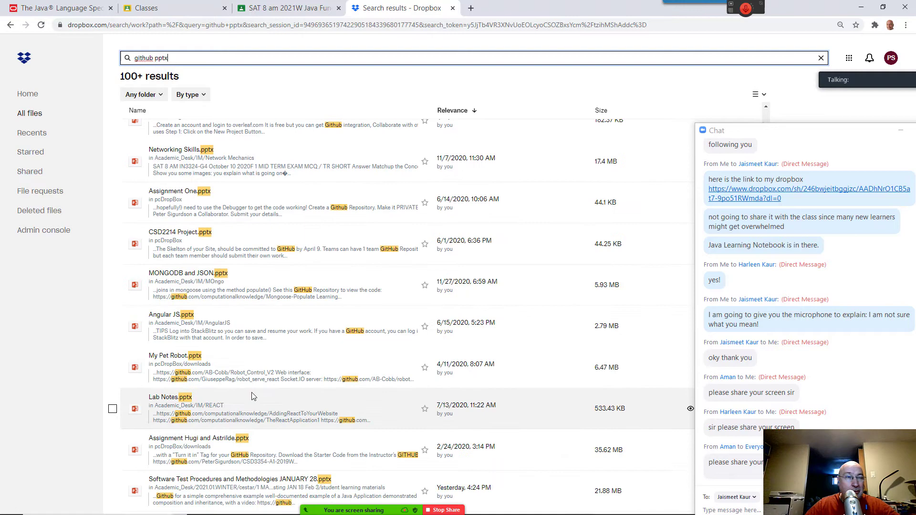
scroll("down", 3)
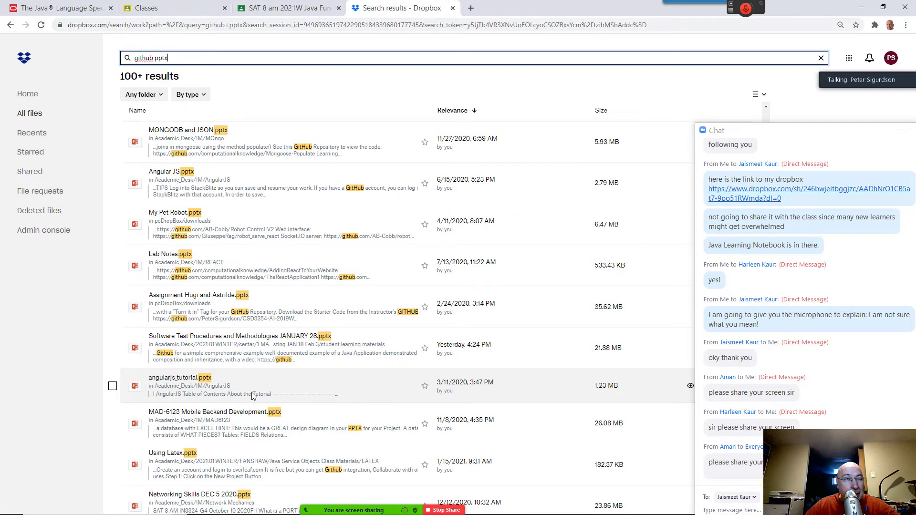
scroll("down", 3)
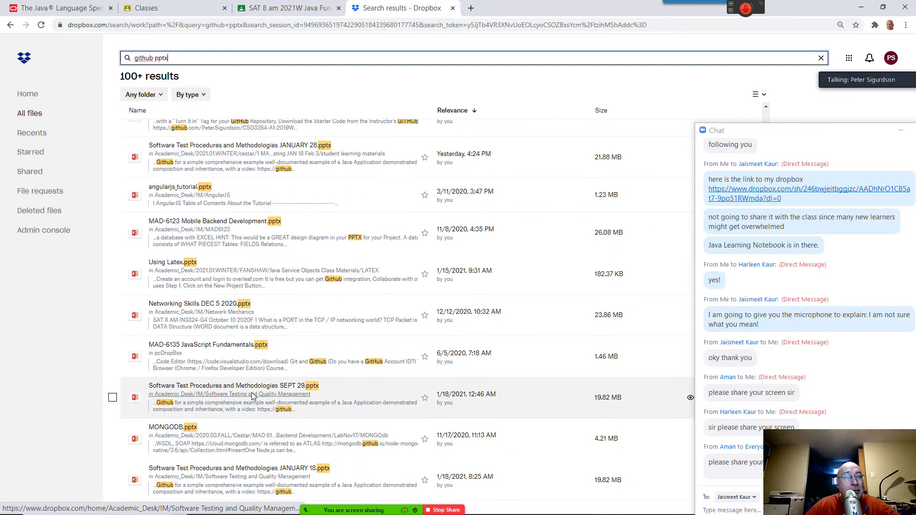
scroll("down", 3)
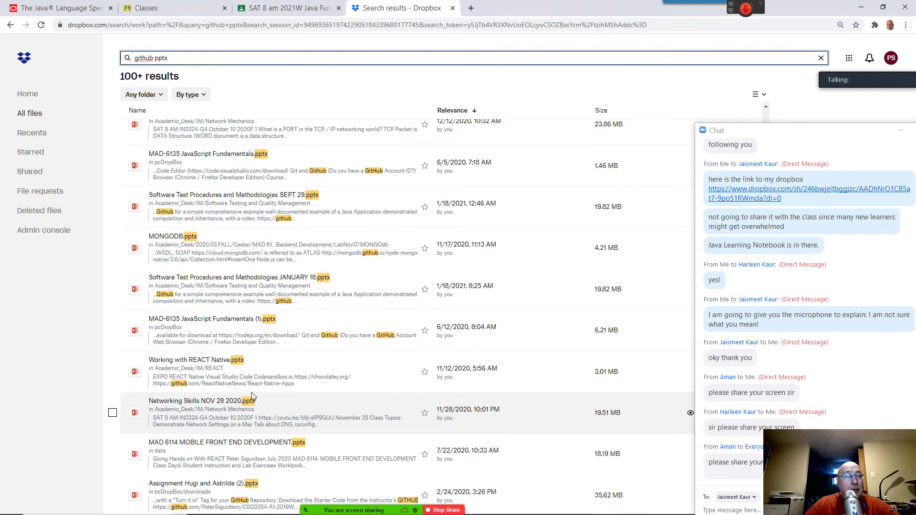
scroll("down", 3)
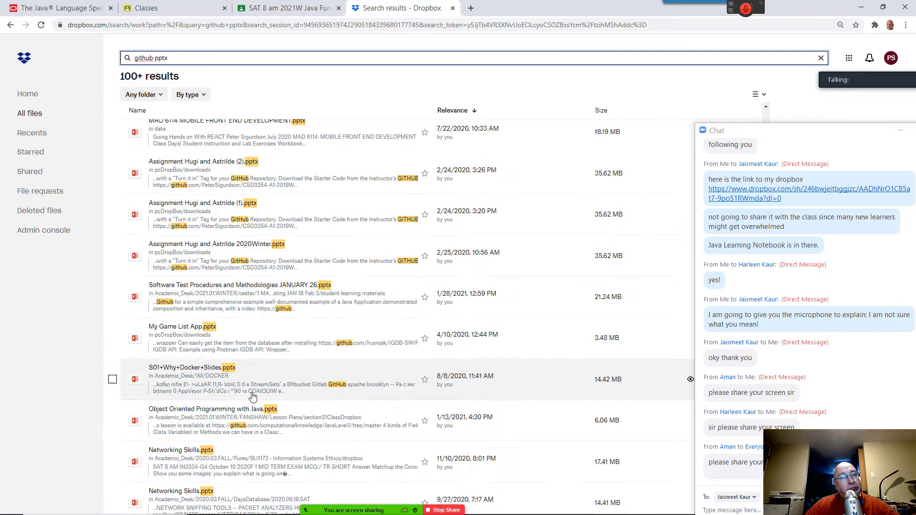
scroll("up", 3)
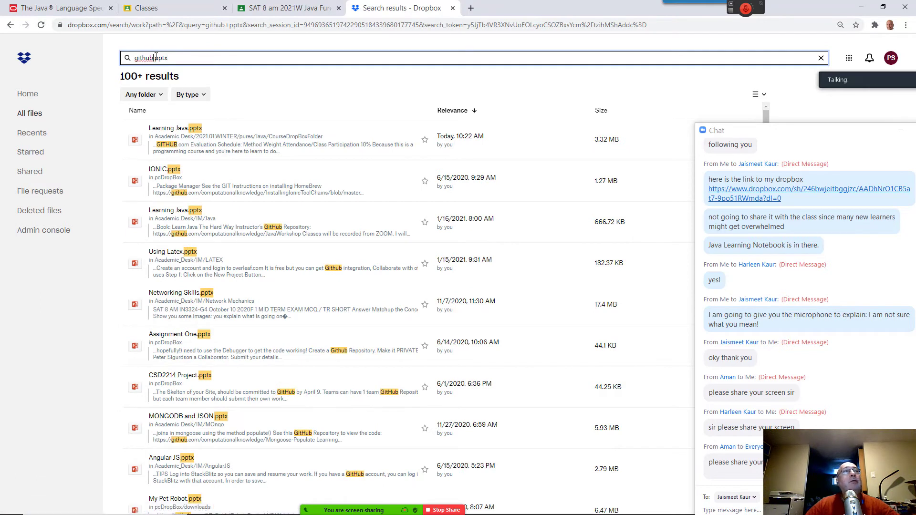
double_click(165, 59)
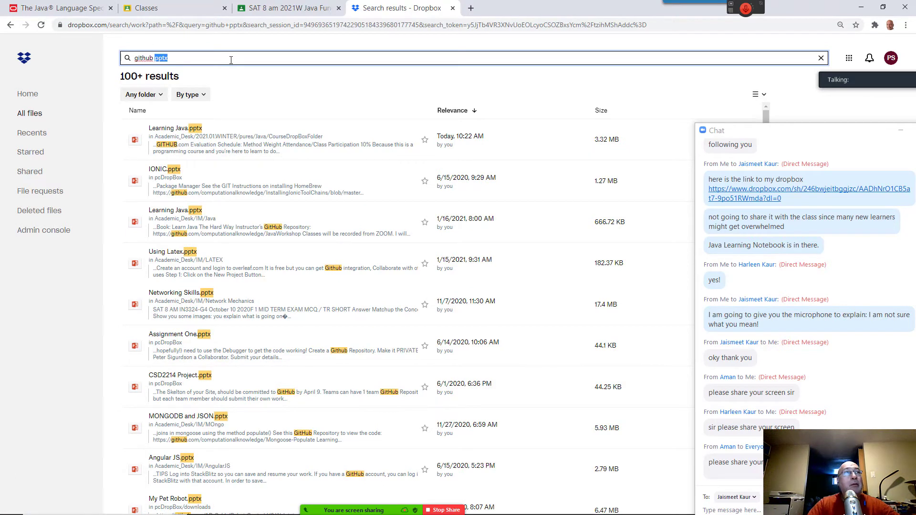
type("git")
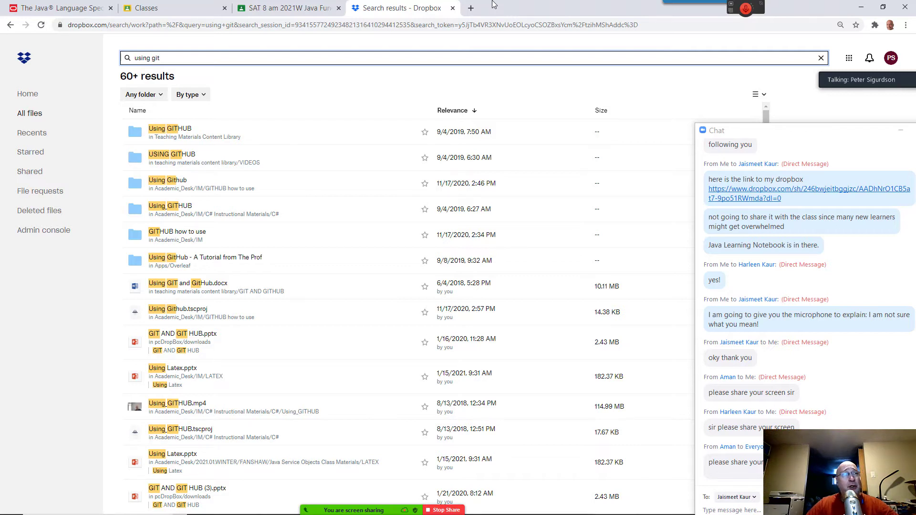
mouse_move(491, 5)
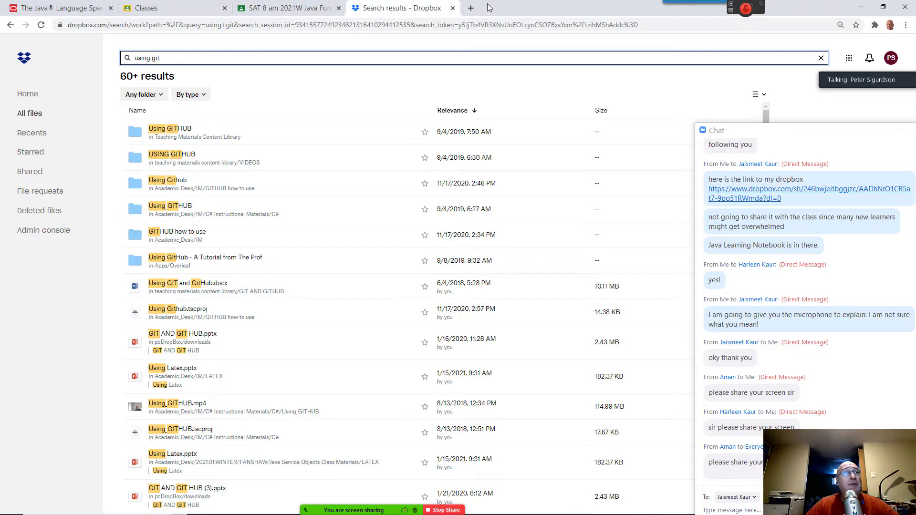
mouse_move(184, 131)
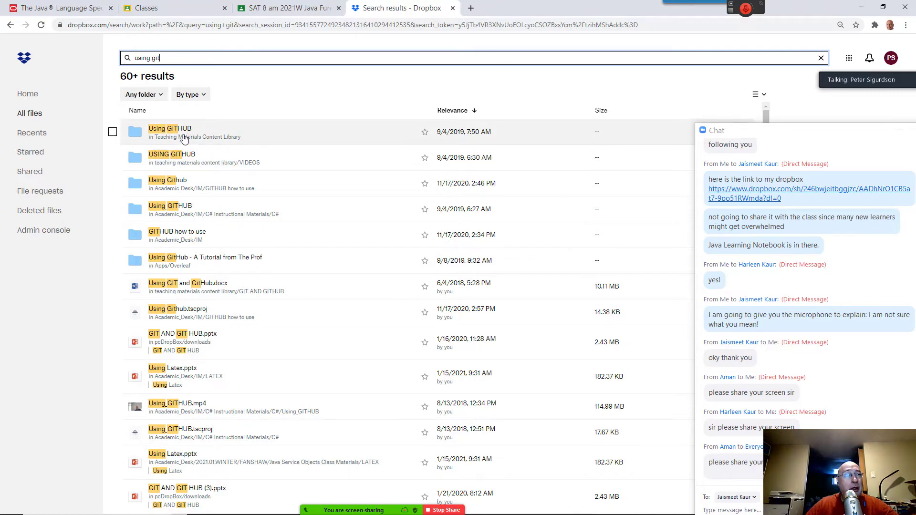
Open the Teaching Materials Content Library folder and scroll down past the Using GITHUB folder
left_click(170, 128)
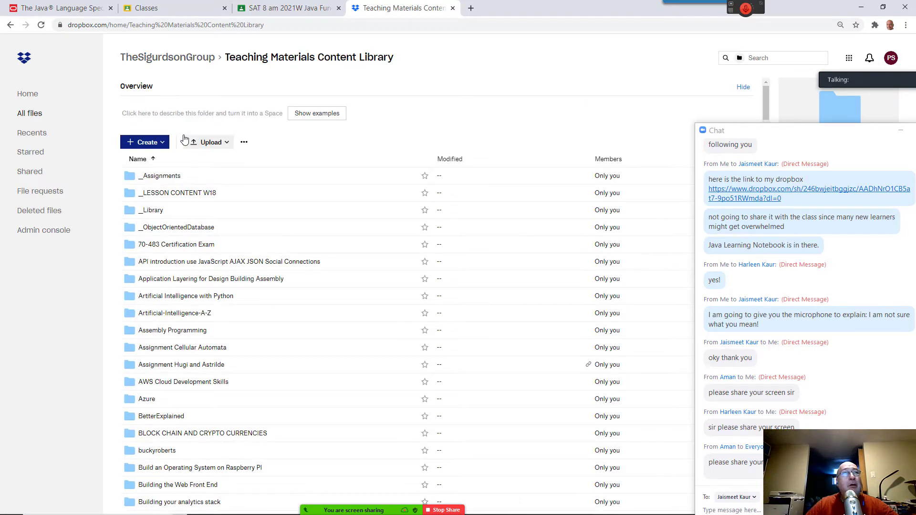
scroll("down", 3)
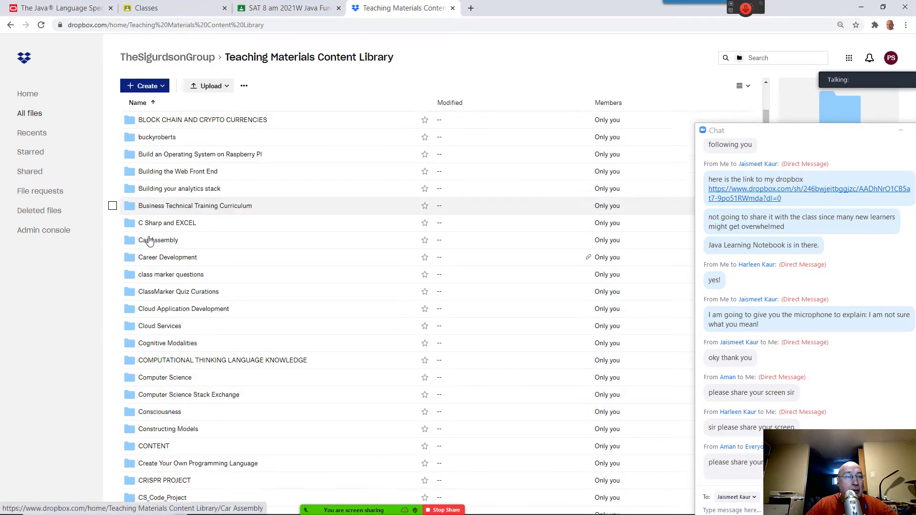
scroll("down", 3)
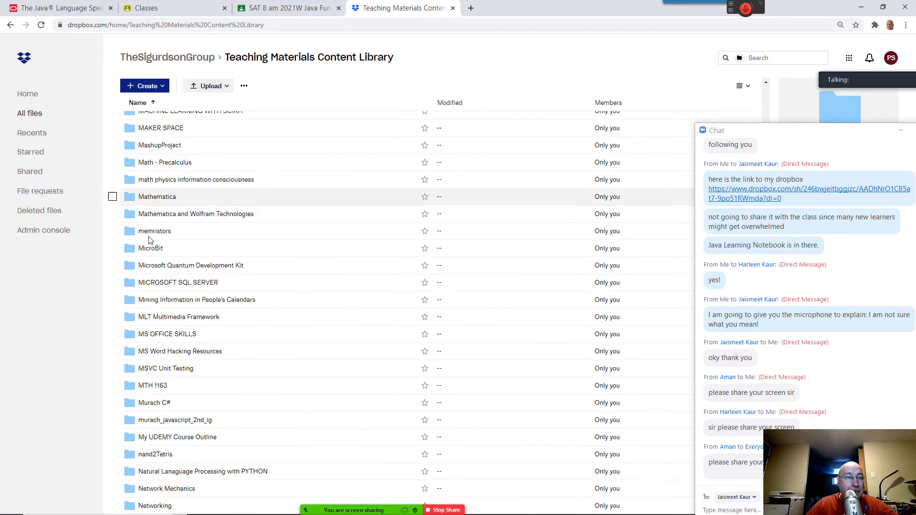
scroll("down", 3)
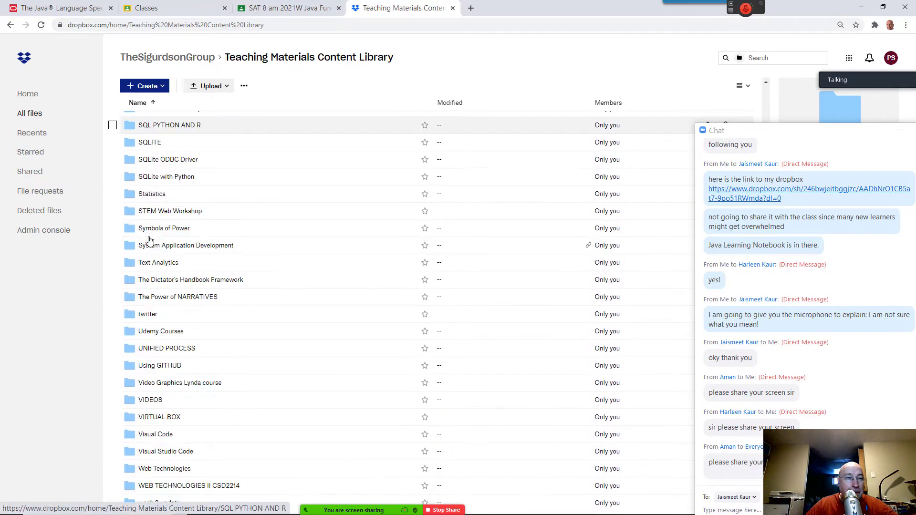
scroll("down", 3)
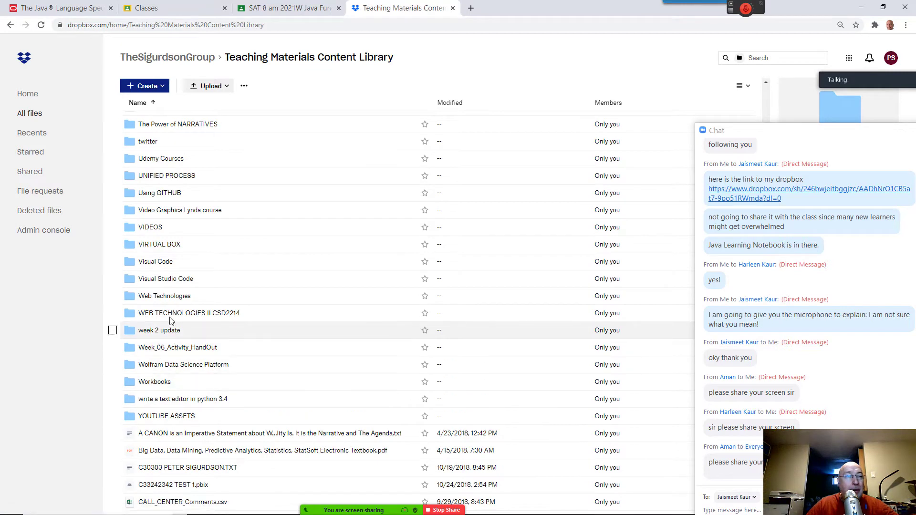
mouse_move(189, 347)
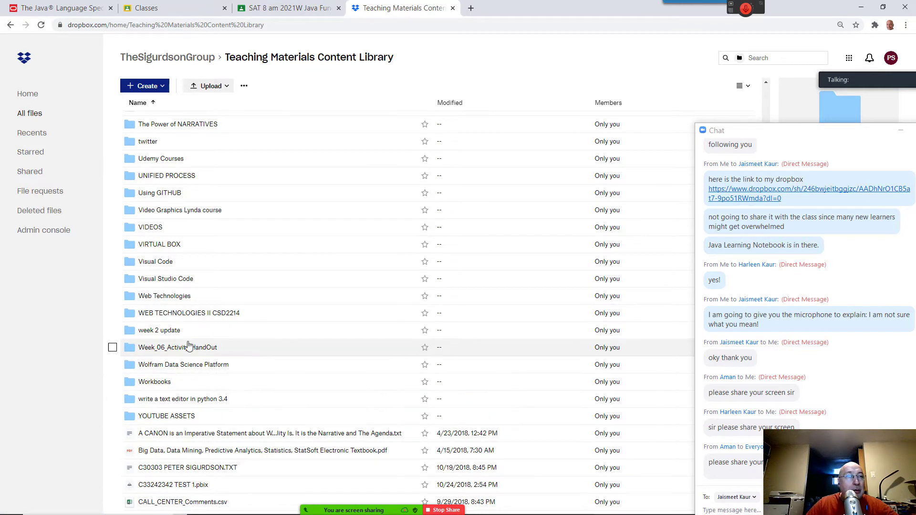
mouse_move(176, 244)
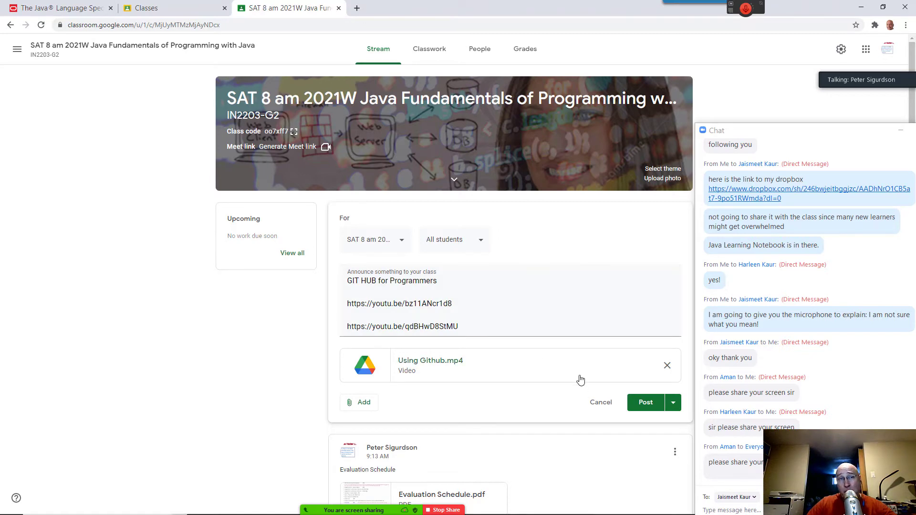
Work on the class announcement with the video links and attached Using Github.mp4, ending in Sublime Text's Peanut.java
left_click(645, 402)
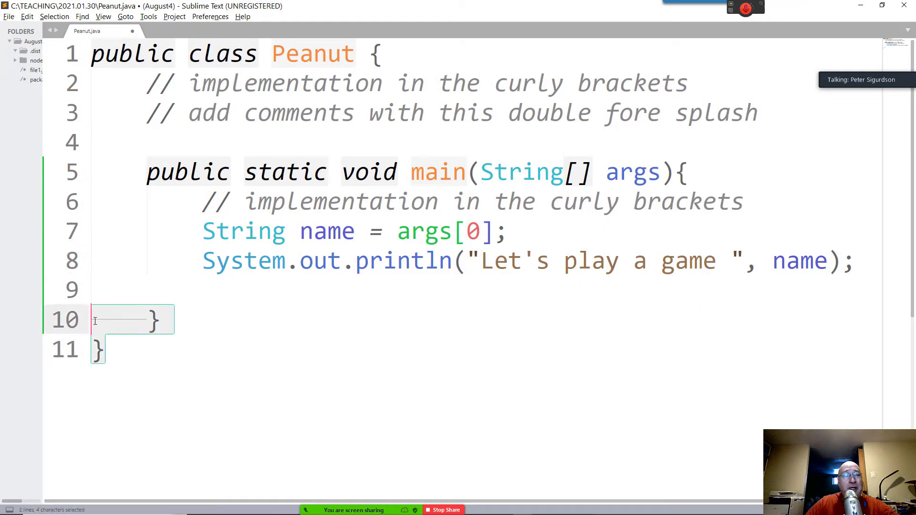
Select and copy all of Peanut.java, then switch to the Chrome window with the GitHub repository
key("ctrl+a")
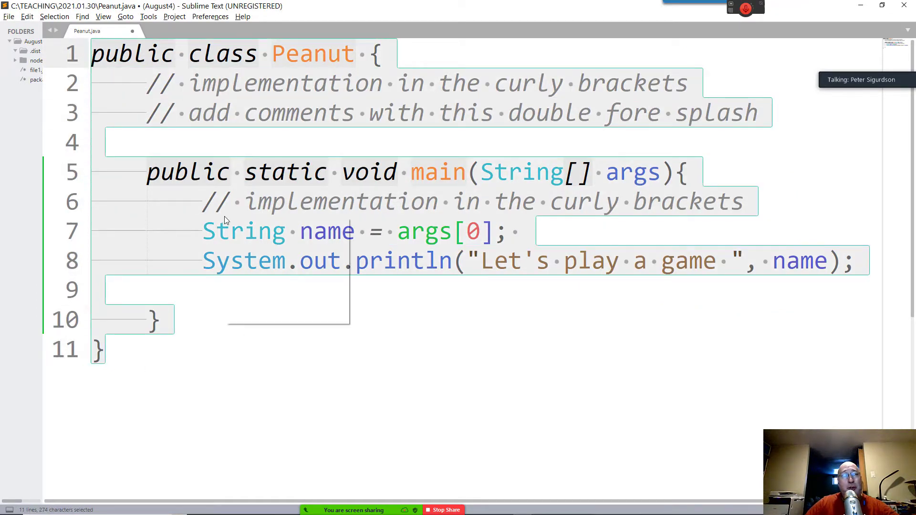
key("alt+tab")
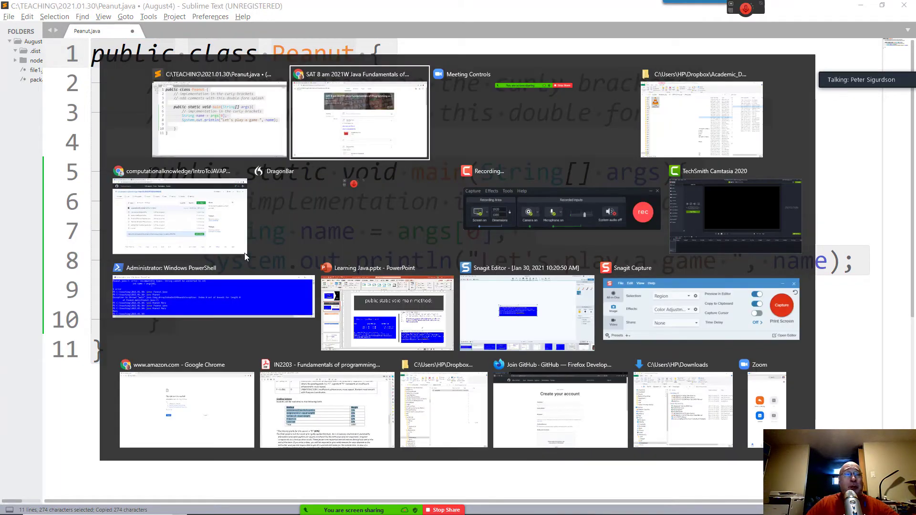
left_click(180, 220)
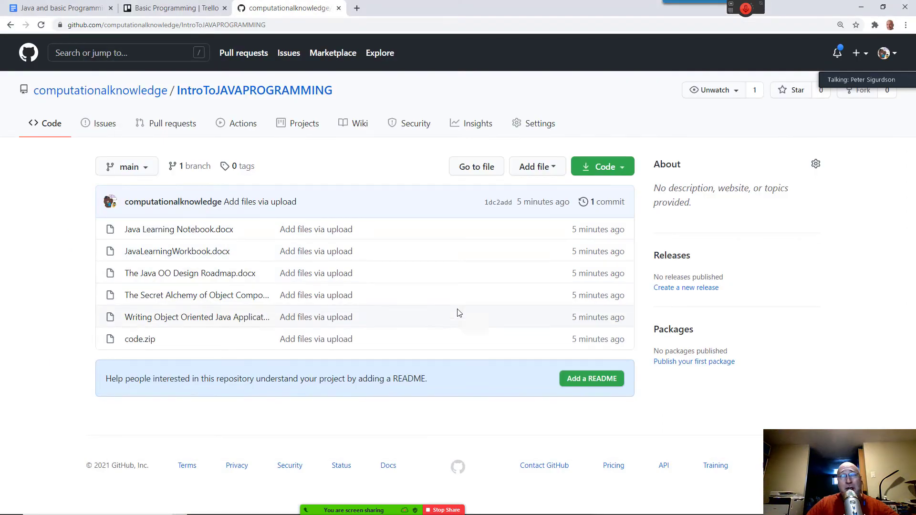
Choose Create new file from Add file in the IntroToJAVAPROGRAMMING repository
left_click(533, 166)
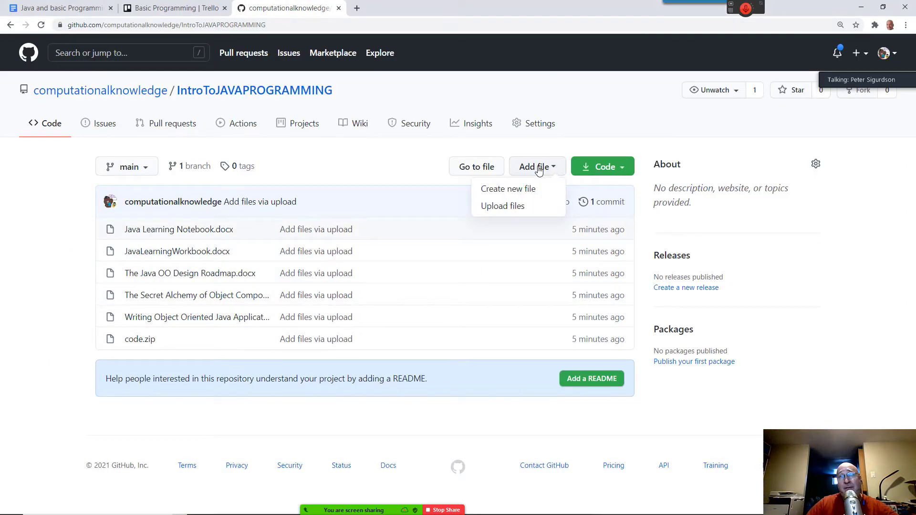
mouse_move(502, 206)
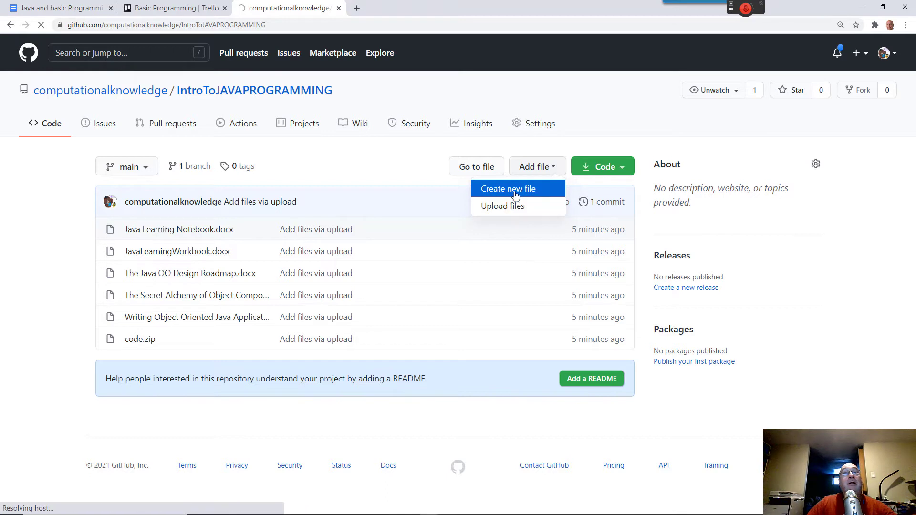
left_click(508, 188)
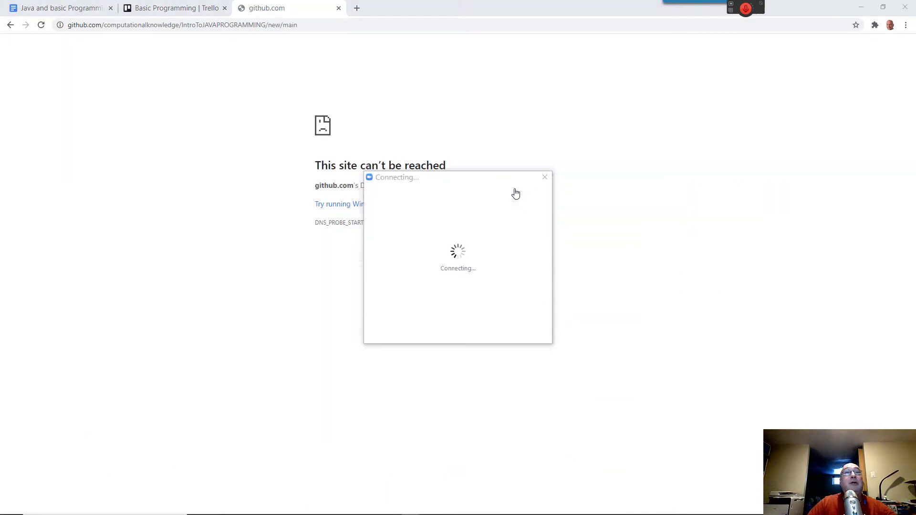
mouse_move(752, 509)
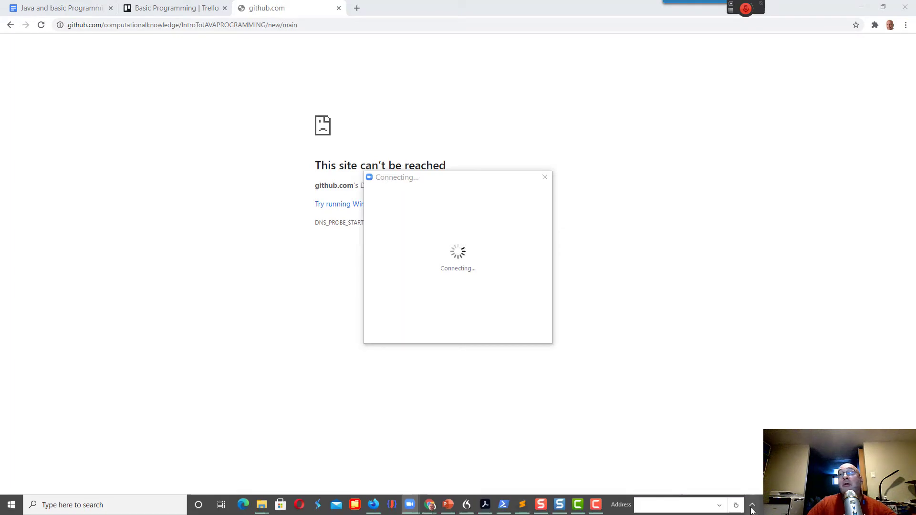
Reveal the hidden system tray icons to check the network connection after the page error
left_click(752, 505)
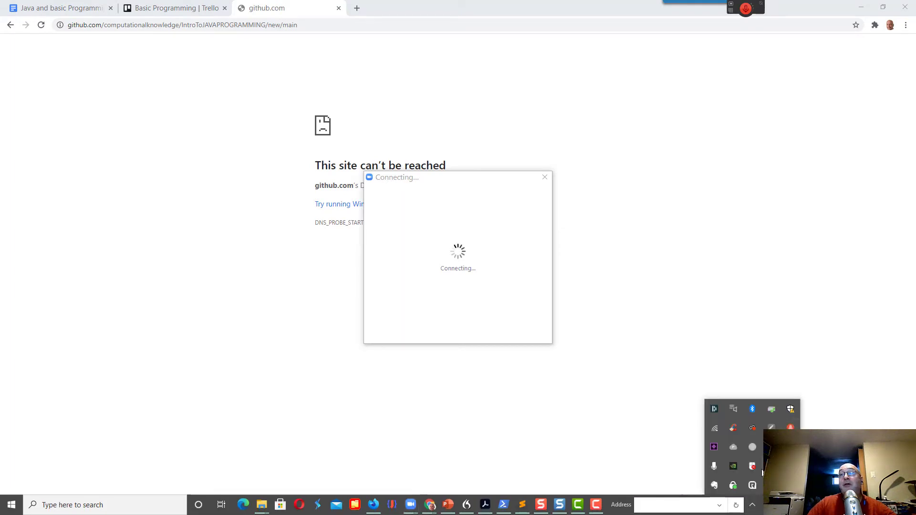
mouse_move(714, 429)
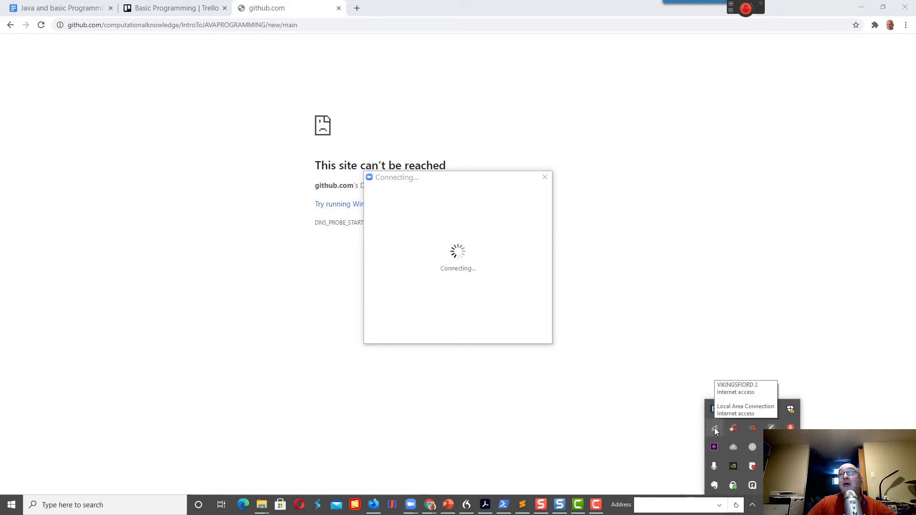
mouse_move(686, 418)
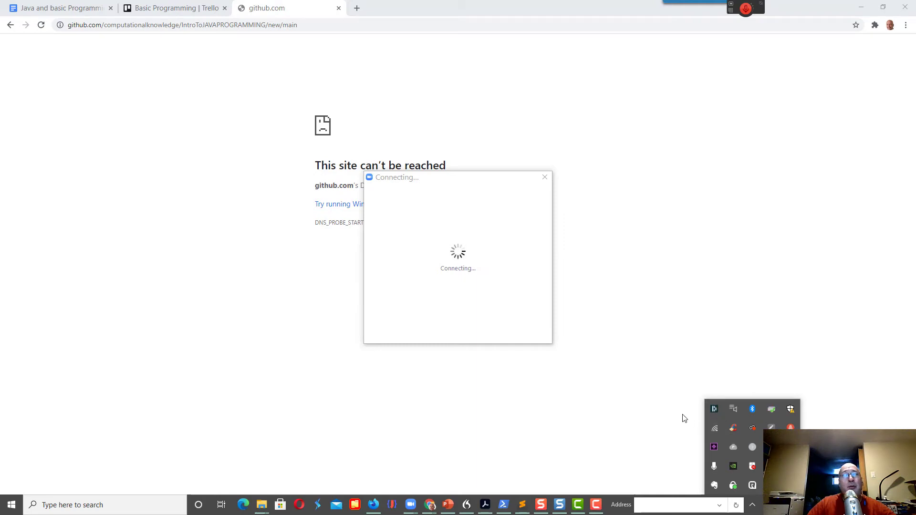
mouse_move(612, 350)
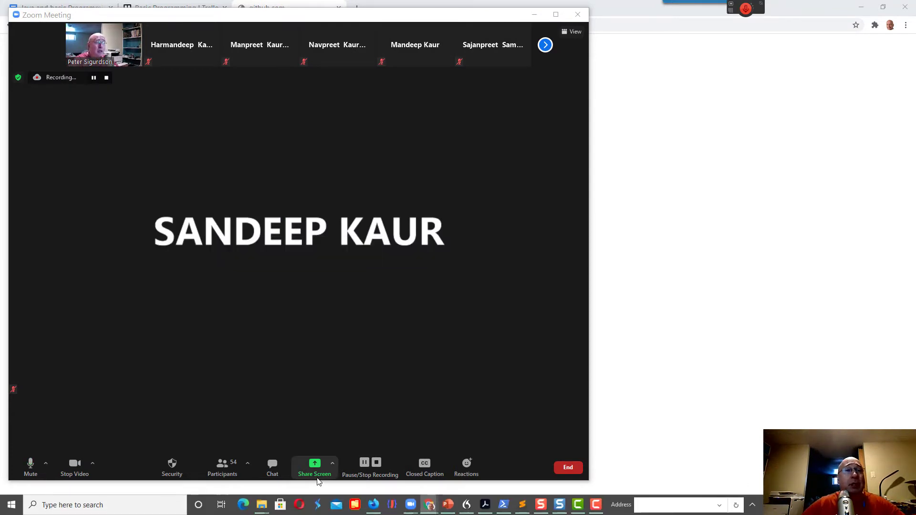
Share the github.com Chrome window in Zoom and reload the failed new-file page, confirming resubmission
left_click(314, 468)
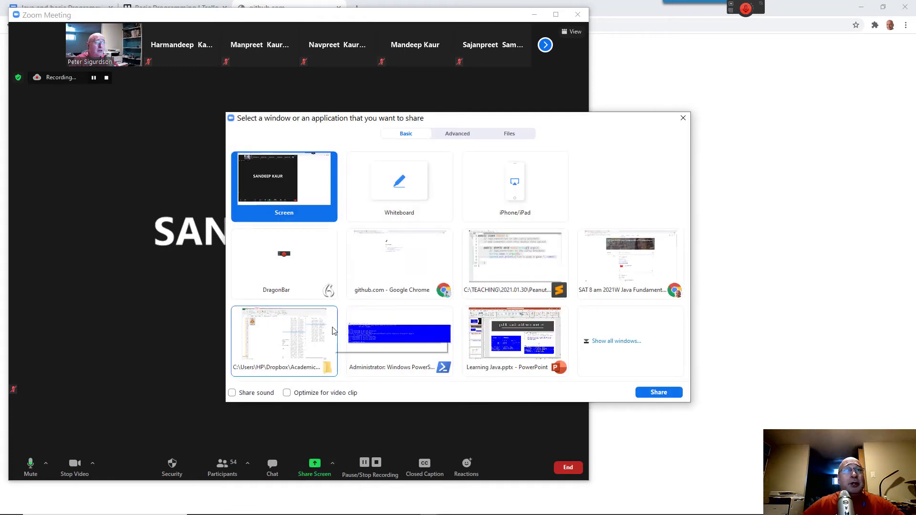
mouse_move(670, 360)
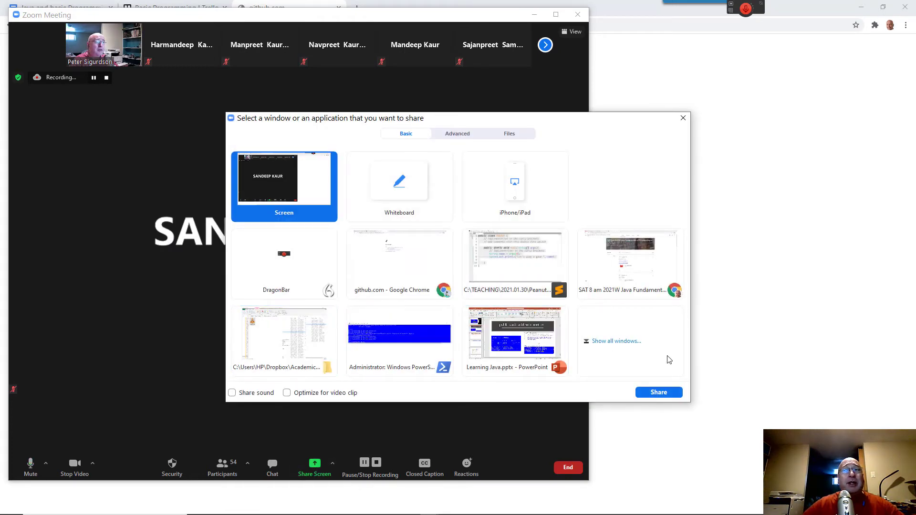
left_click(659, 392)
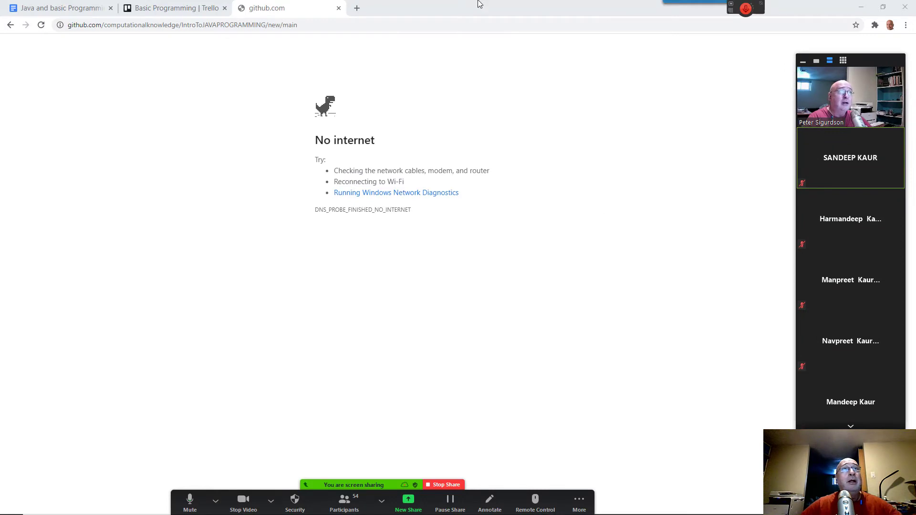
left_click(181, 25)
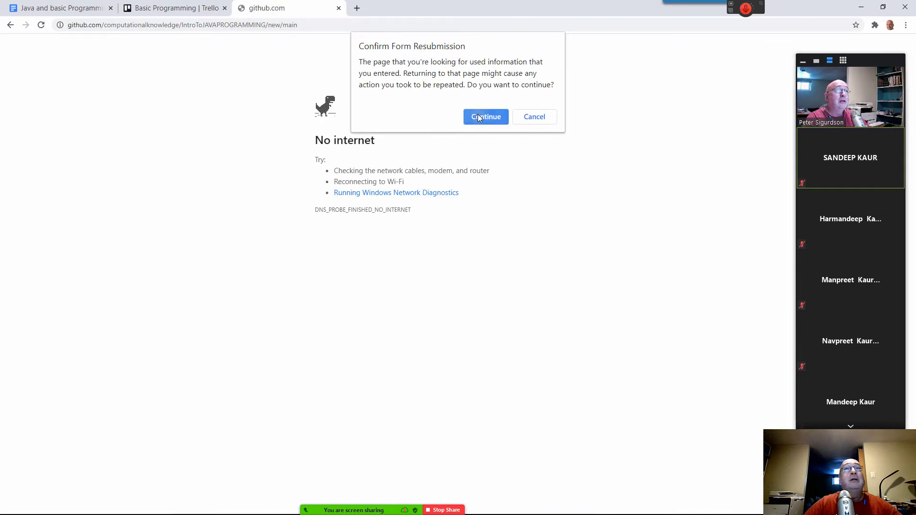
left_click(485, 117)
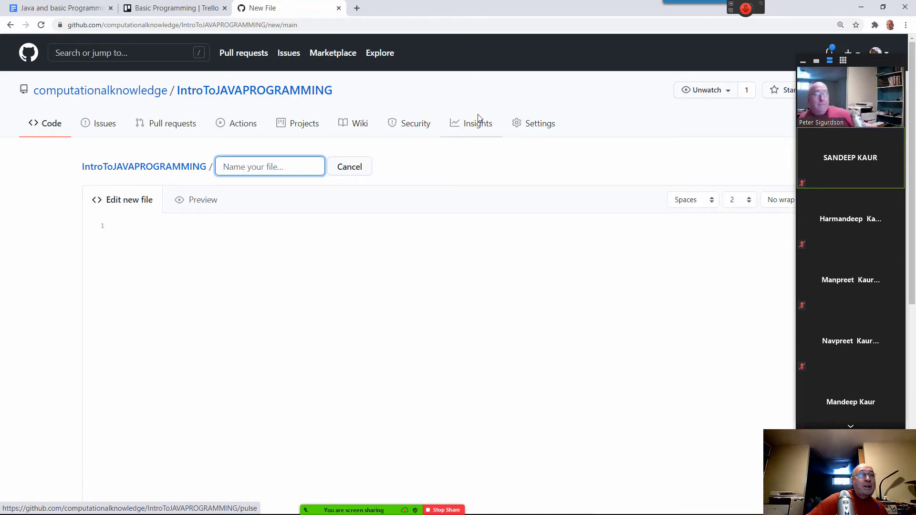
Paste the Peanut class code into the new file and name it GameCodeStarter1.java
left_click(214, 233)
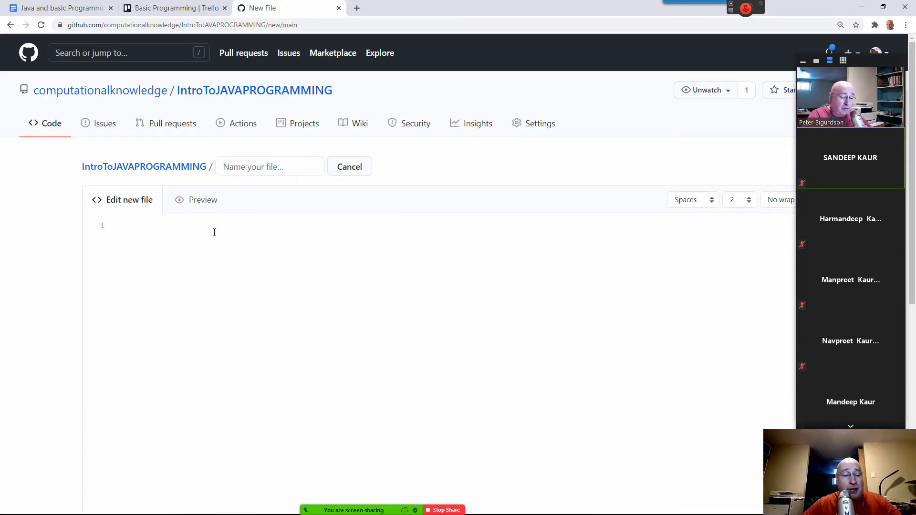
type("public class Peanut {")
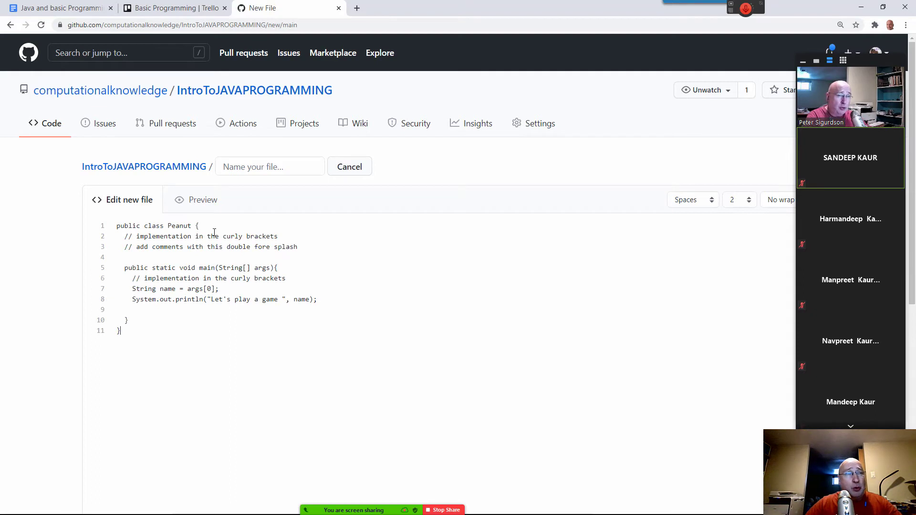
left_click(269, 167)
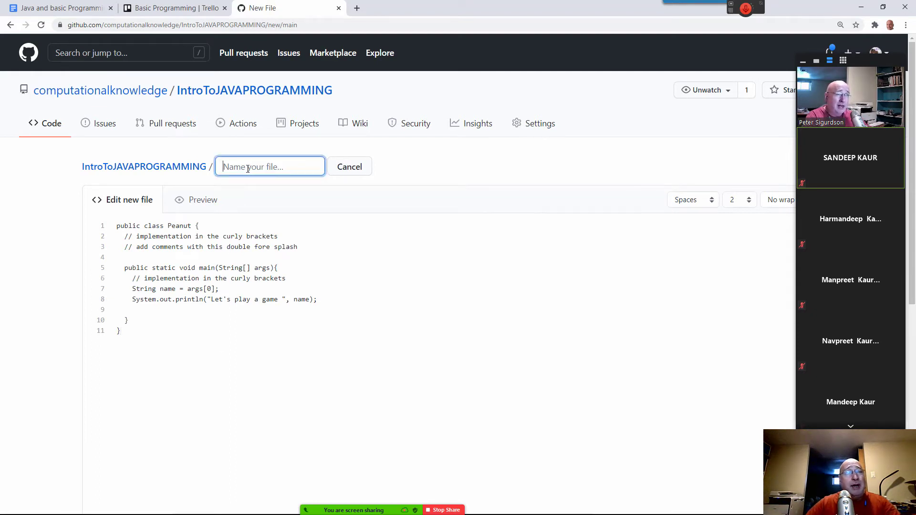
type("Game")
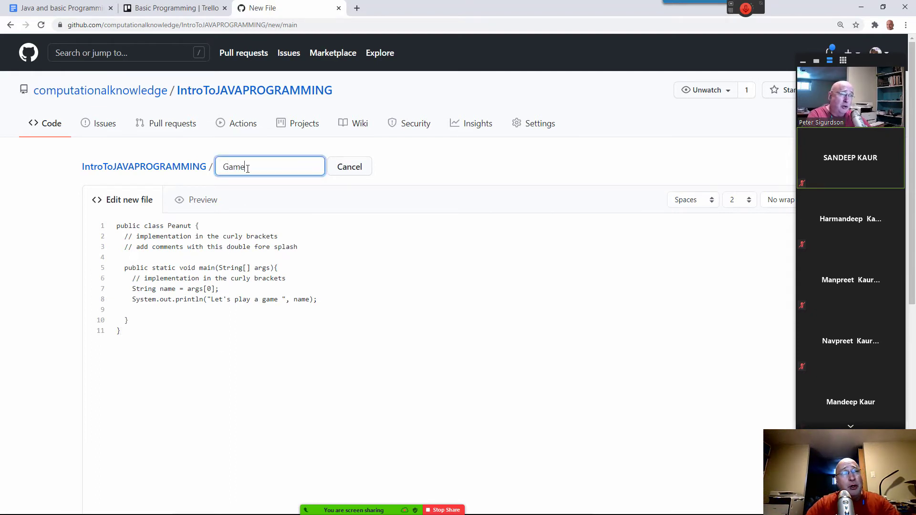
type("CodeSt")
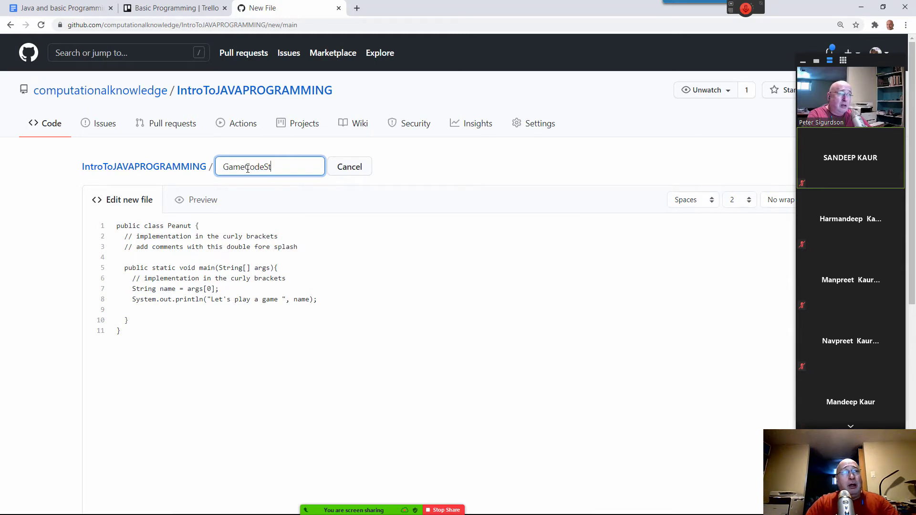
type("arter1.jav")
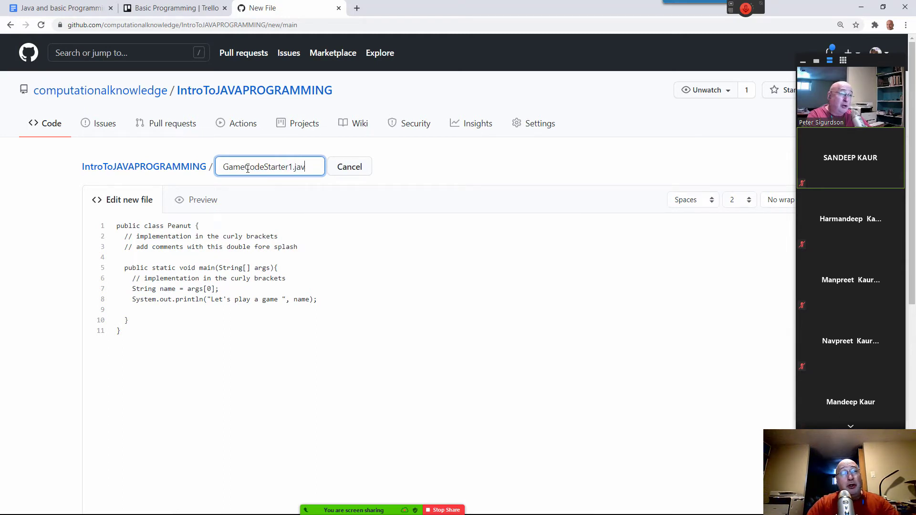
Commit GameCodeStarter1.java to the main branch of the repository
scroll("down", 3)
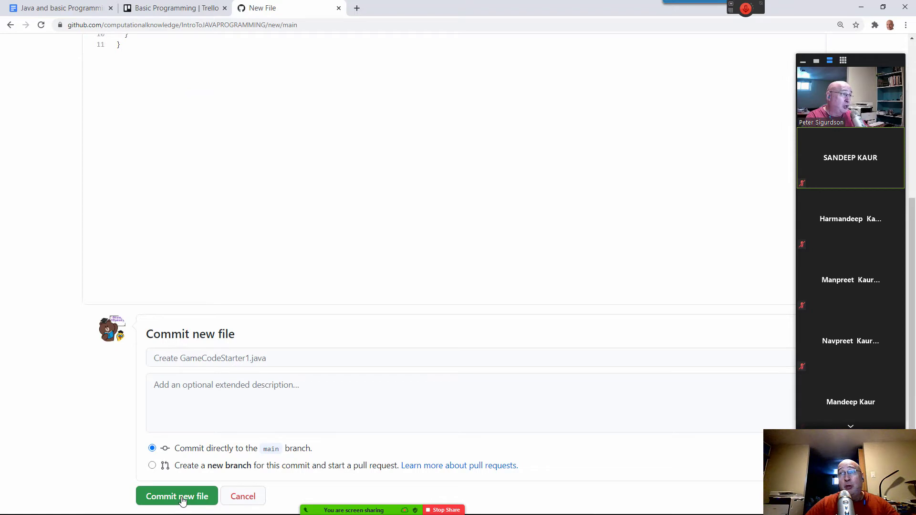
left_click(177, 496)
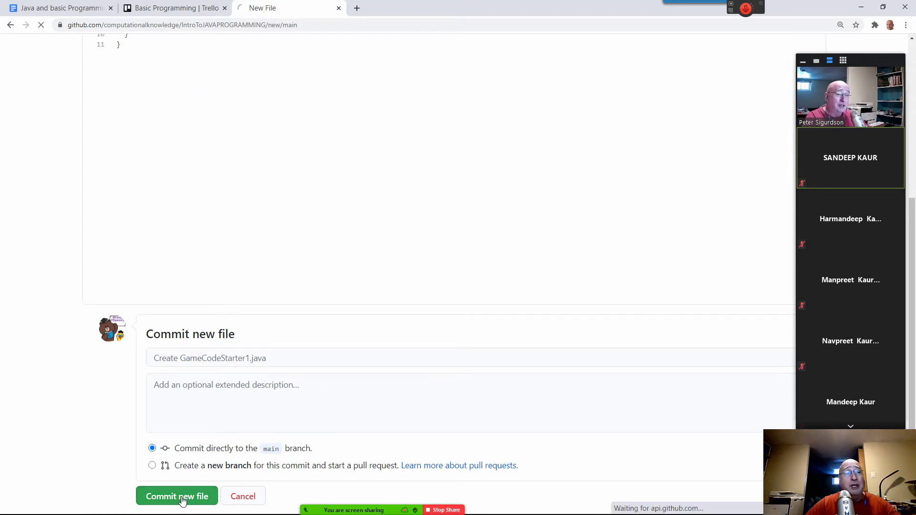
left_click(177, 497)
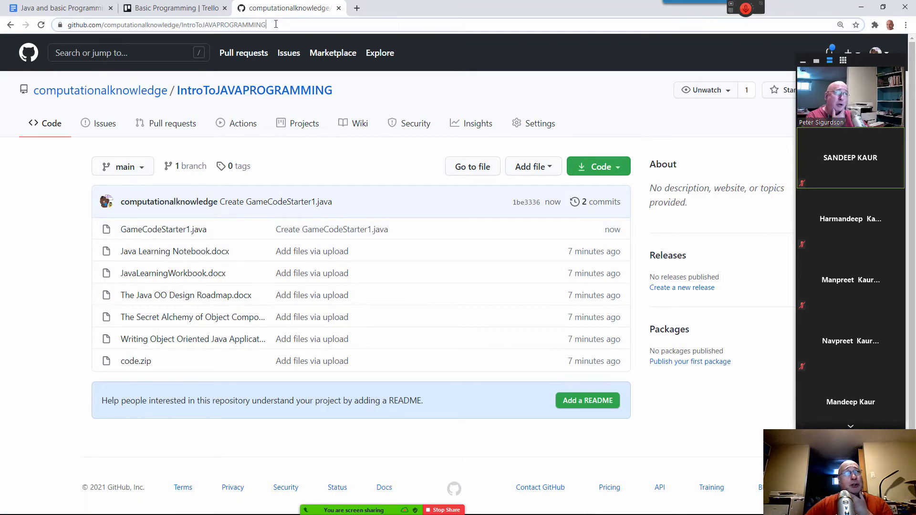
Select the IntroToJAVAPROGRAMMING repository's web address in the address bar for copying
right_click(166, 24)
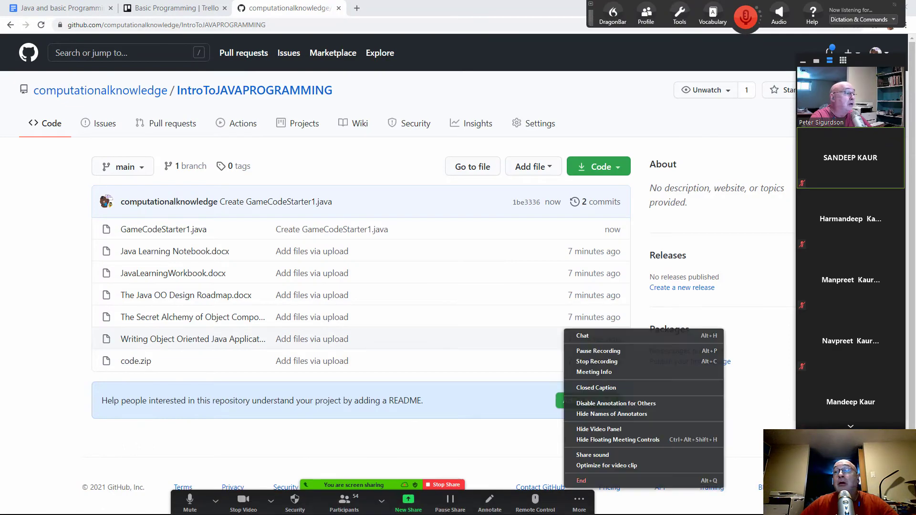
left_click(9, 504)
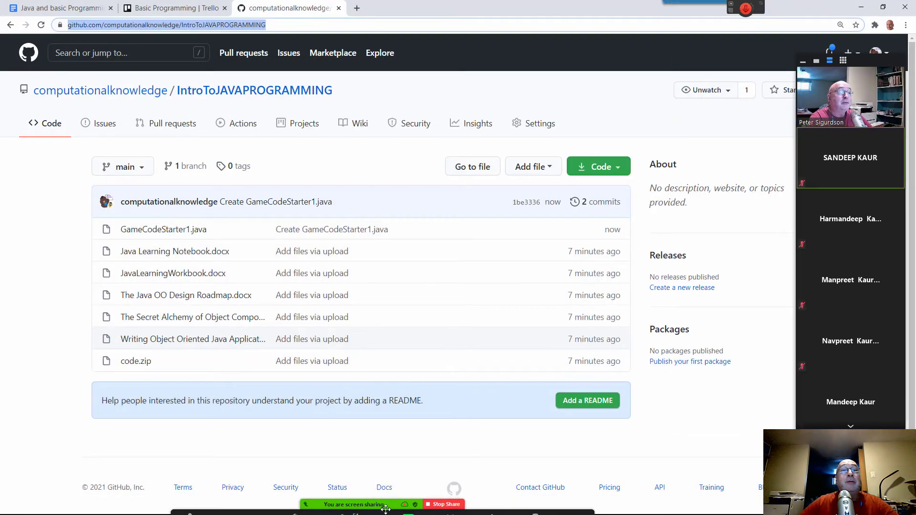
mouse_move(385, 504)
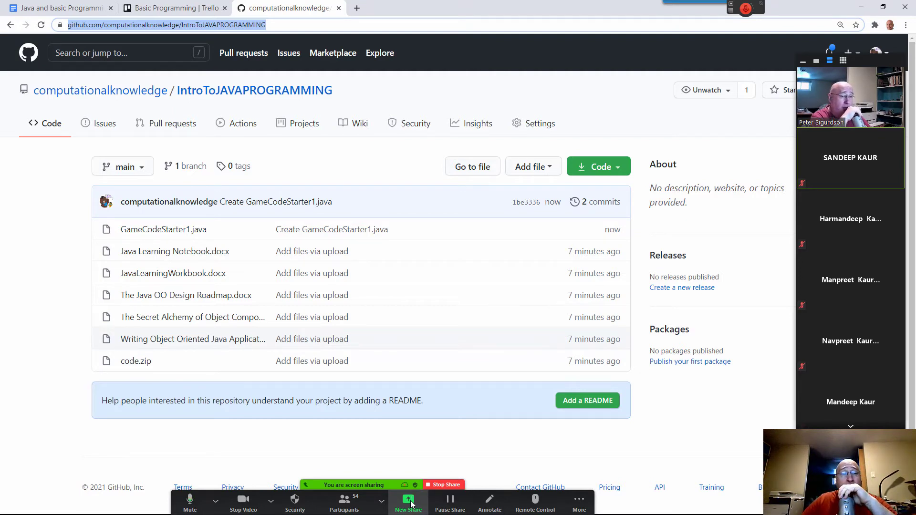
mouse_move(595, 339)
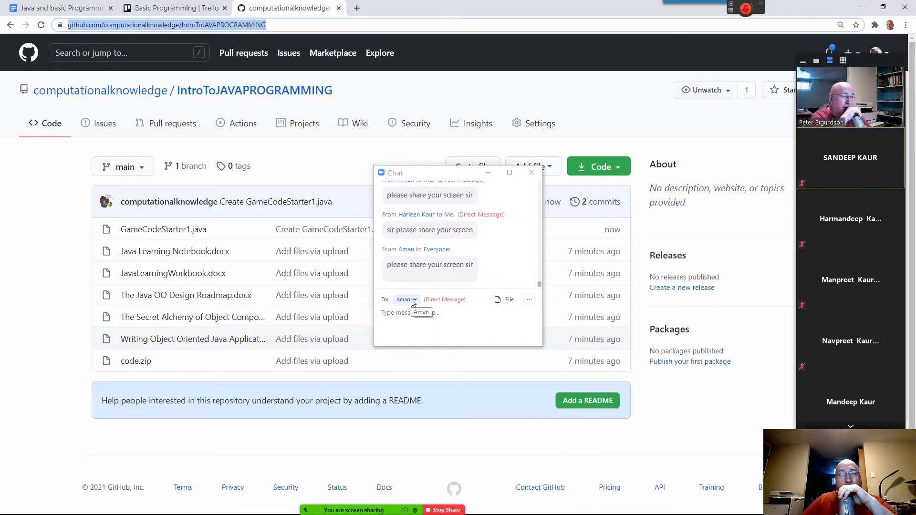
Send 'Course GitHub REPO:' with the repository URL to Everyone in the meeting chat
left_click(408, 299)
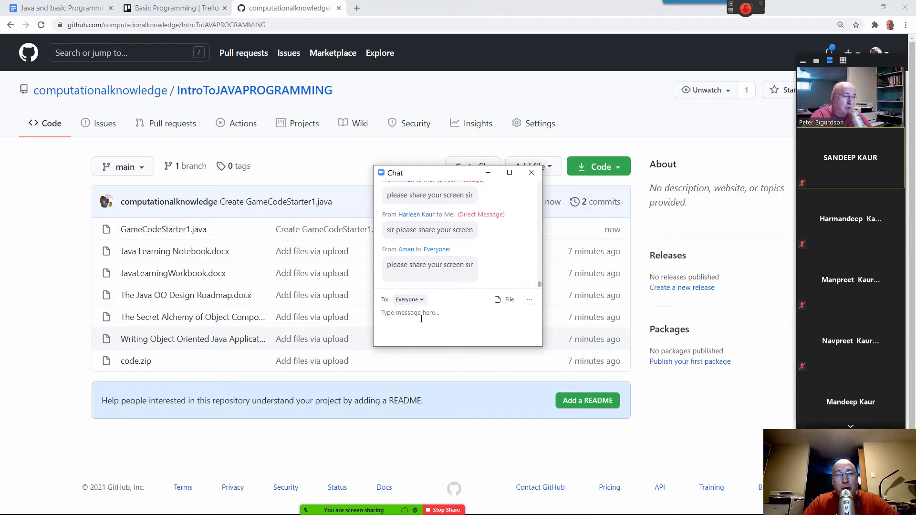
type("Course GitHub REP")
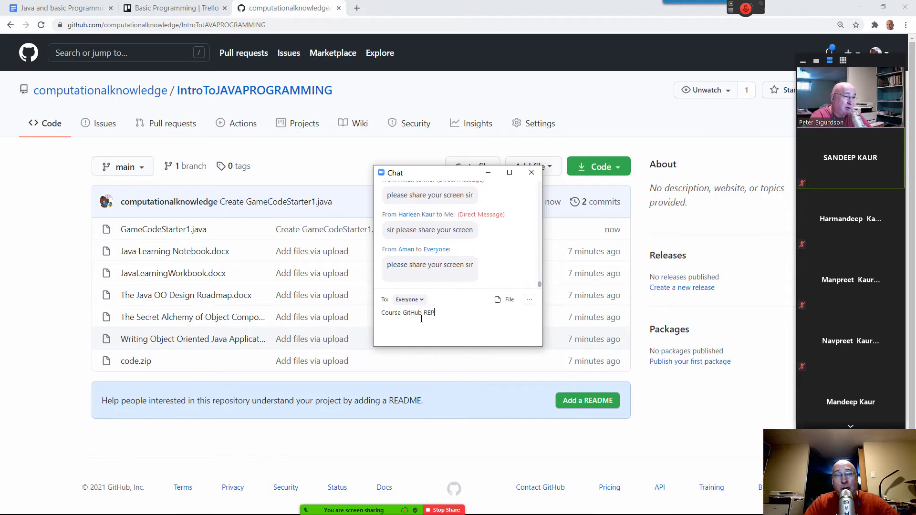
type("O")
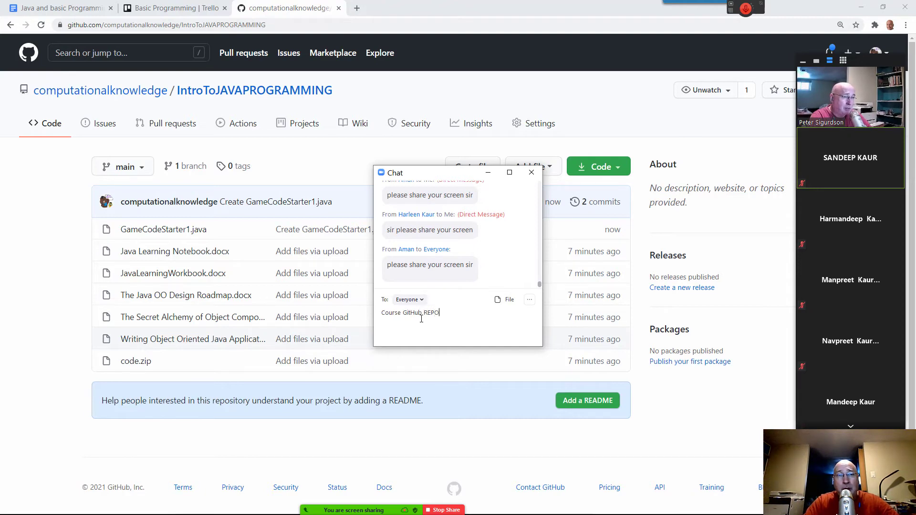
type(":")
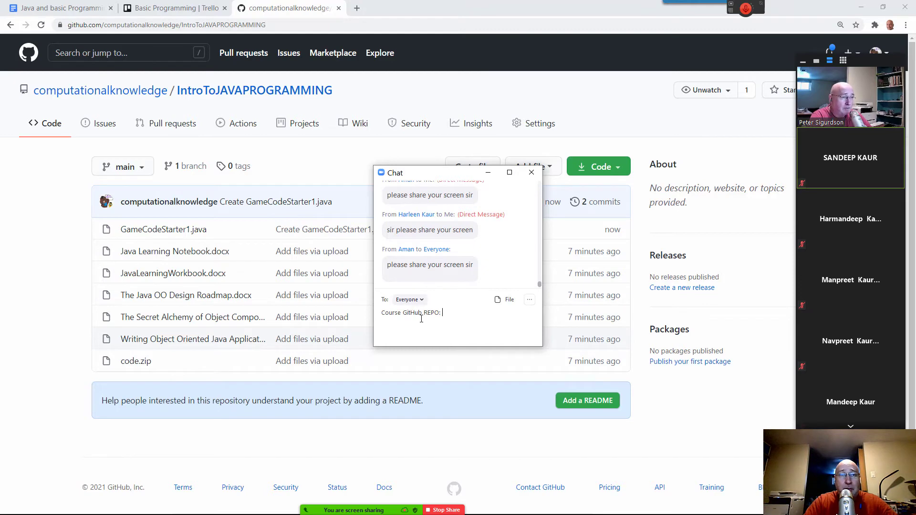
key("Return")
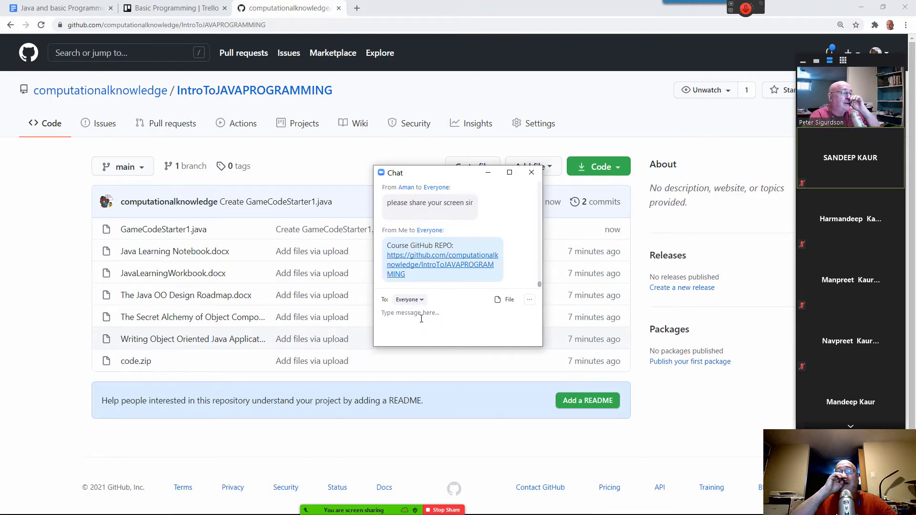
key("alt+tab")
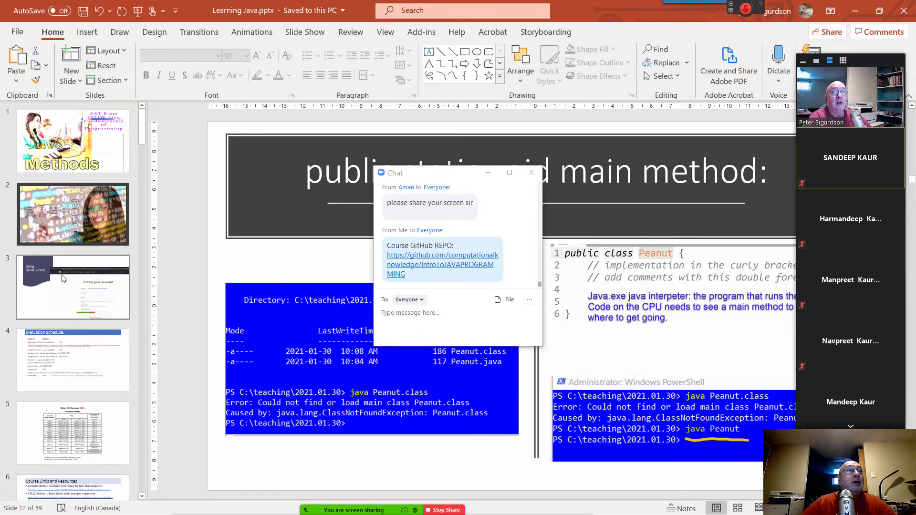
Add a 'Course GITHUB REPOSITORY' bullet with the IntroToJAVAPROGRAMMING GitHub URL on slide 6
left_click(72, 432)
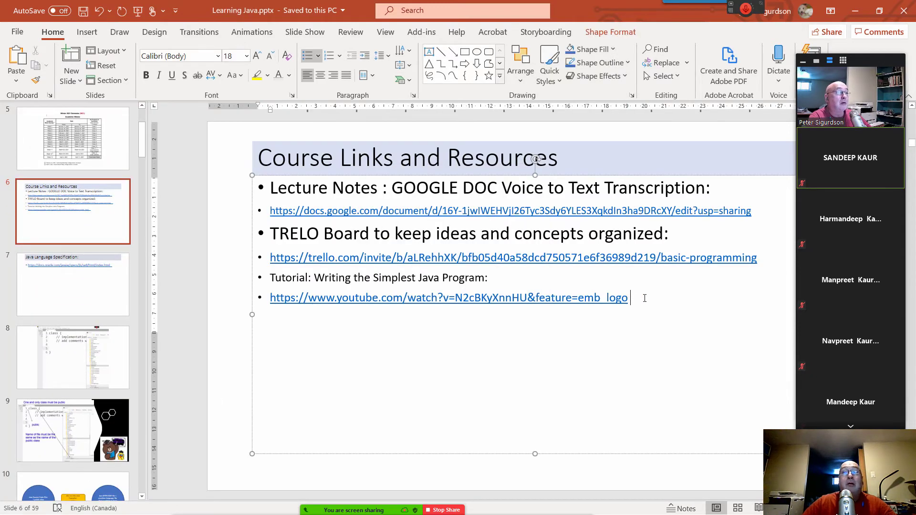
type("https://github.com/computationalknowledge/IntroToJAVAPROGRAMMING")
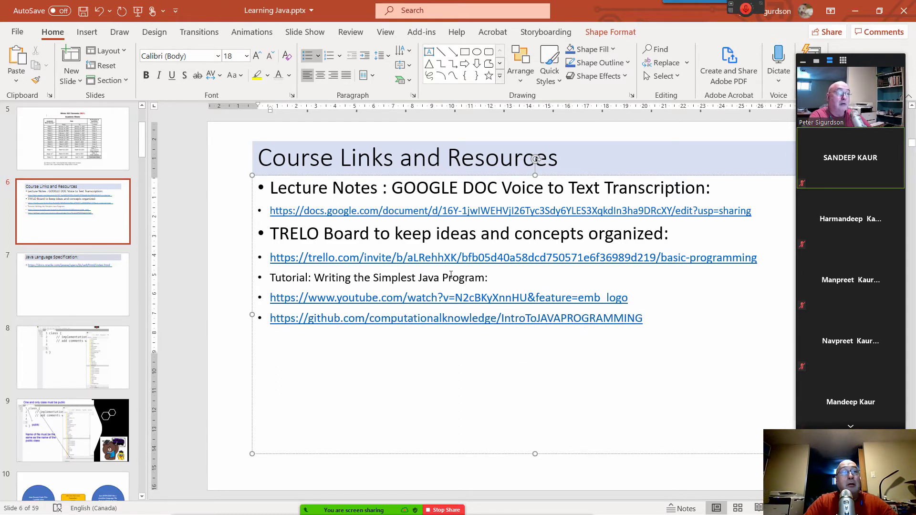
type("Course")
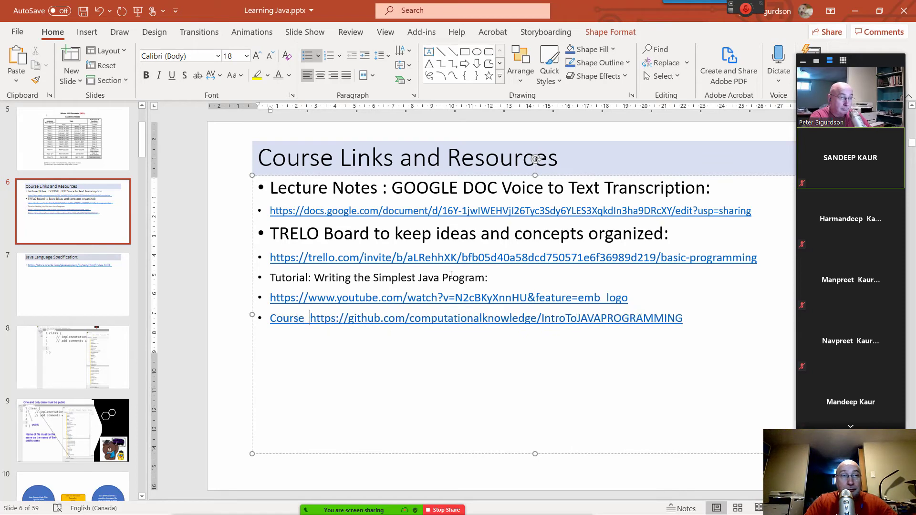
type("GIT")
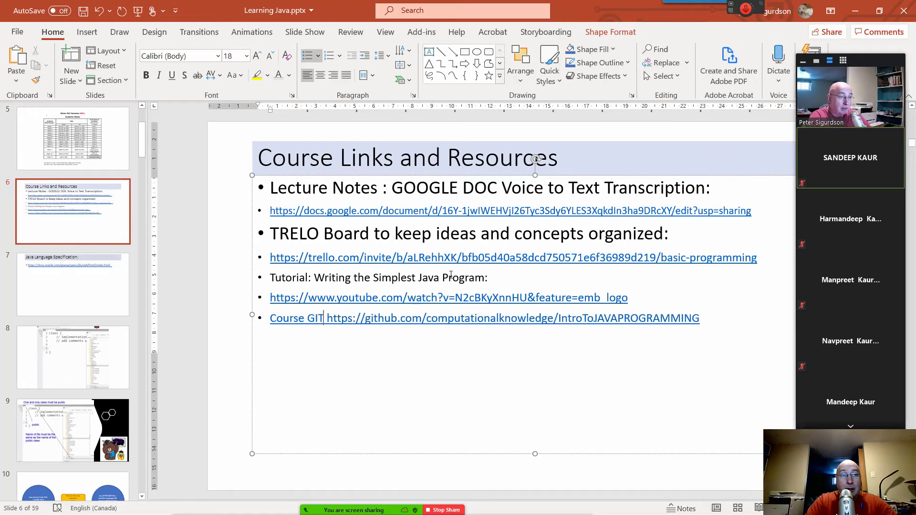
type("HUB REPO")
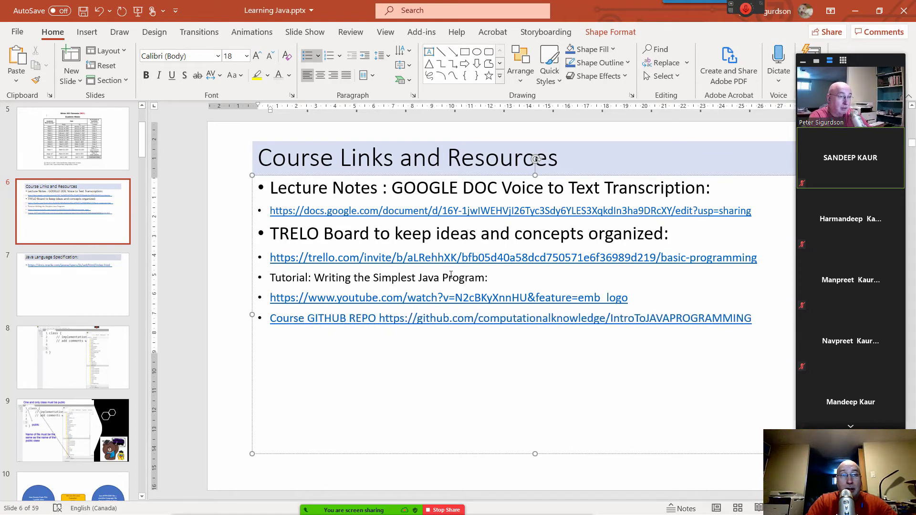
type("SITORY")
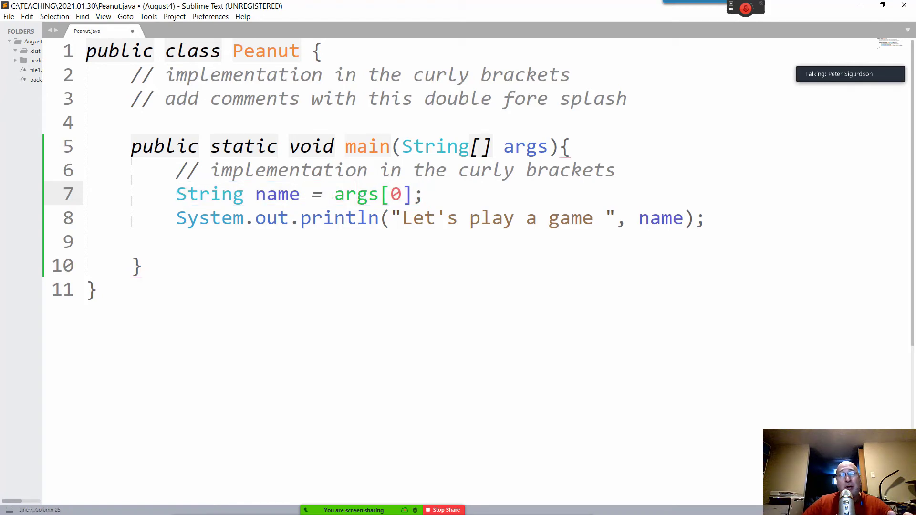
double_click(356, 195)
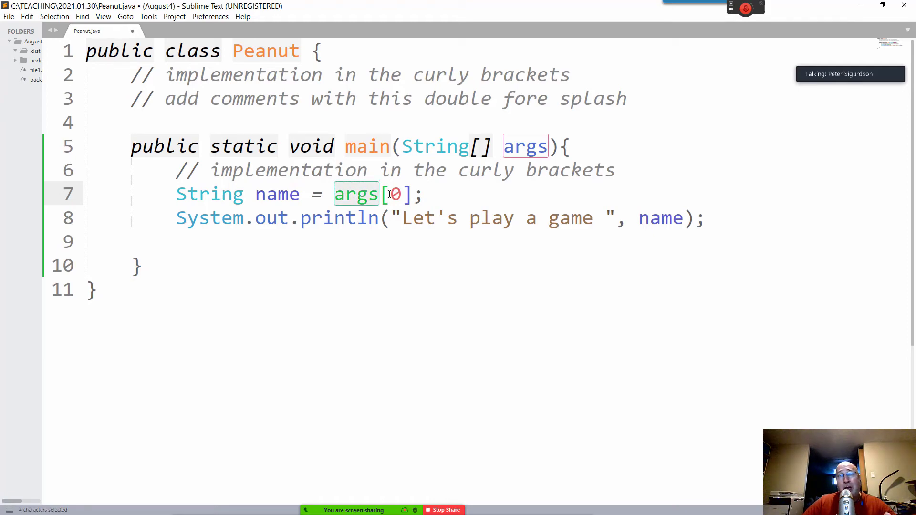
left_click(396, 194)
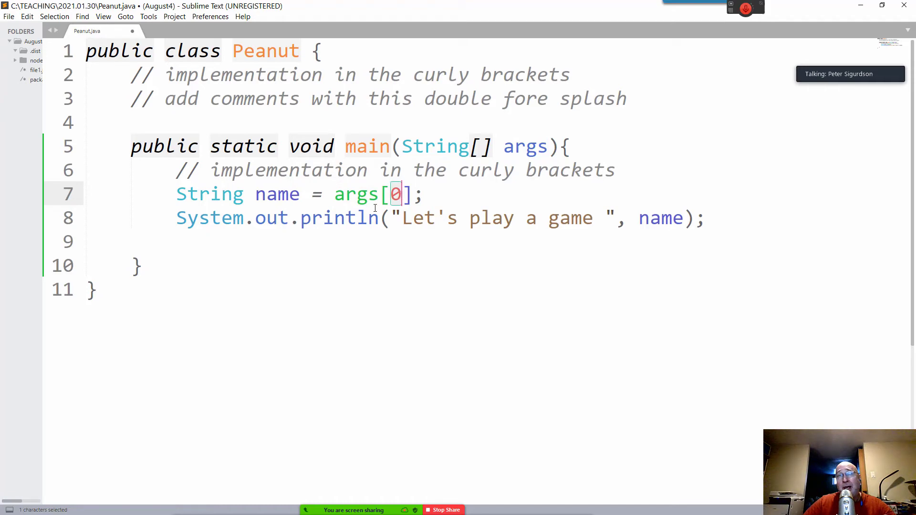
left_click(245, 194)
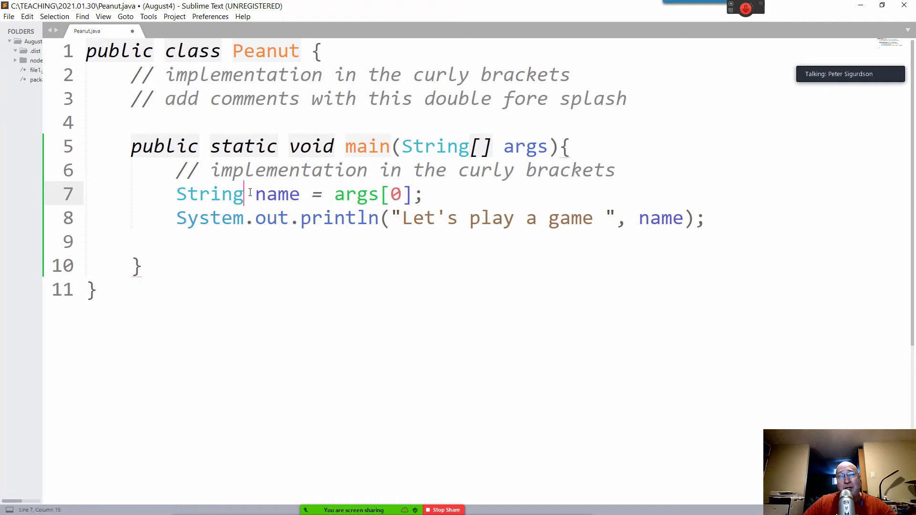
left_click(386, 194)
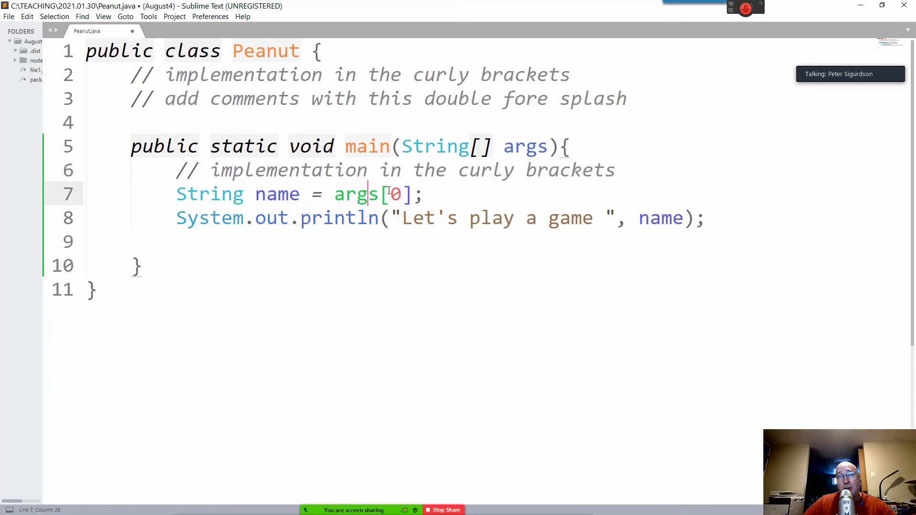
double_click(395, 194)
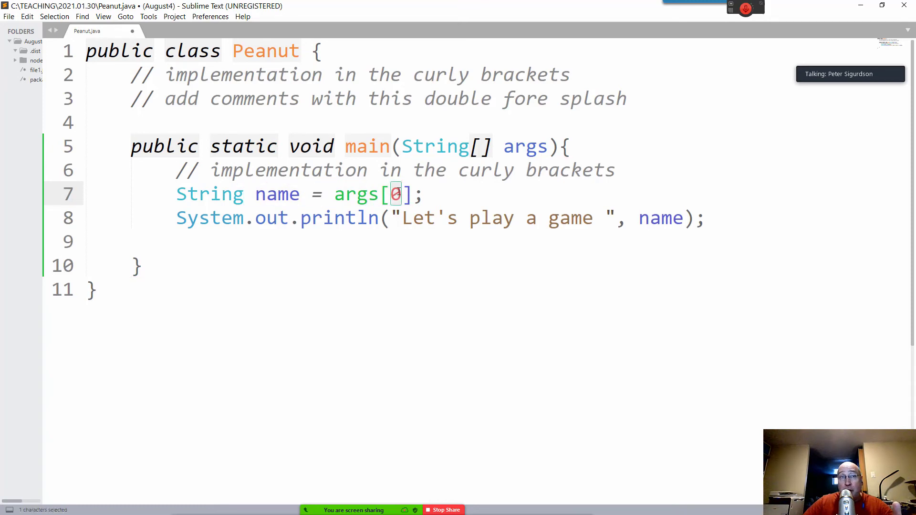
mouse_move(457, 219)
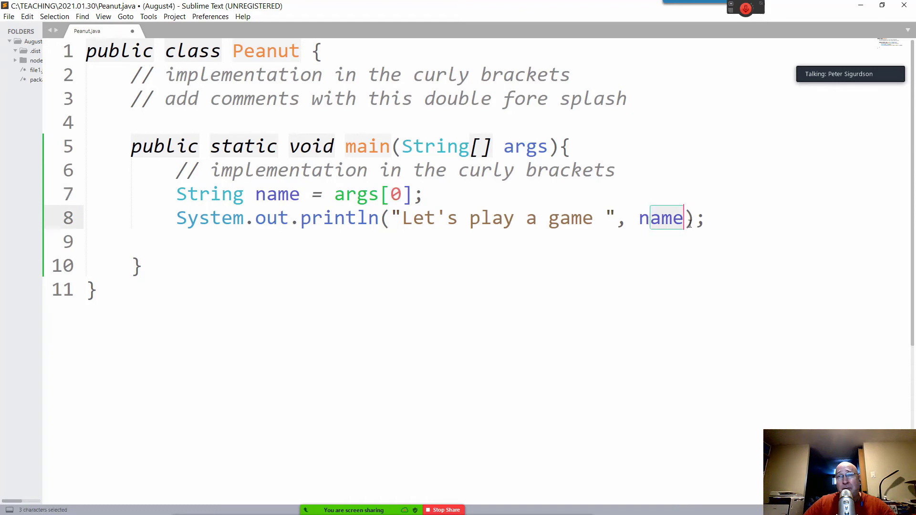
key("alt+tab")
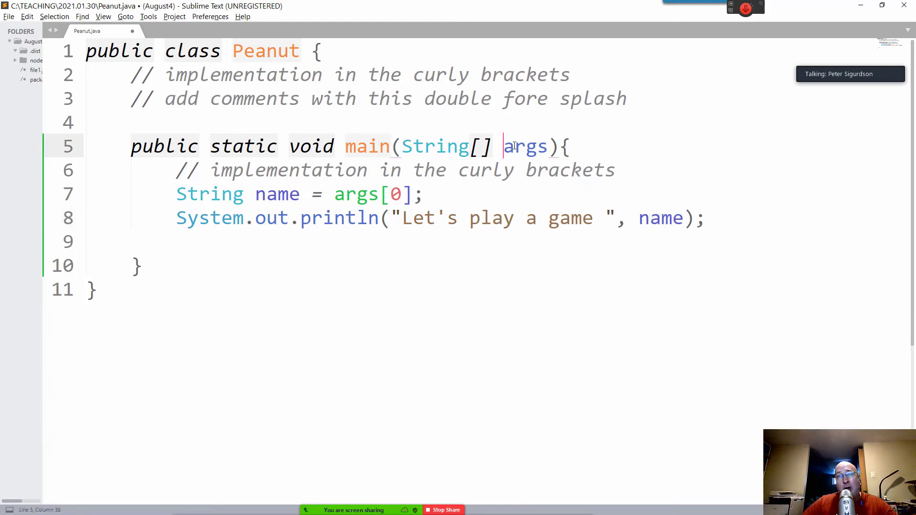
double_click(525, 146)
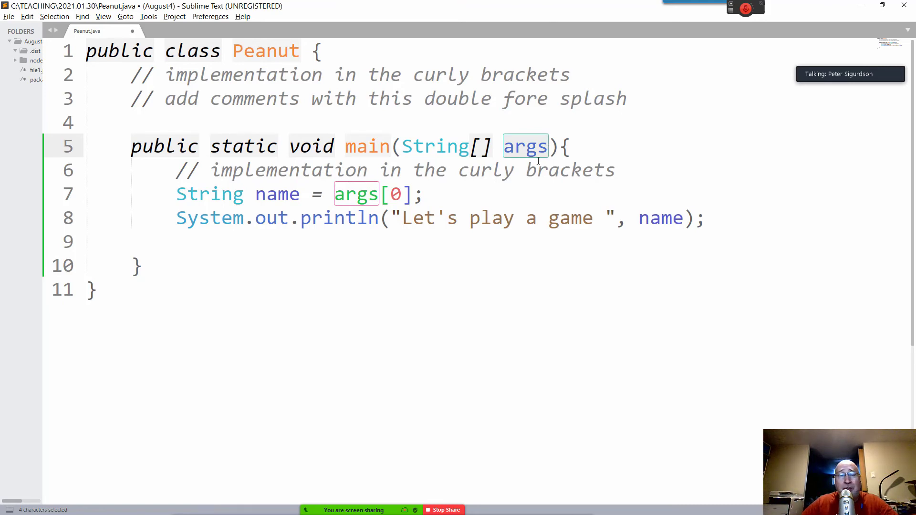
mouse_move(520, 136)
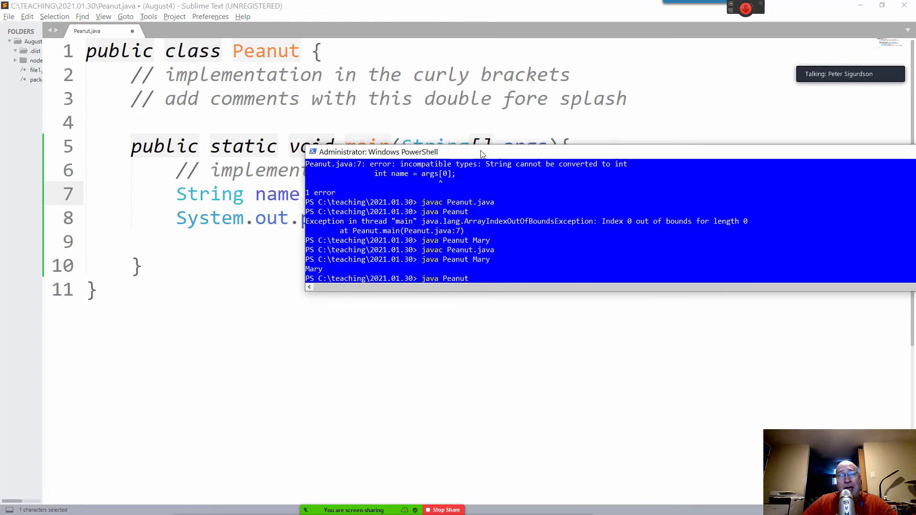
Run javac Peanut.java and hit the println(String,String) compile error
type("J")
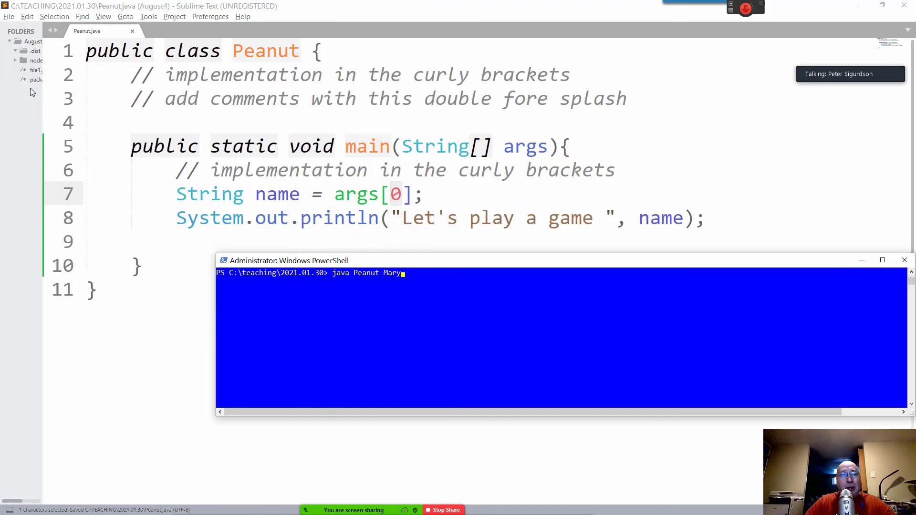
type("javac Peanut.java")
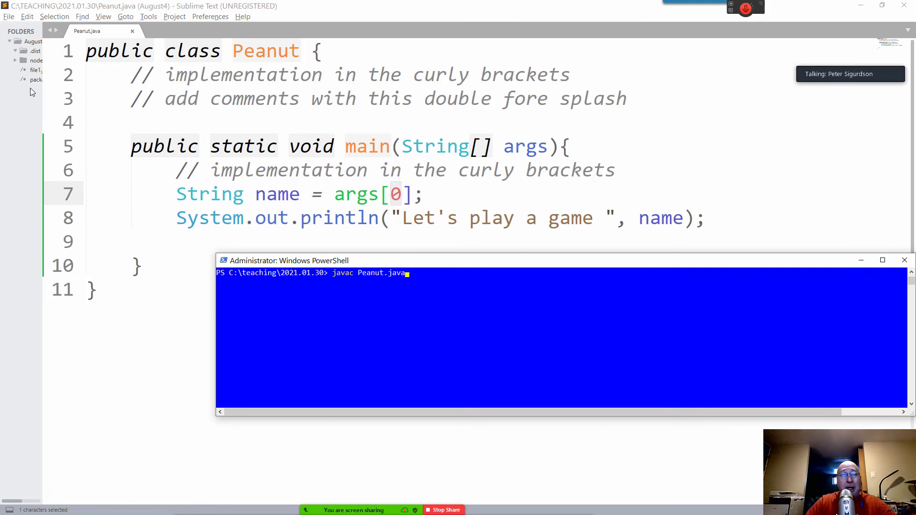
key("Return")
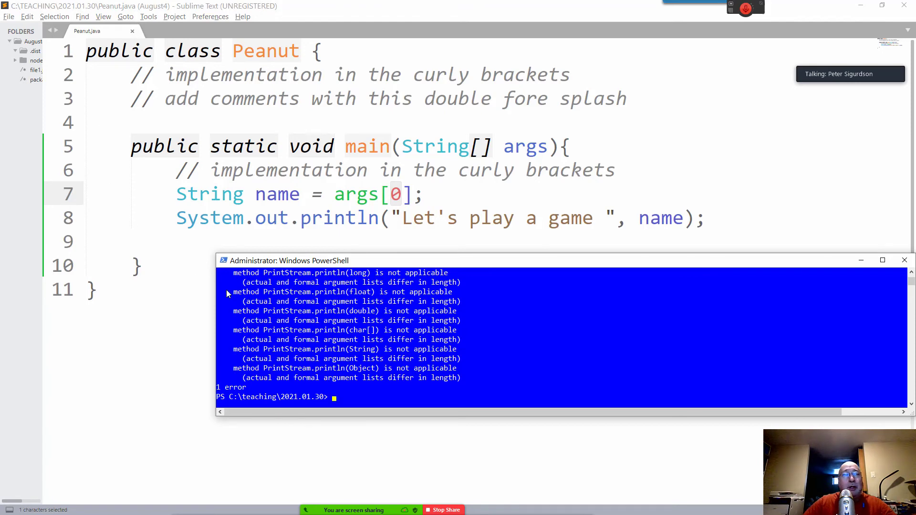
mouse_move(219, 254)
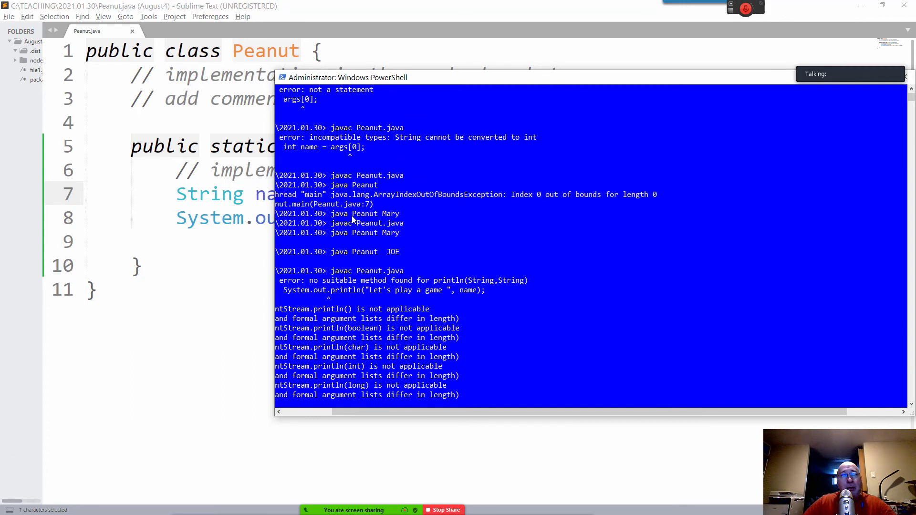
mouse_move(363, 415)
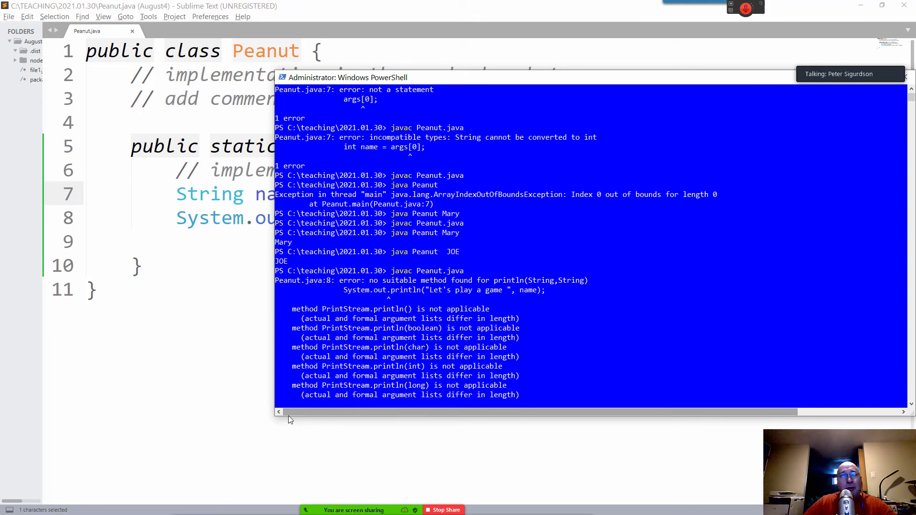
mouse_move(525, 294)
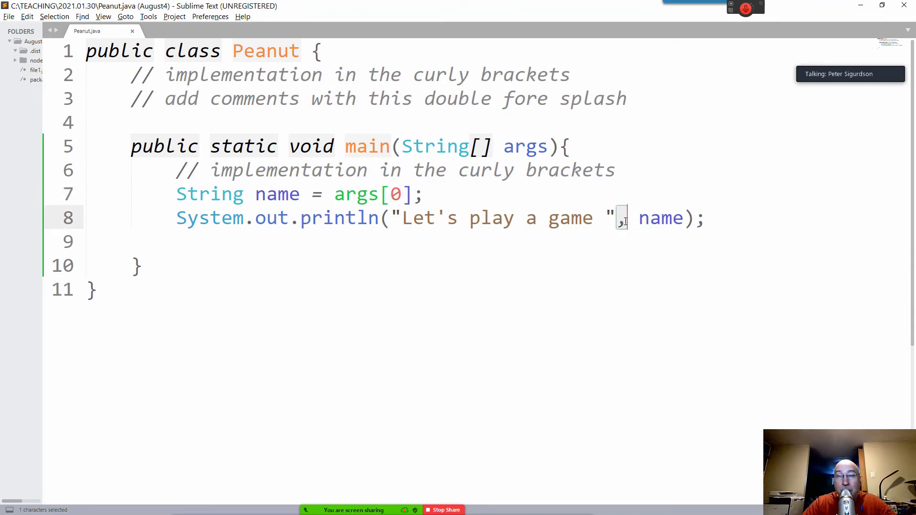
Replace the comma with + in the println line, save Peanut.java and return to PowerShell
type("+")
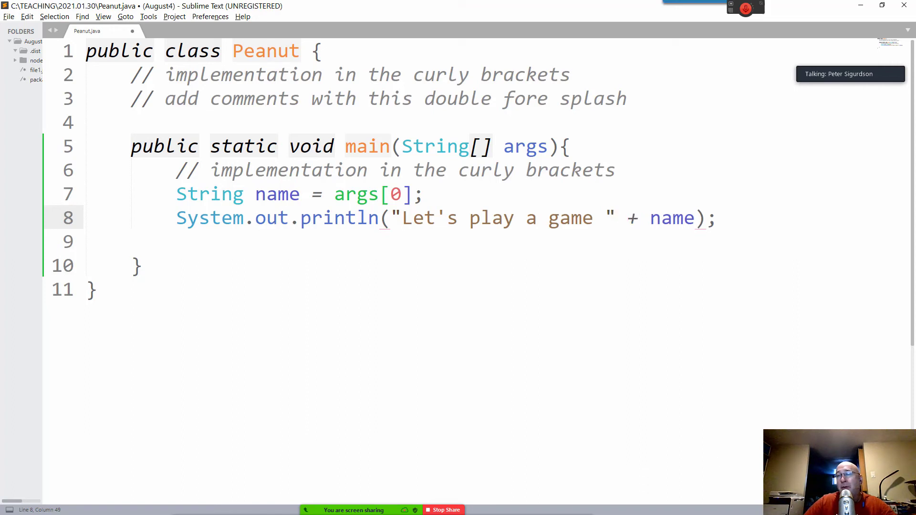
left_click(10, 504)
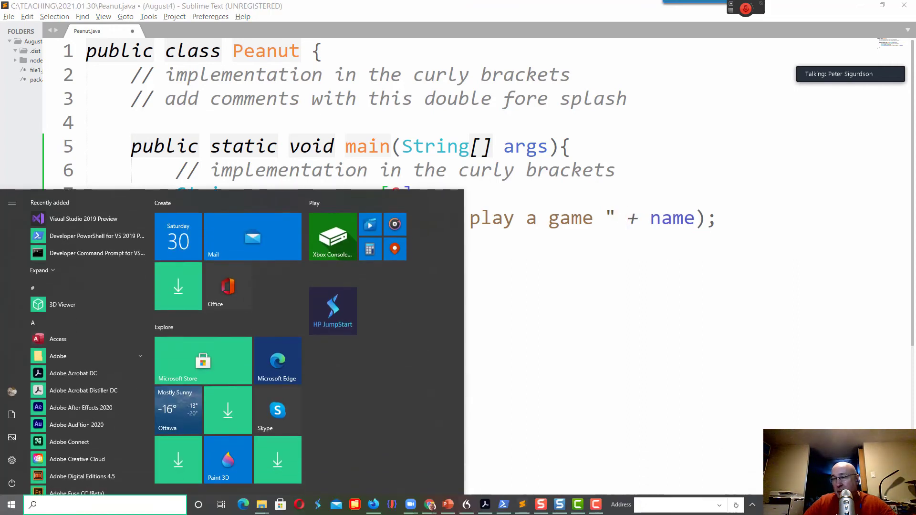
left_click(9, 16)
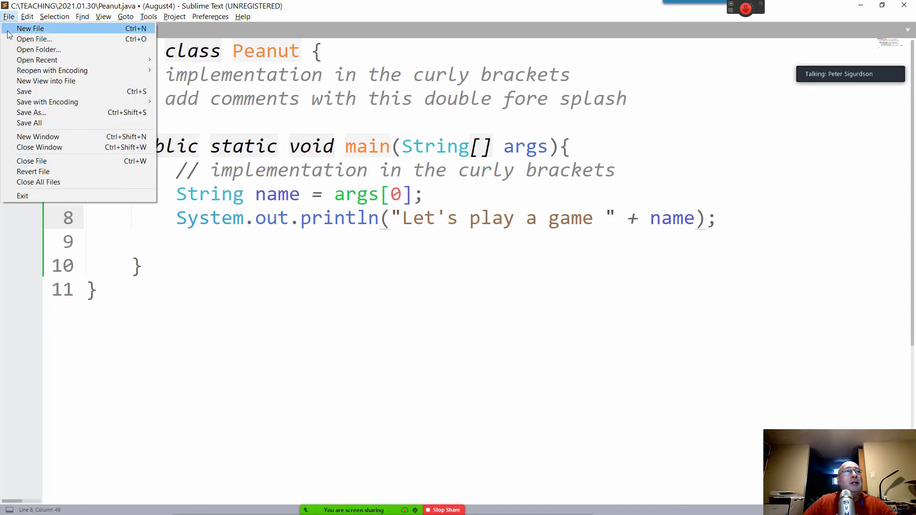
left_click(24, 91)
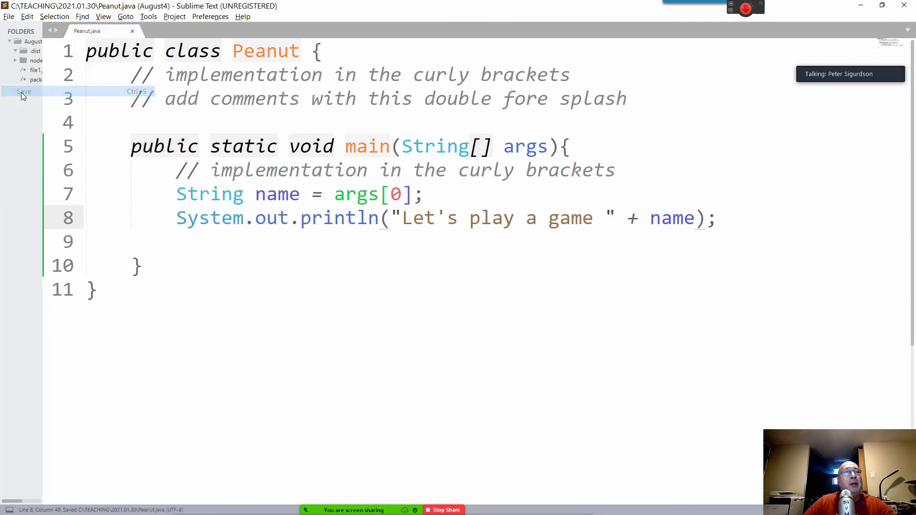
key("Alt+Tab")
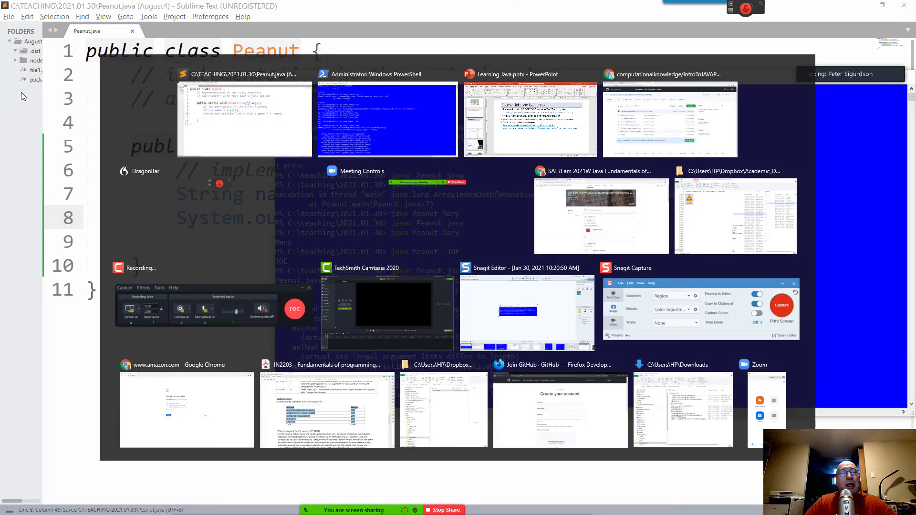
left_click(387, 110)
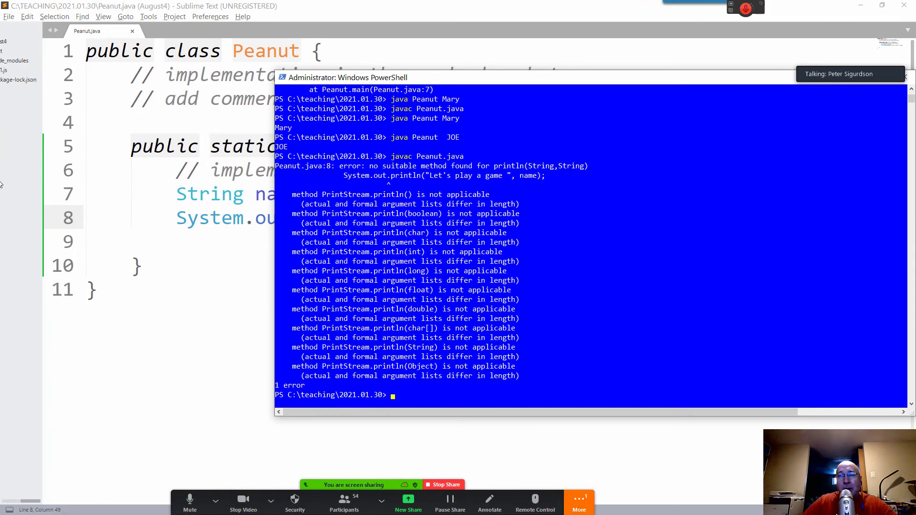
Show the Zoom meeting chat via More, then bring Peanut.java back into view
left_click(579, 503)
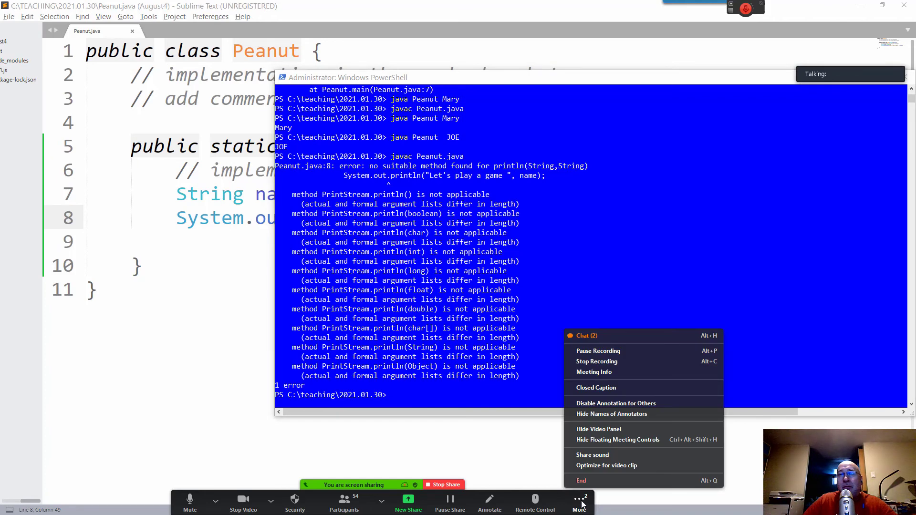
left_click(586, 335)
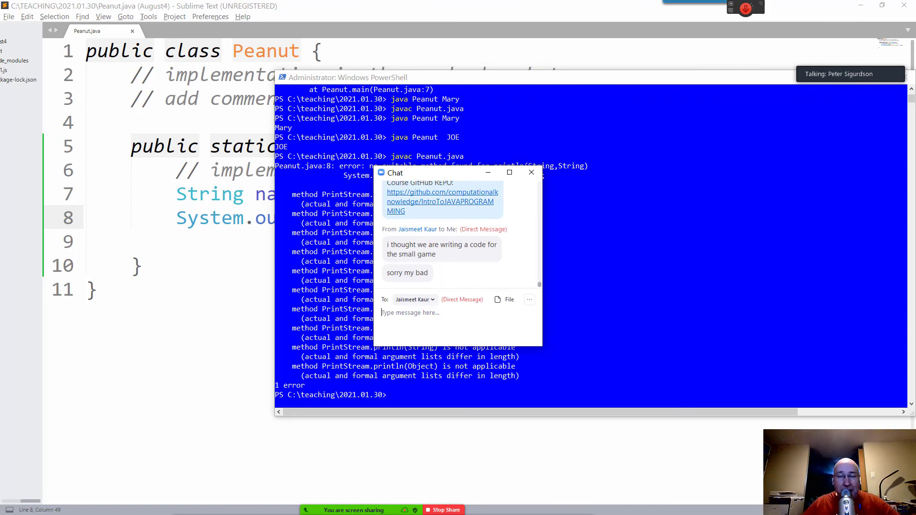
left_click(9, 503)
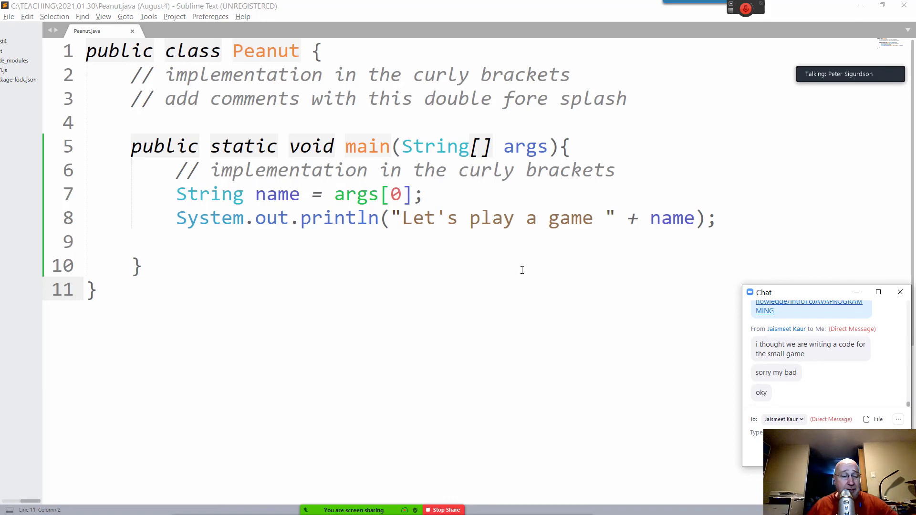
Compile Peanut.java cleanly and run 'java Peanut JOE' to print 'Let's play a game JOE'
left_click(8, 504)
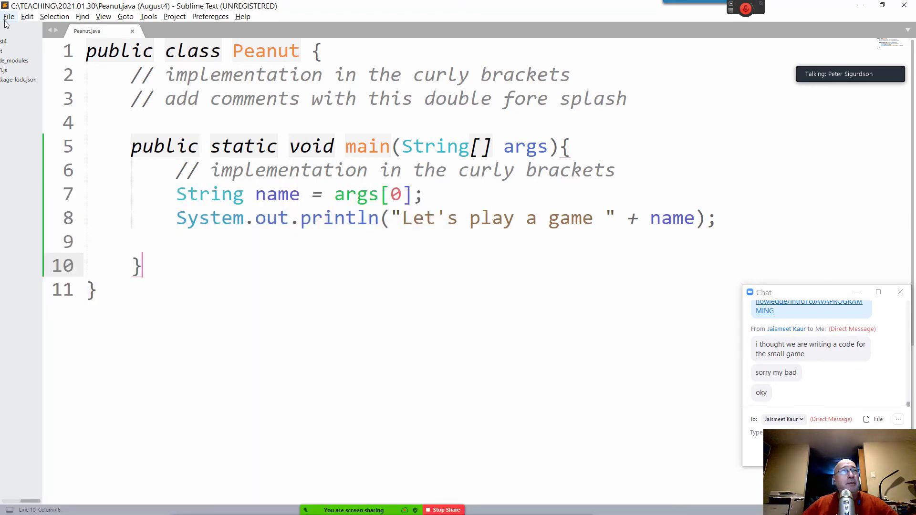
left_click(9, 16)
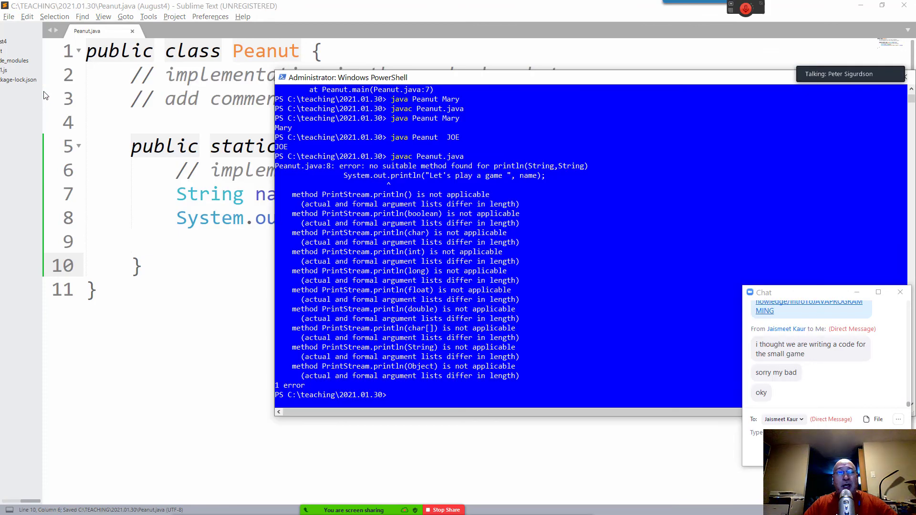
type("javac Peanut.java")
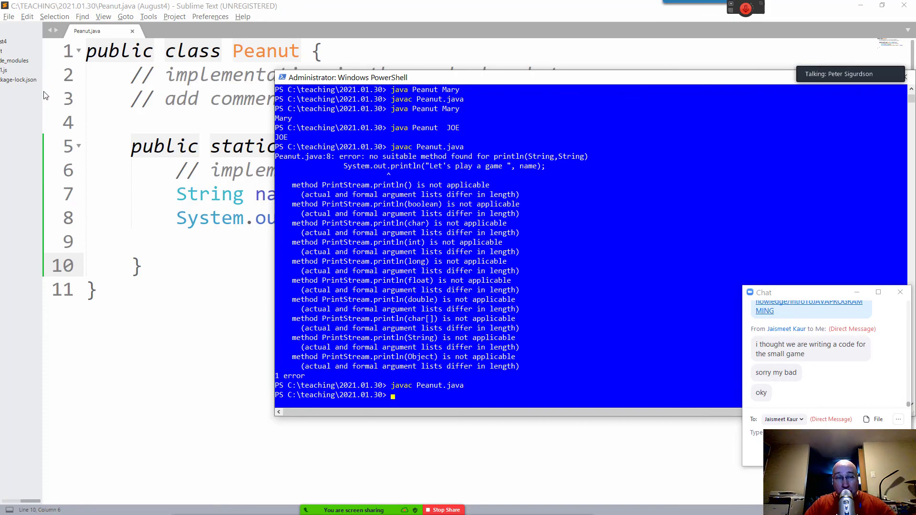
type("java Peanut  JOE")
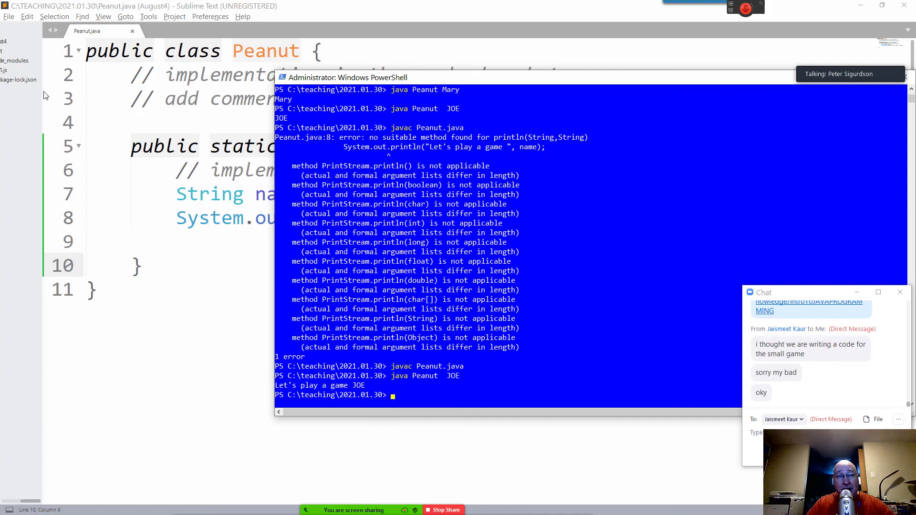
mouse_move(191, 120)
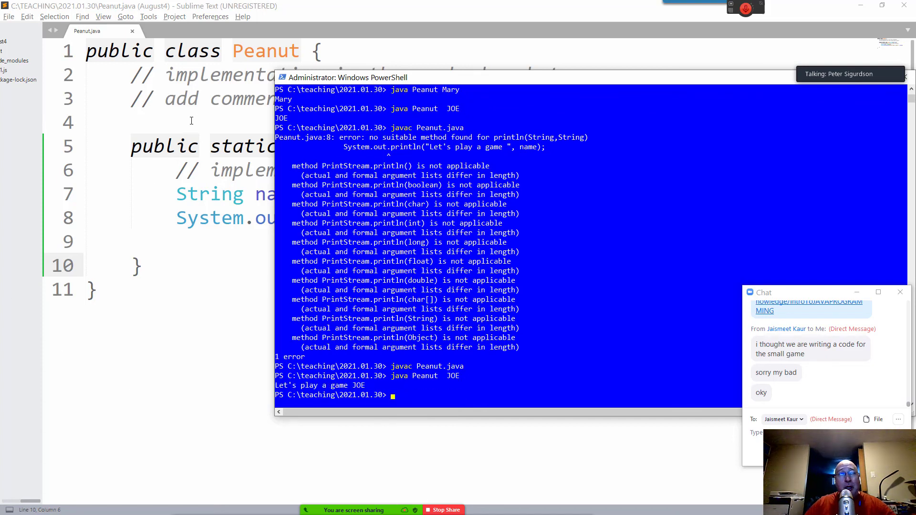